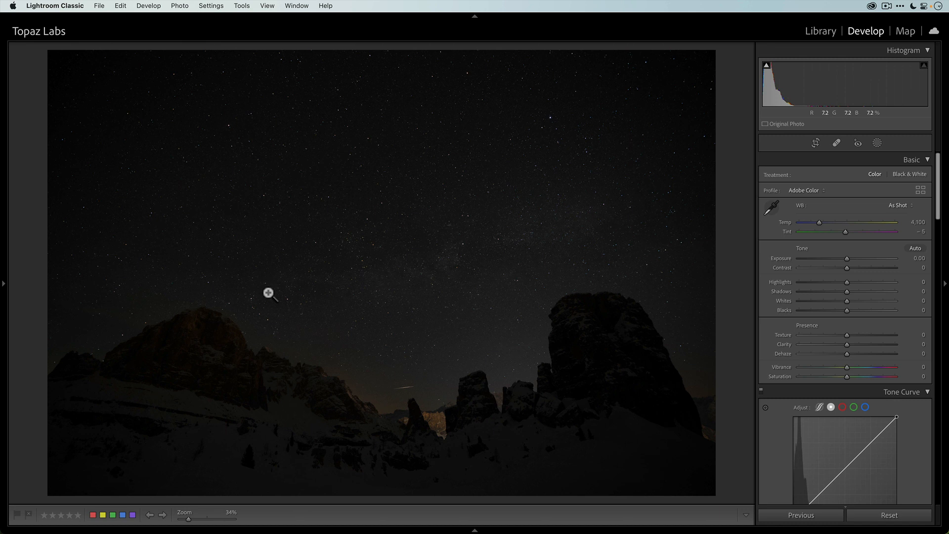
mouse_move(451, 302)
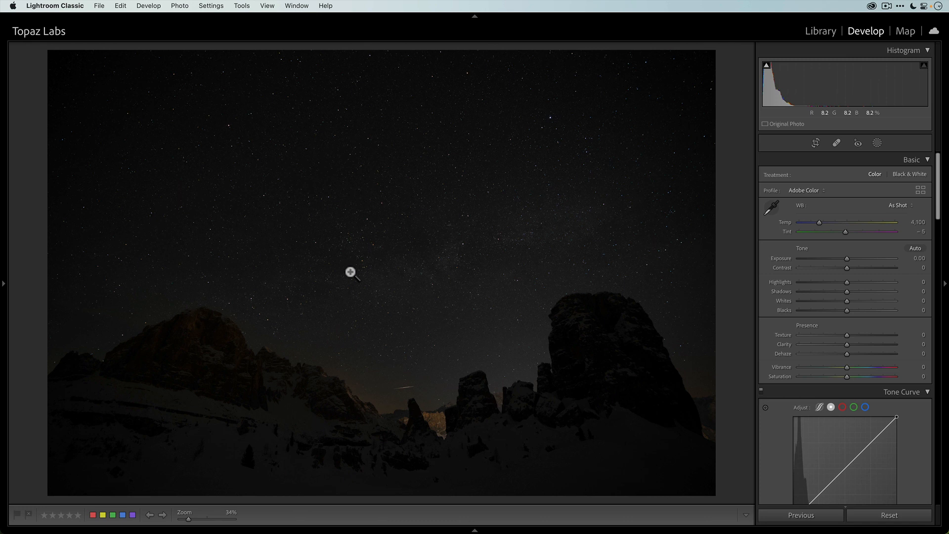
mouse_move(459, 261)
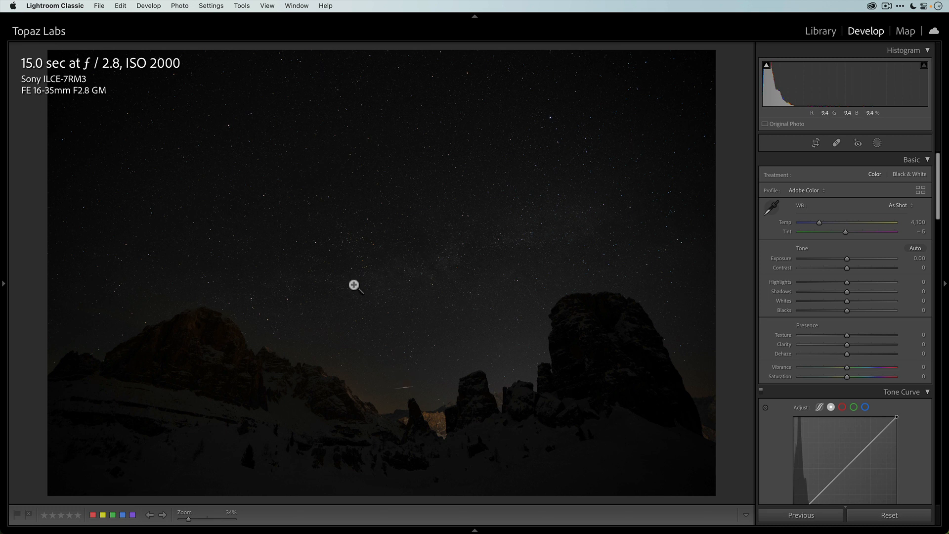
mouse_move(235, 329)
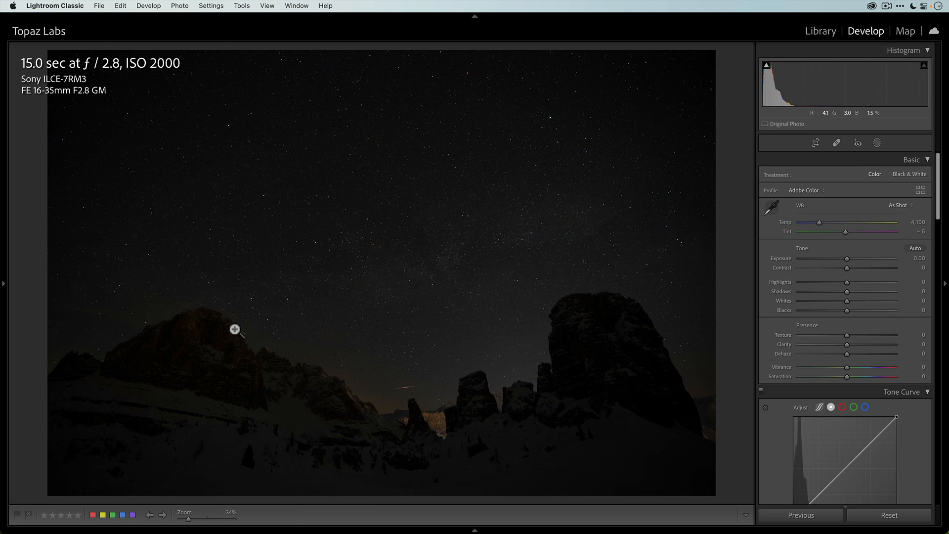
mouse_move(104, 80)
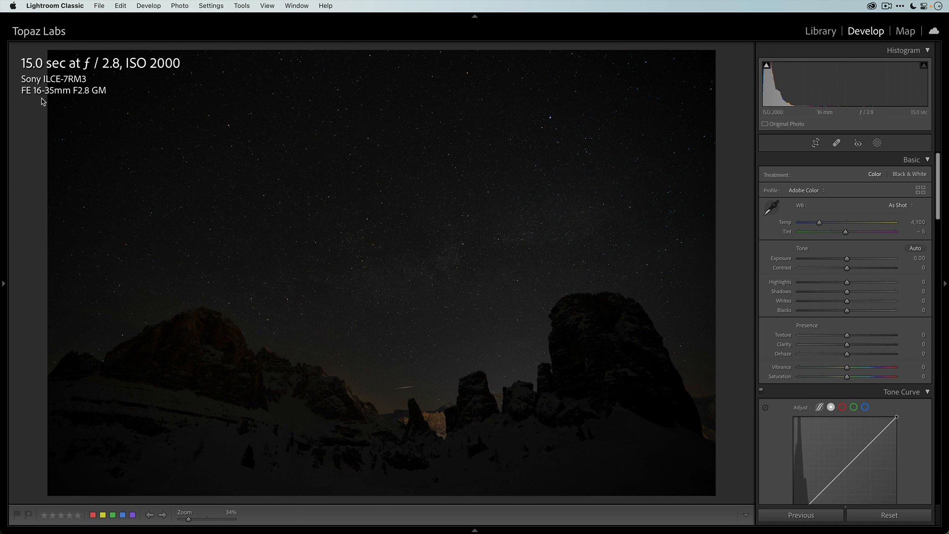
mouse_move(95, 102)
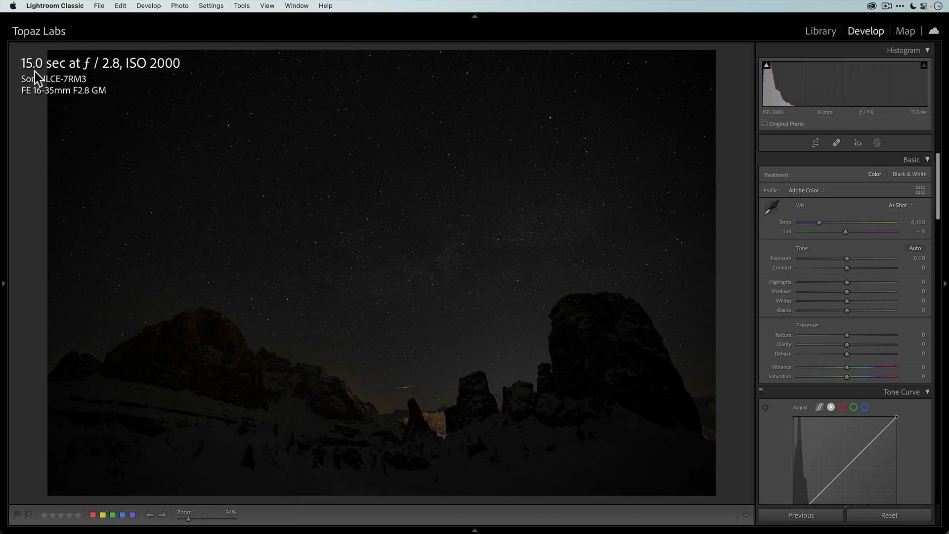
mouse_move(289, 187)
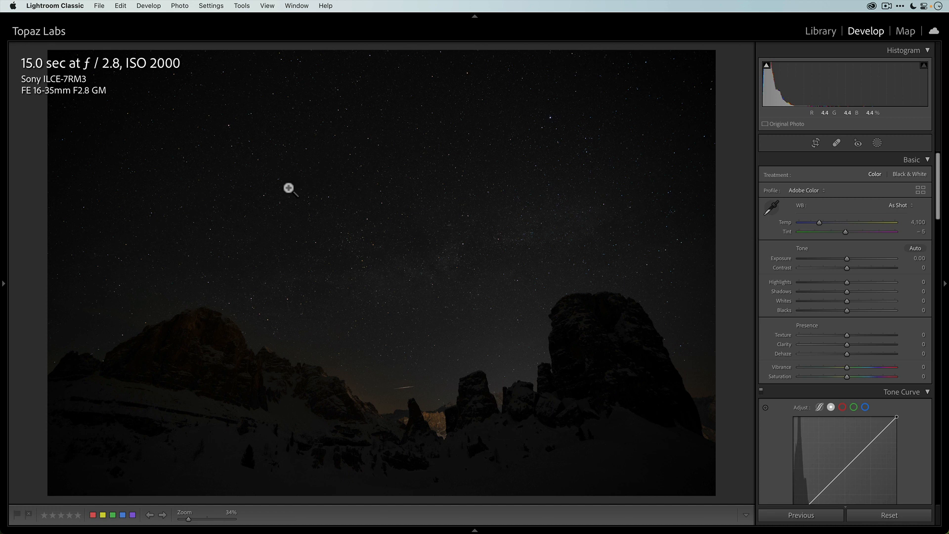
mouse_move(573, 157)
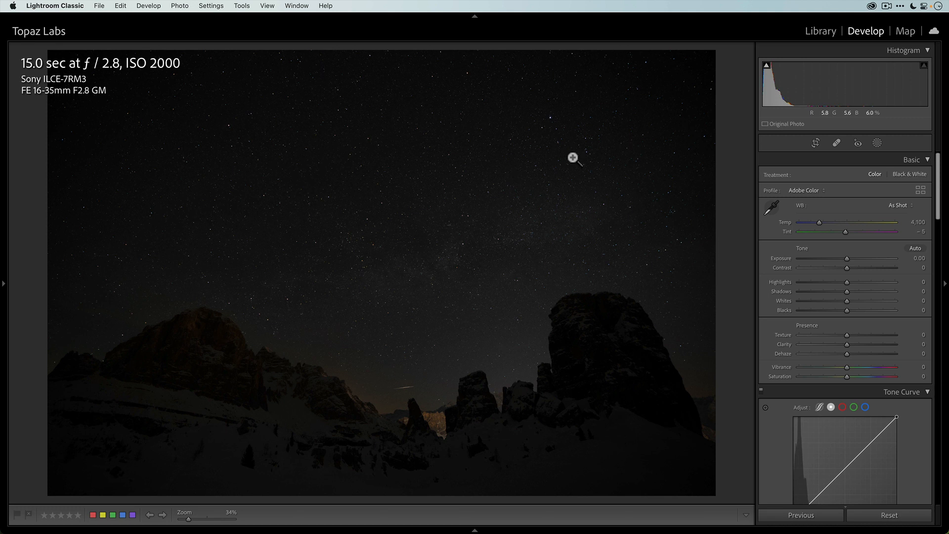
mouse_move(543, 136)
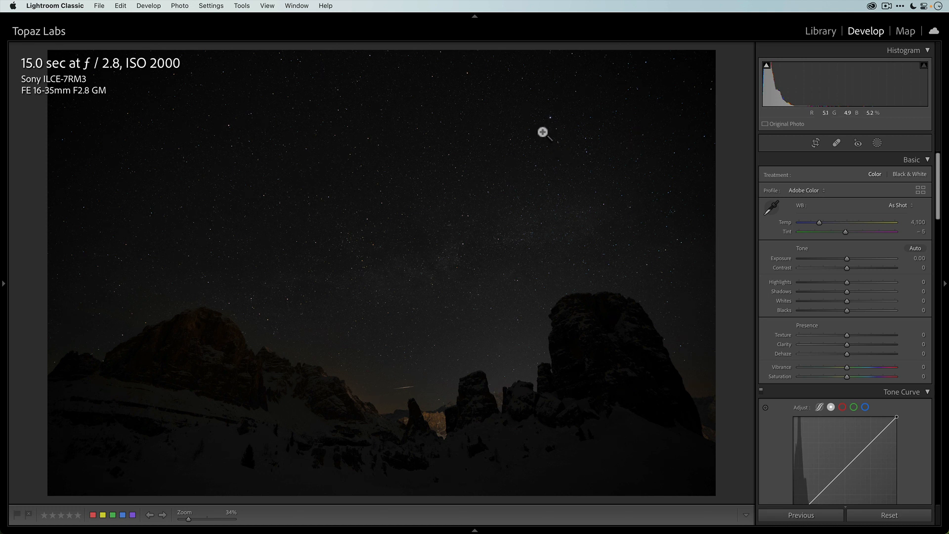
Brighten the night photo by raising Exposure gradually to +1.35.
click(543, 132)
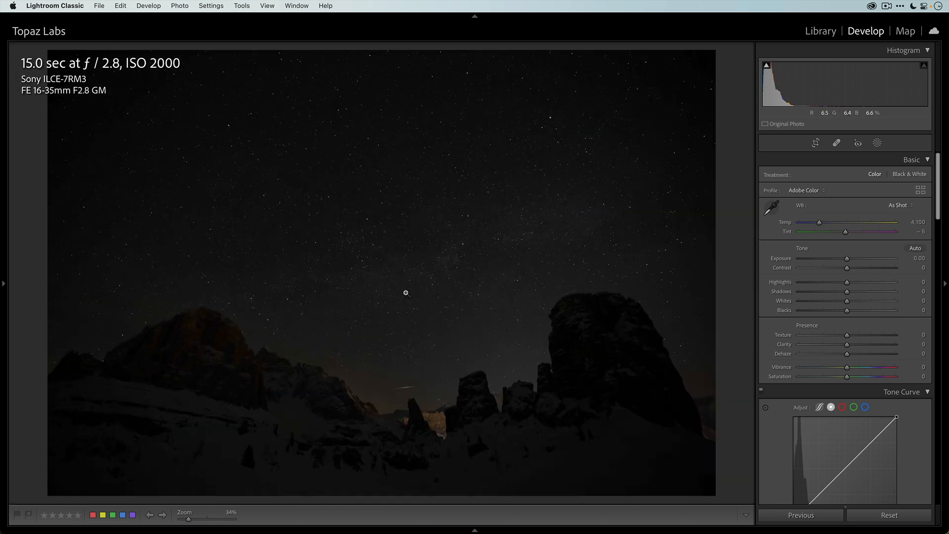
mouse_move(354, 196)
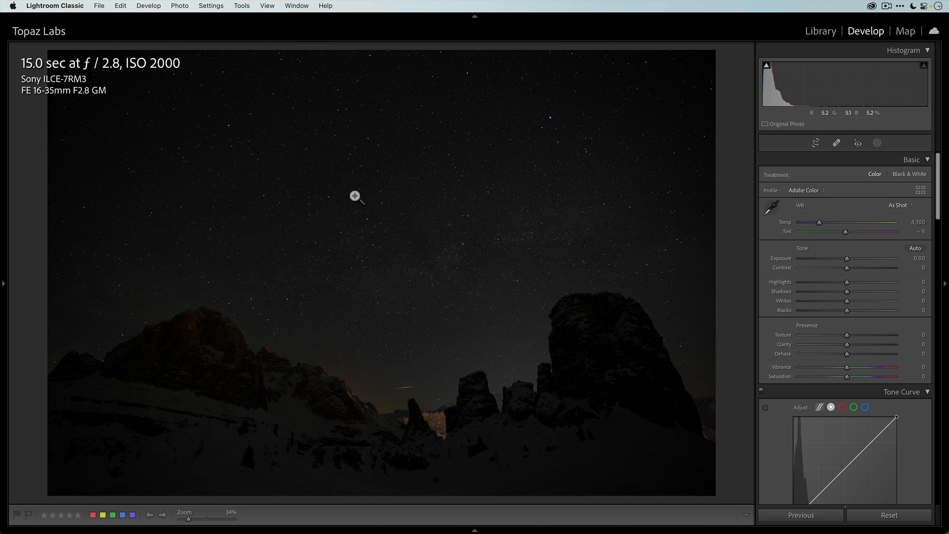
mouse_move(196, 183)
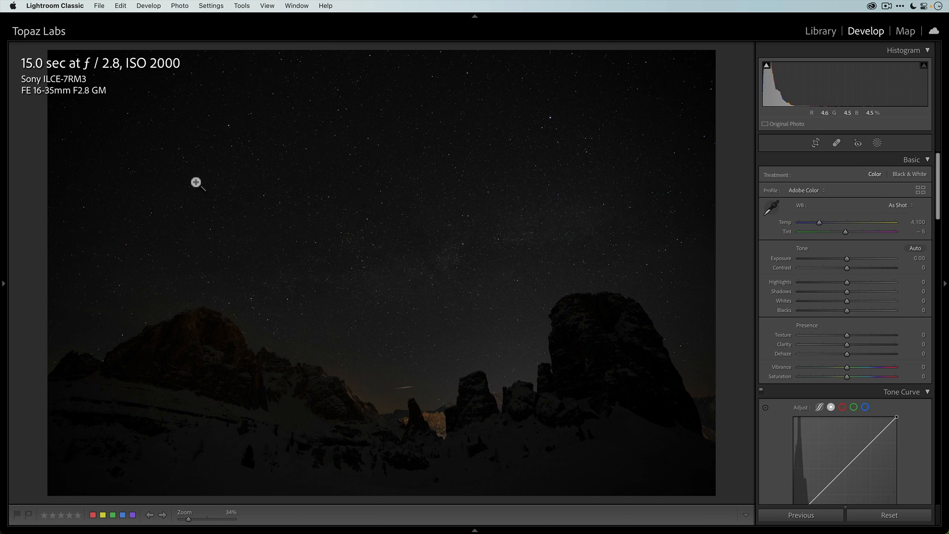
mouse_move(203, 79)
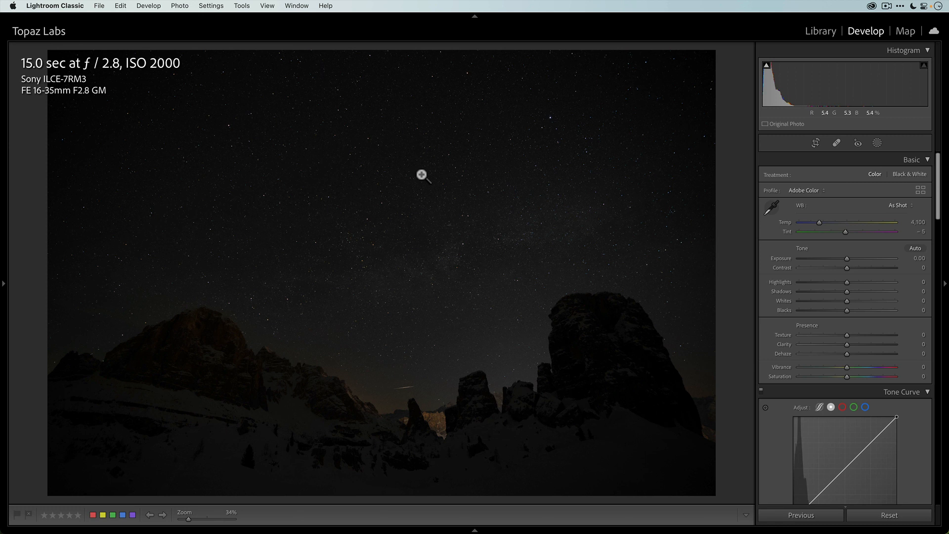
mouse_move(76, 54)
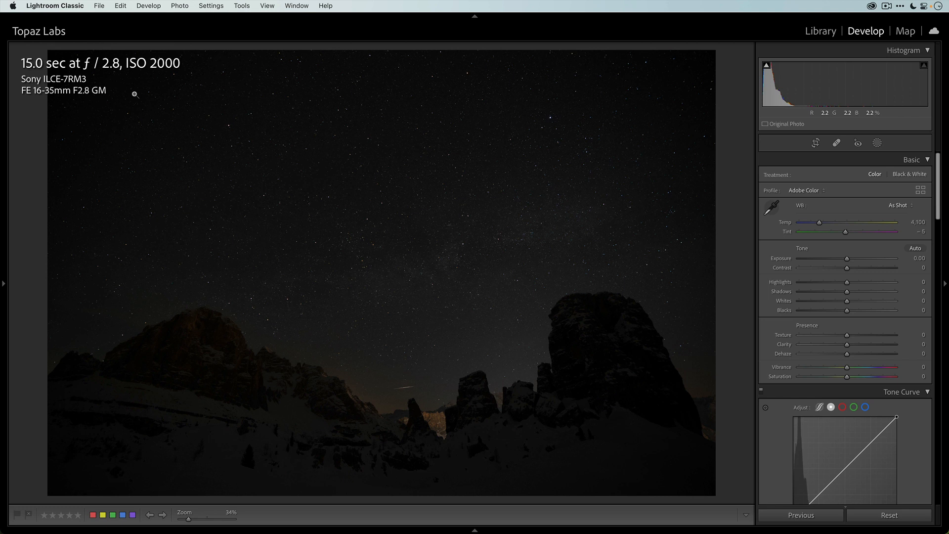
mouse_move(234, 93)
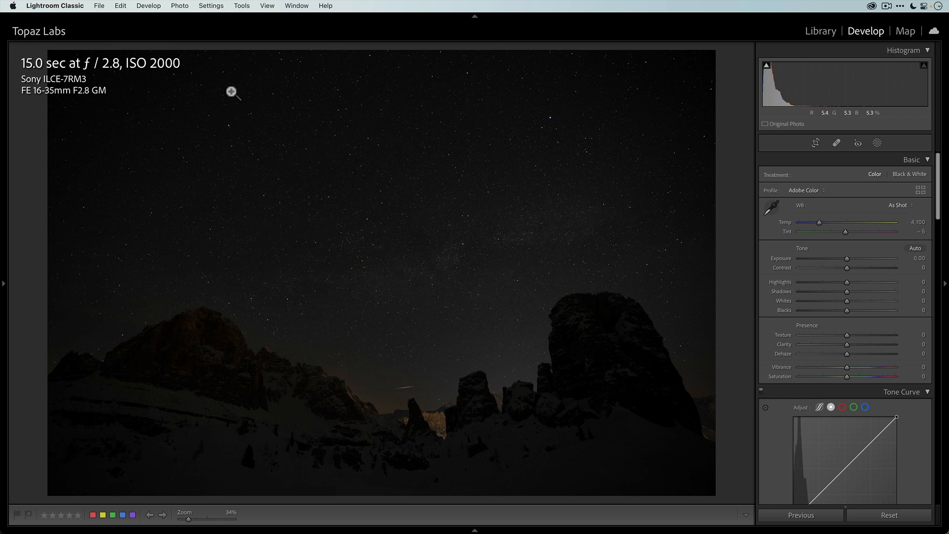
mouse_move(115, 75)
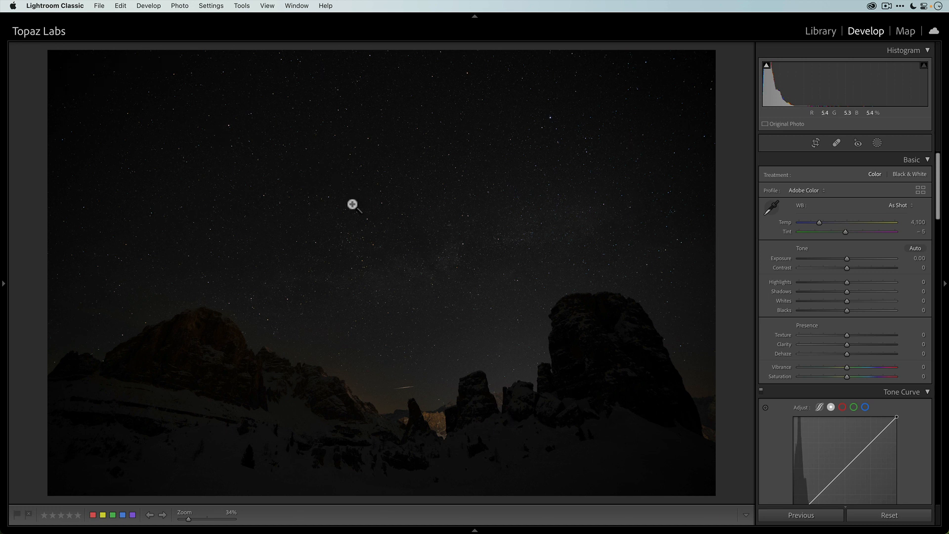
mouse_move(395, 226)
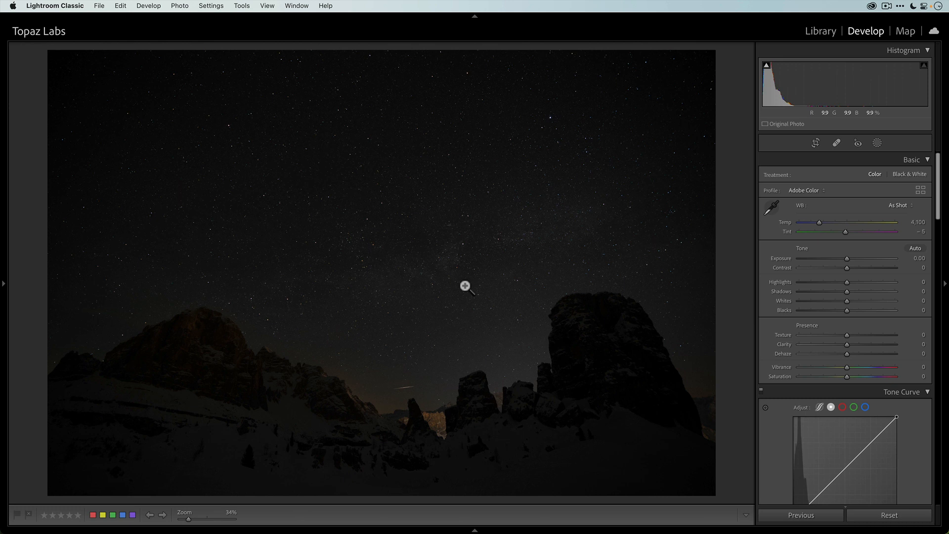
mouse_move(786, 100)
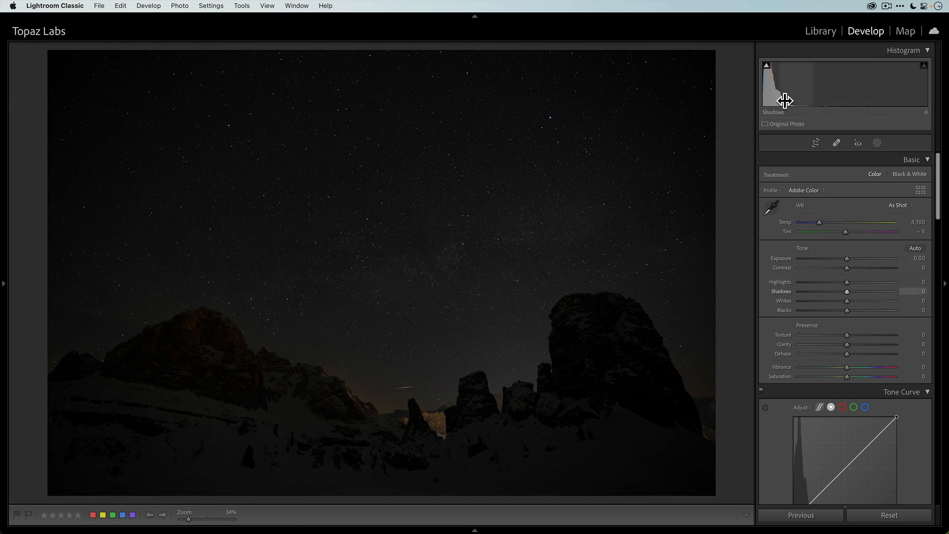
mouse_move(777, 101)
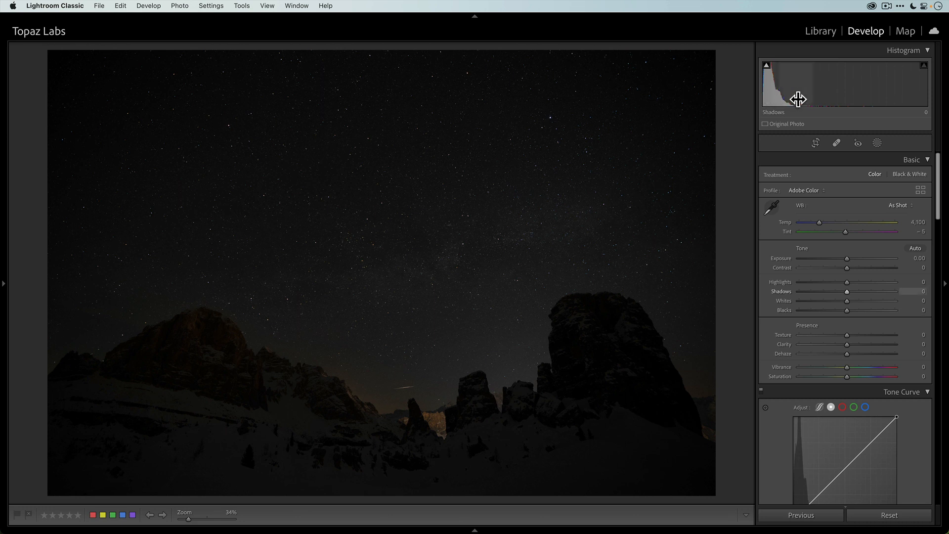
mouse_move(765, 77)
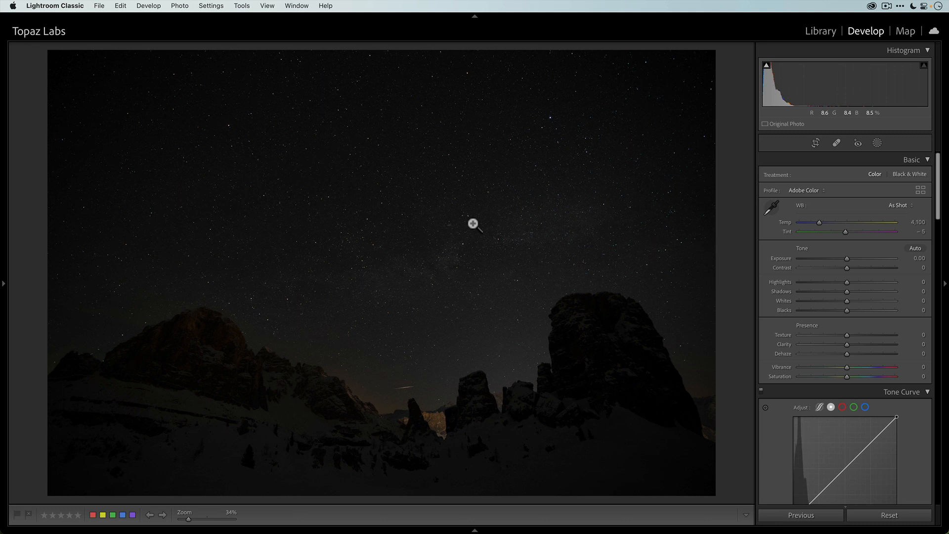
mouse_move(847, 265)
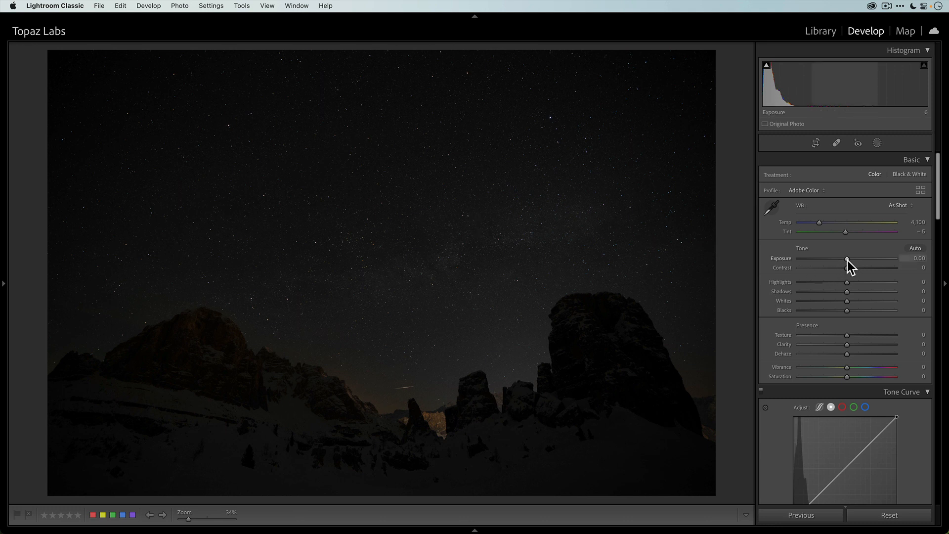
drag(846, 266, 853, 266)
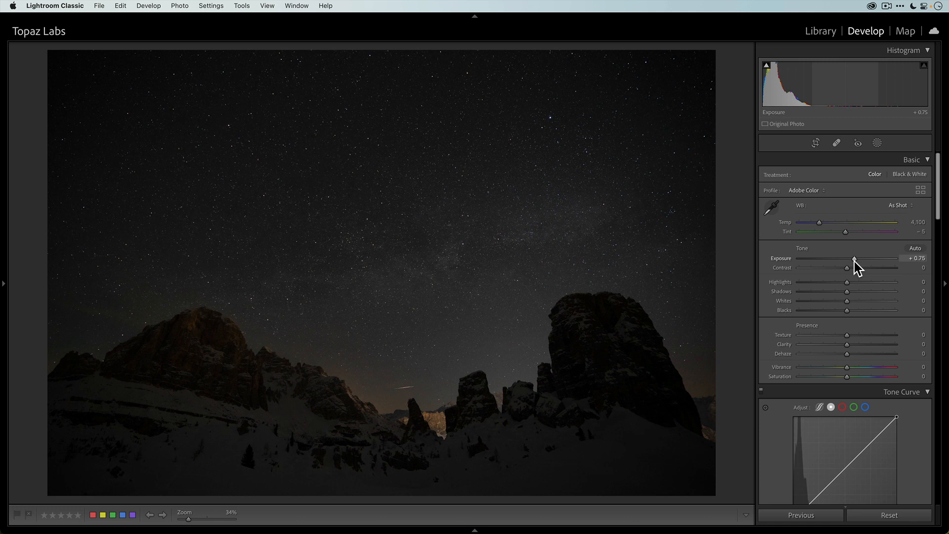
drag(852, 257, 858, 258)
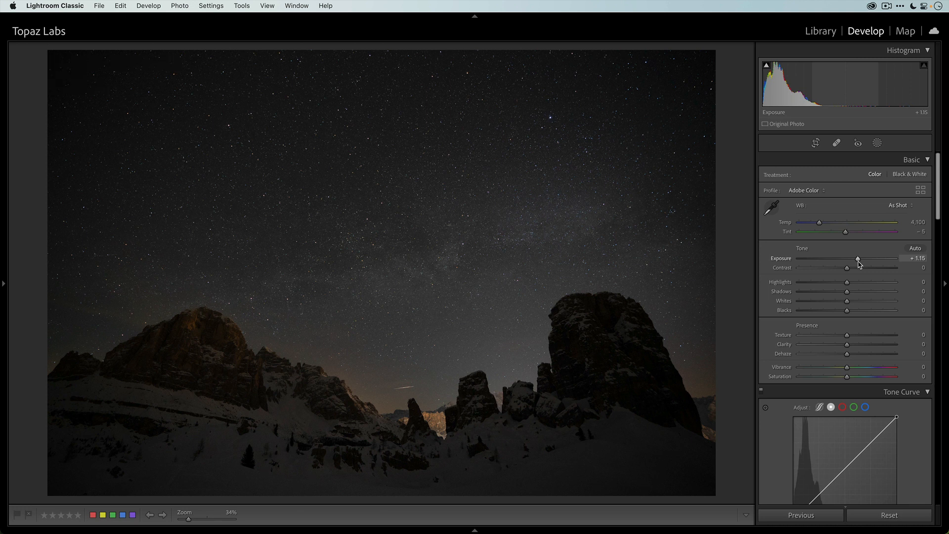
drag(856, 259, 859, 259)
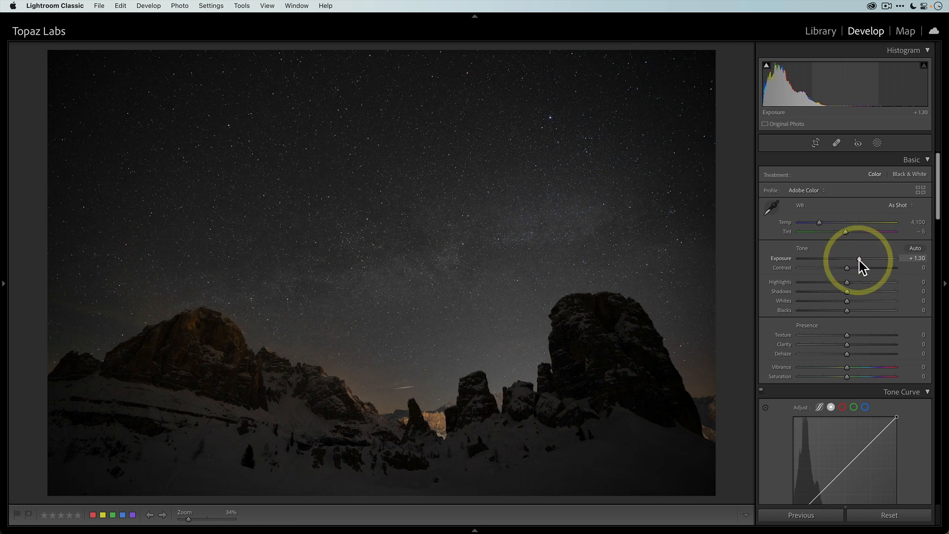
drag(847, 263, 849, 263)
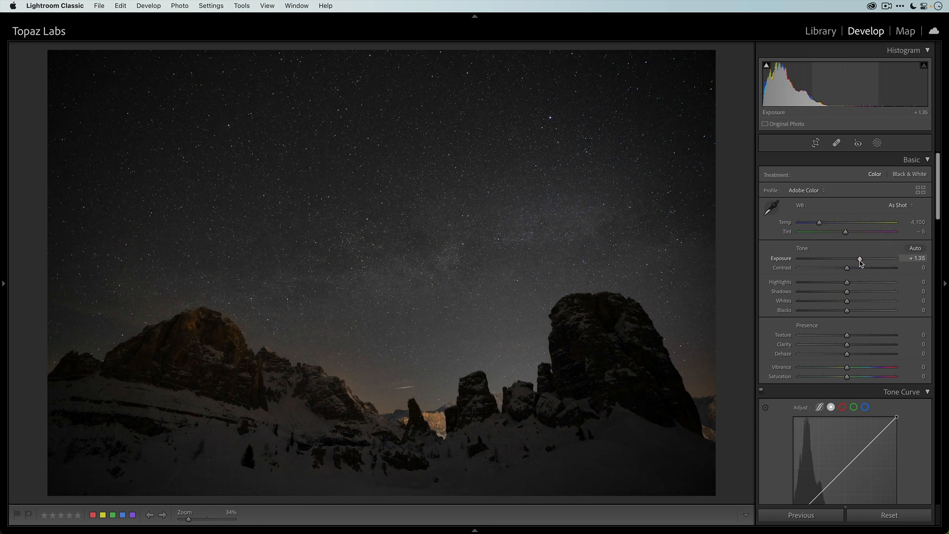
Set Blacks +13, Shadows +24, Whites +15 and Highlights +29.
drag(846, 311, 853, 310)
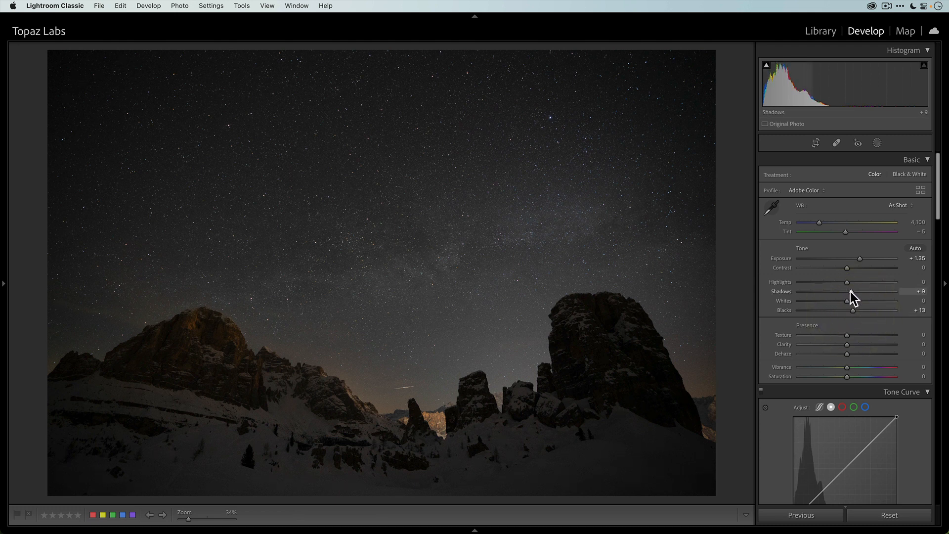
drag(847, 291, 856, 291)
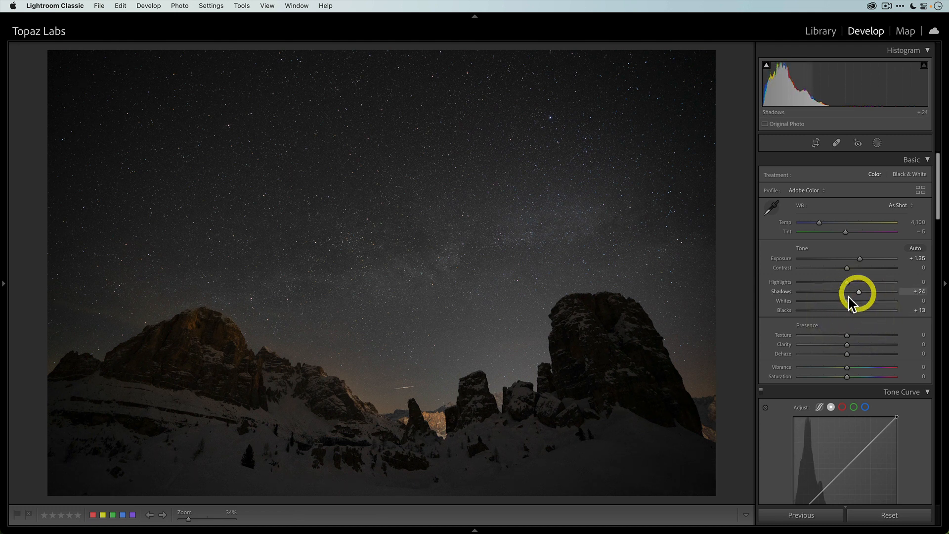
drag(863, 301, 872, 300)
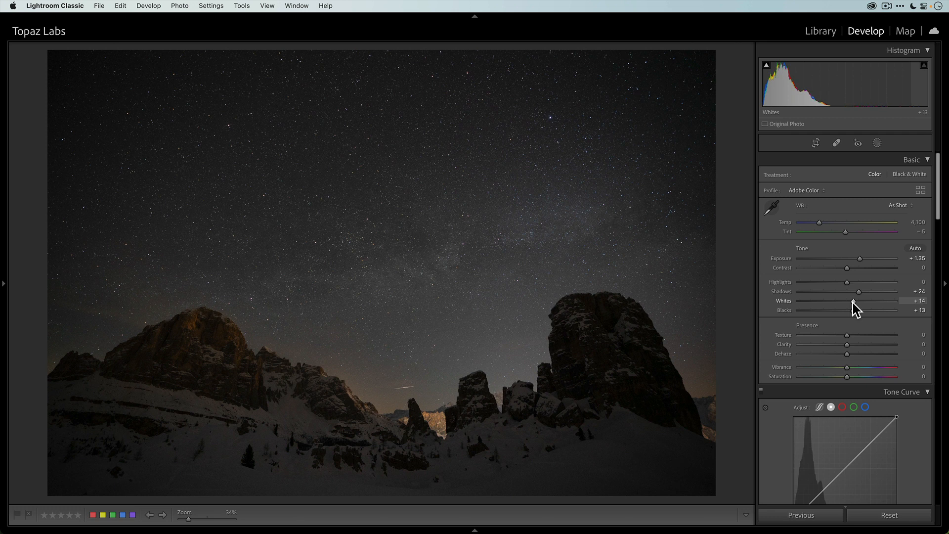
drag(846, 281, 859, 281)
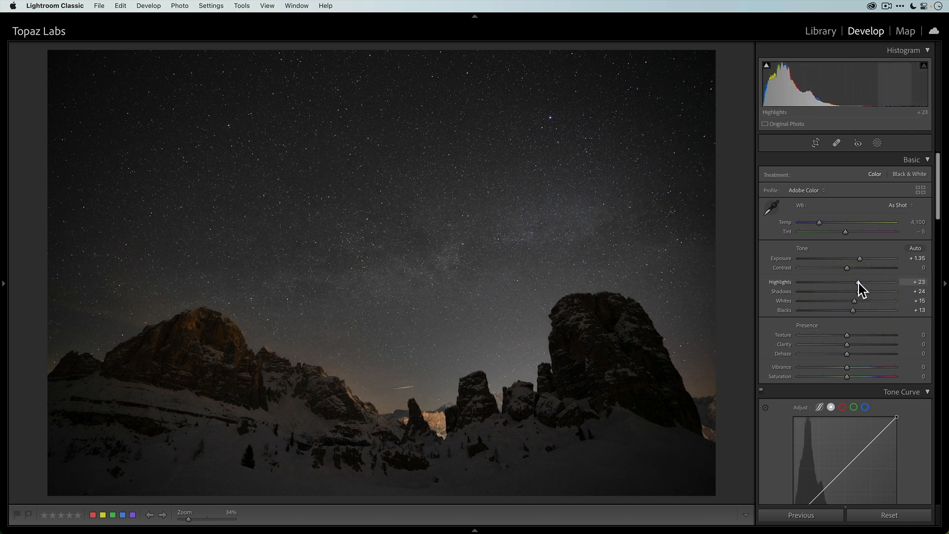
drag(862, 284, 871, 285)
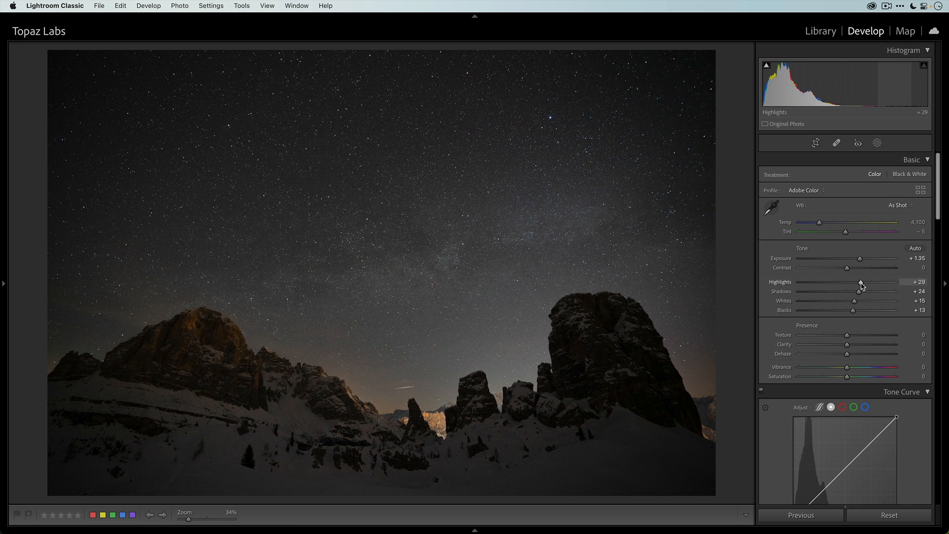
mouse_move(521, 336)
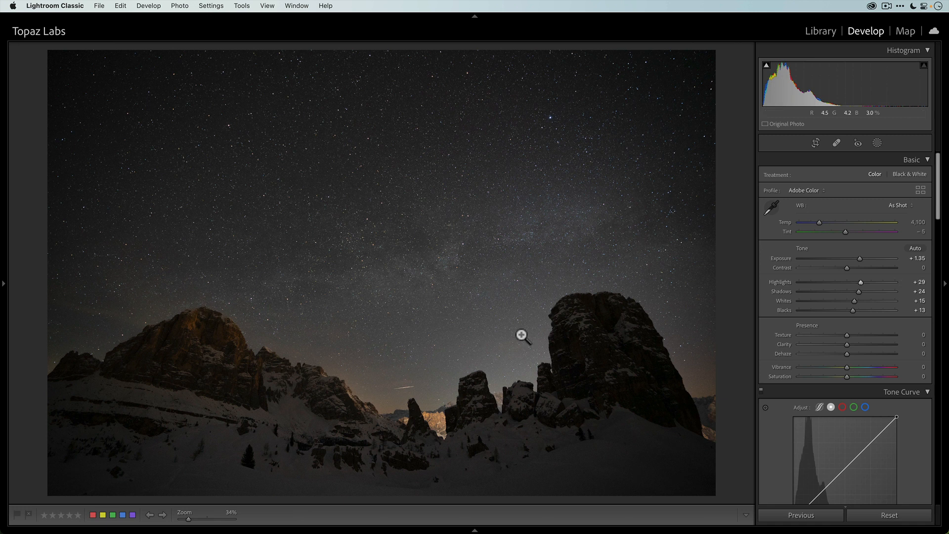
mouse_move(536, 338)
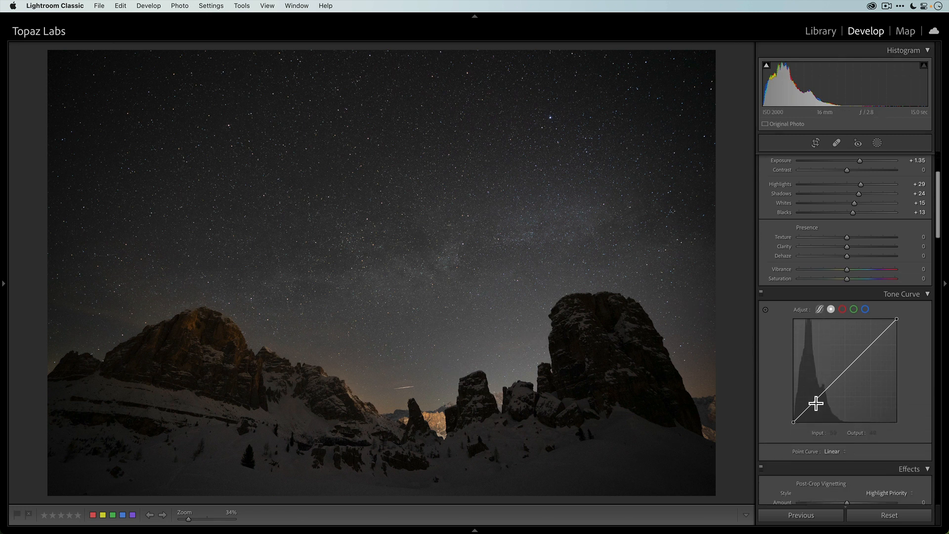
Shape a three-point S tone curve: shadows pulled down, midtones nudged, highlights lifted slightly.
click(910, 159)
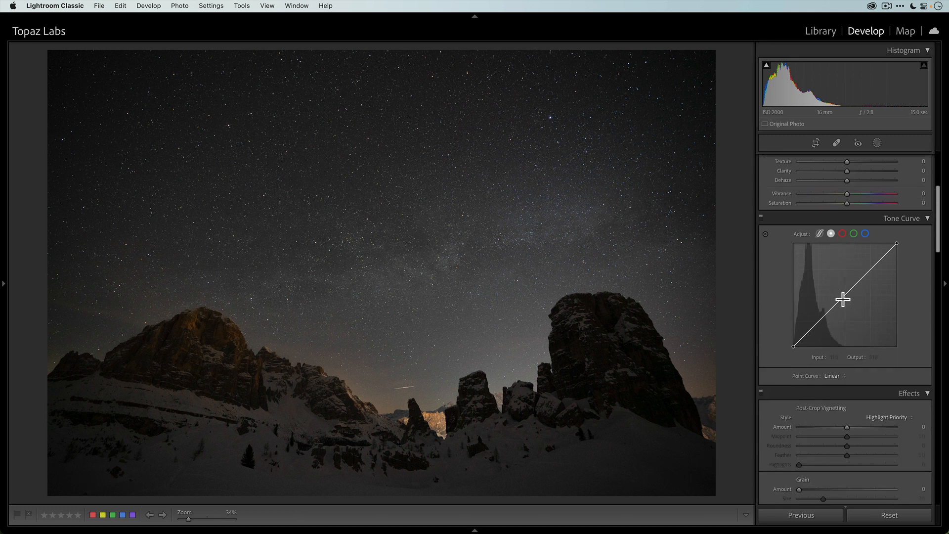
mouse_move(872, 273)
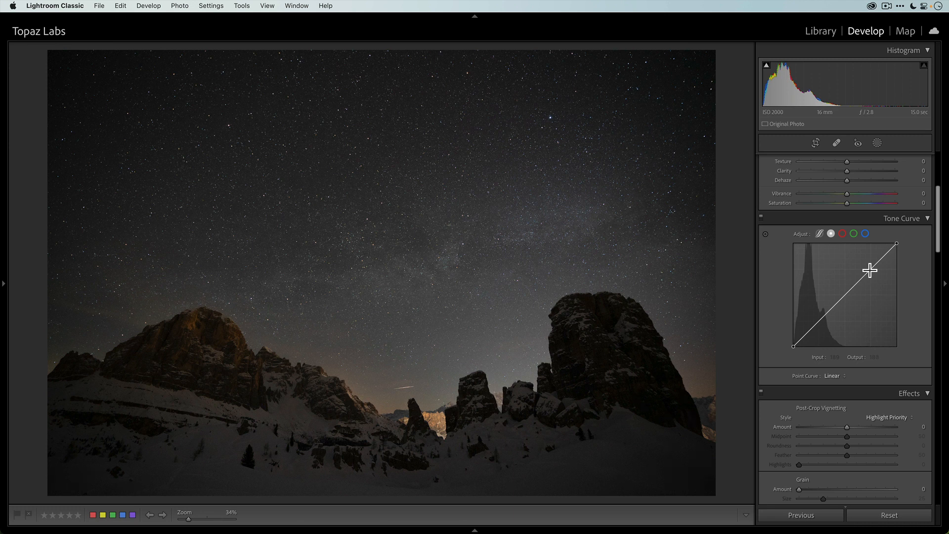
drag(870, 271, 844, 296)
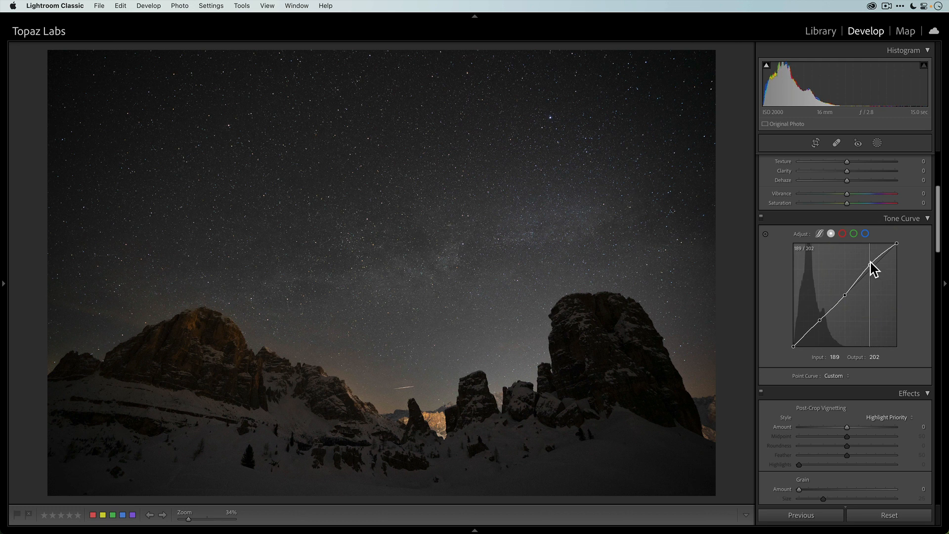
drag(872, 269, 880, 257)
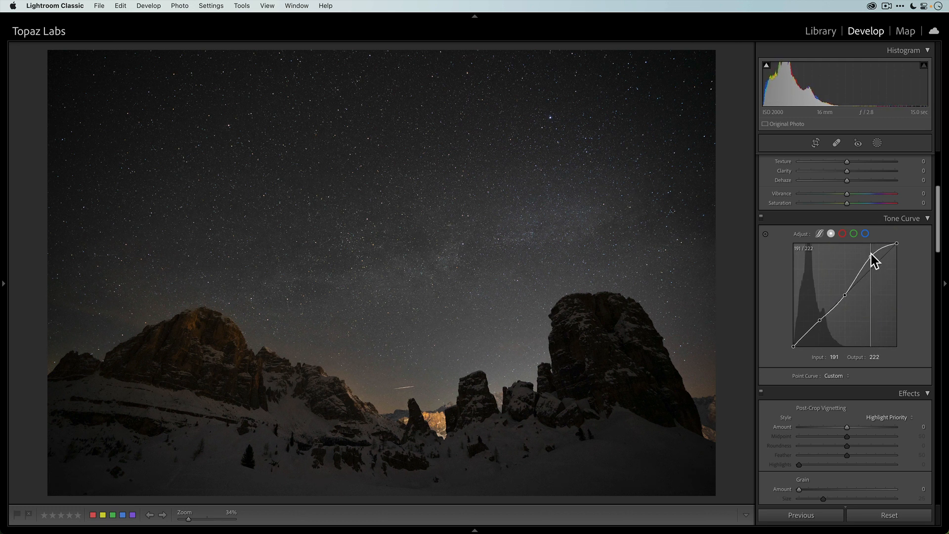
drag(884, 254, 875, 273)
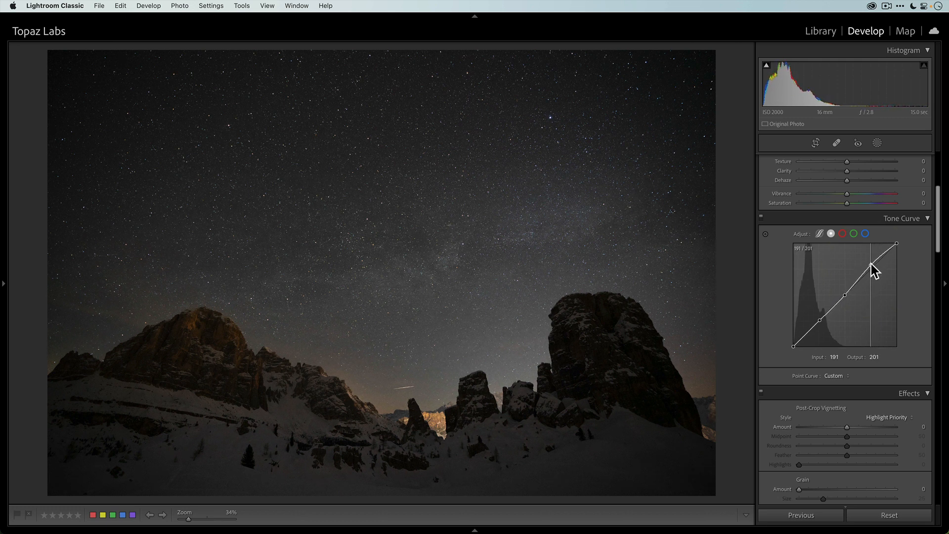
drag(870, 270, 820, 322)
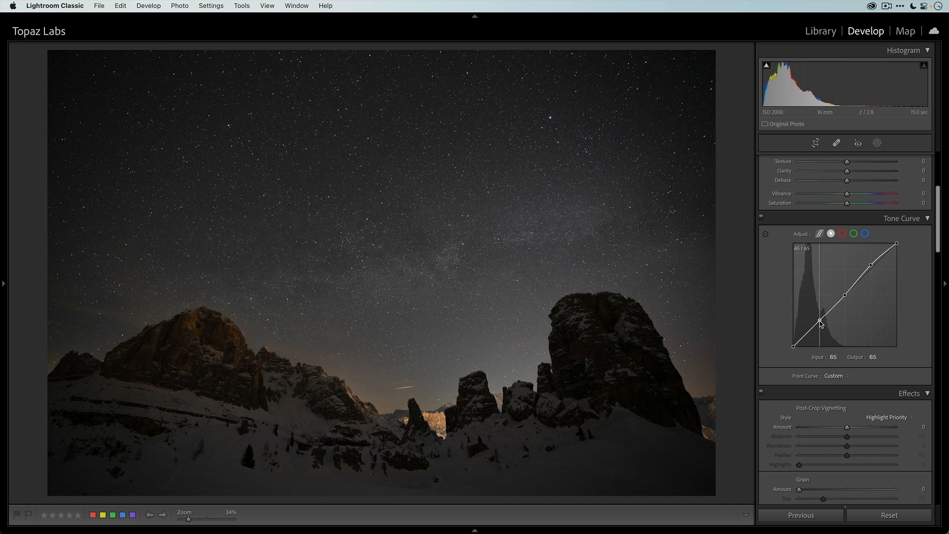
drag(819, 319, 821, 327)
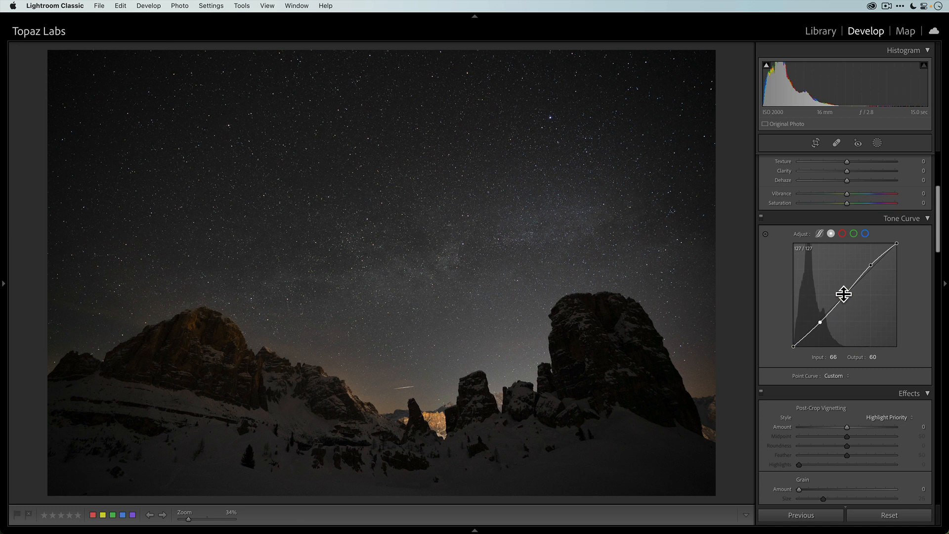
drag(843, 321, 843, 293)
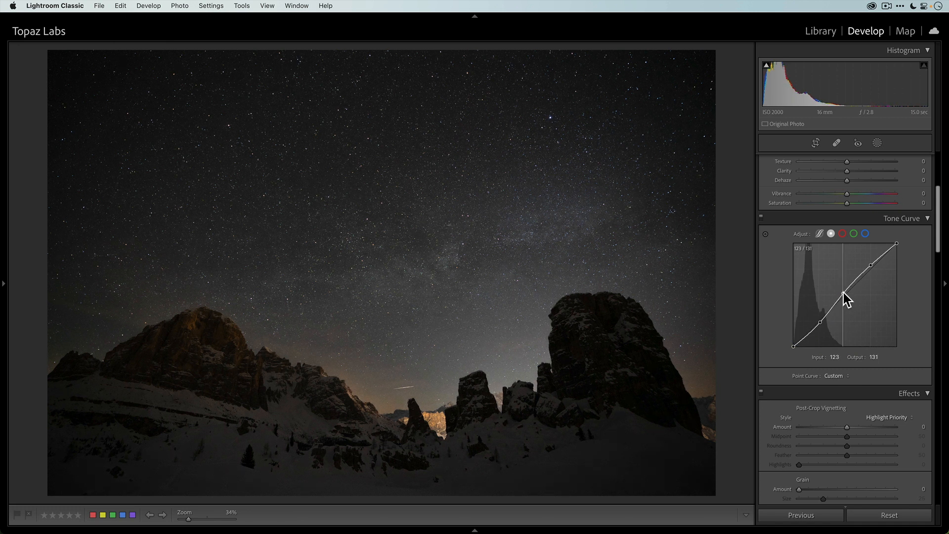
drag(846, 299, 843, 292)
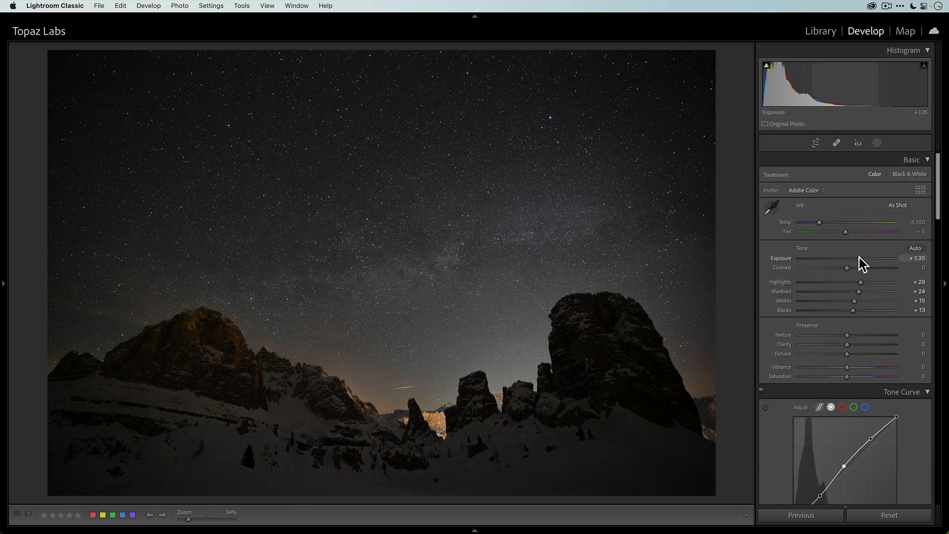
Raise Exposure to +1.60, cool white balance to 3,850 / tint −18, and hide the shadow clipping warning.
drag(863, 258, 869, 258)
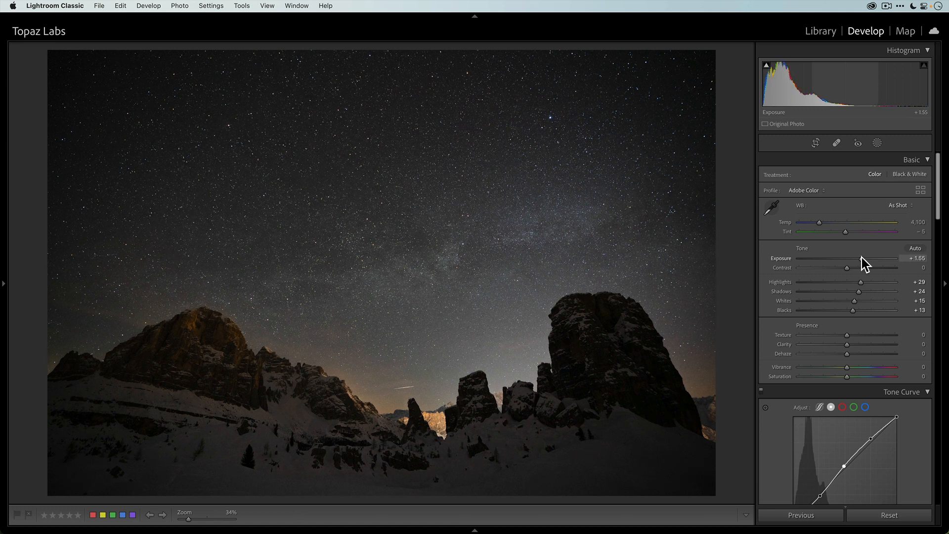
drag(847, 257, 850, 257)
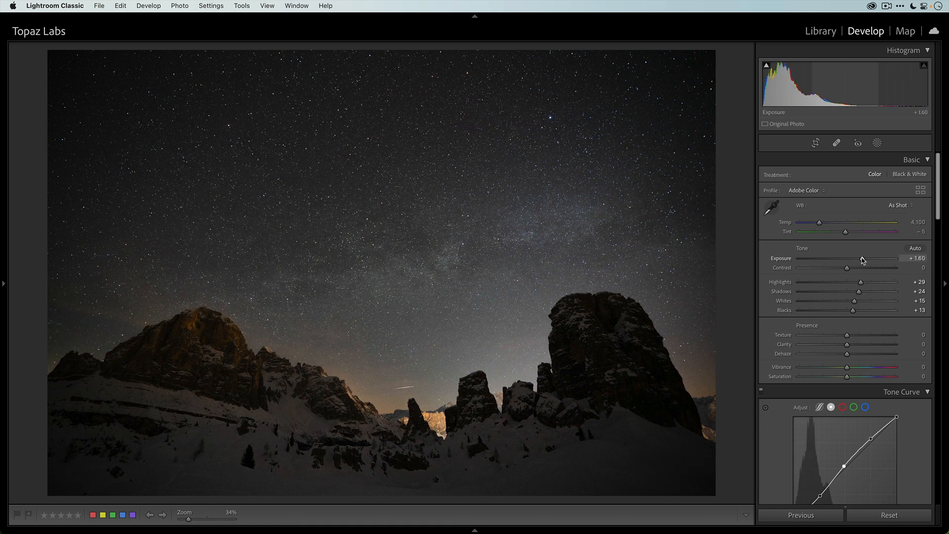
click(753, 207)
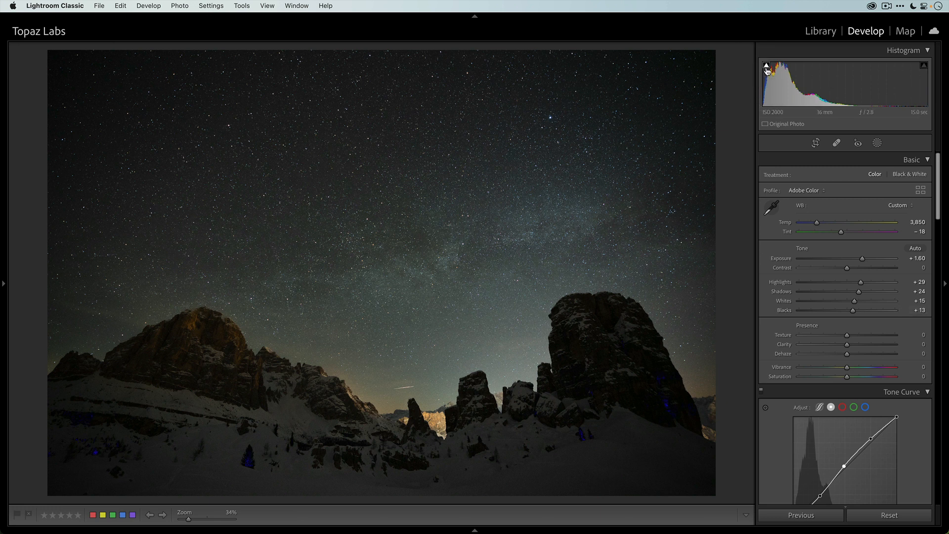
mouse_move(765, 66)
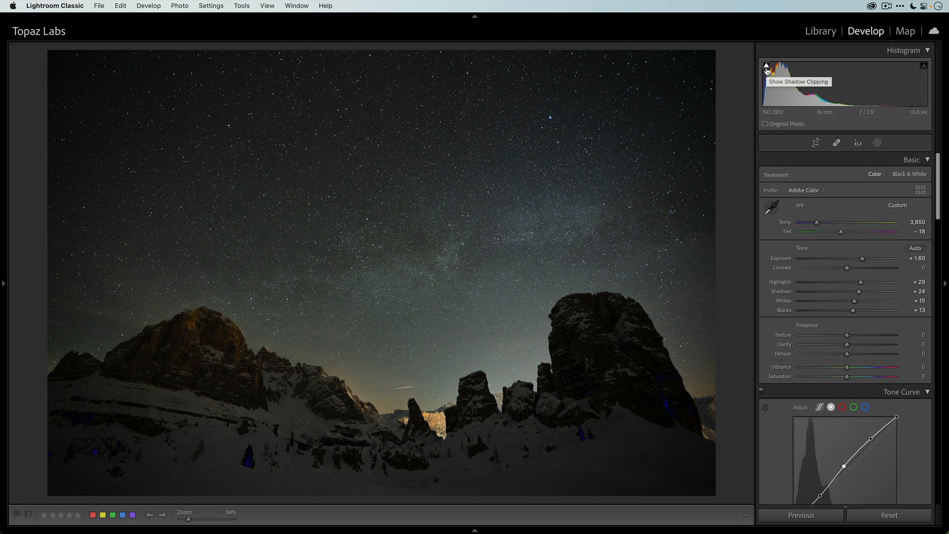
click(765, 67)
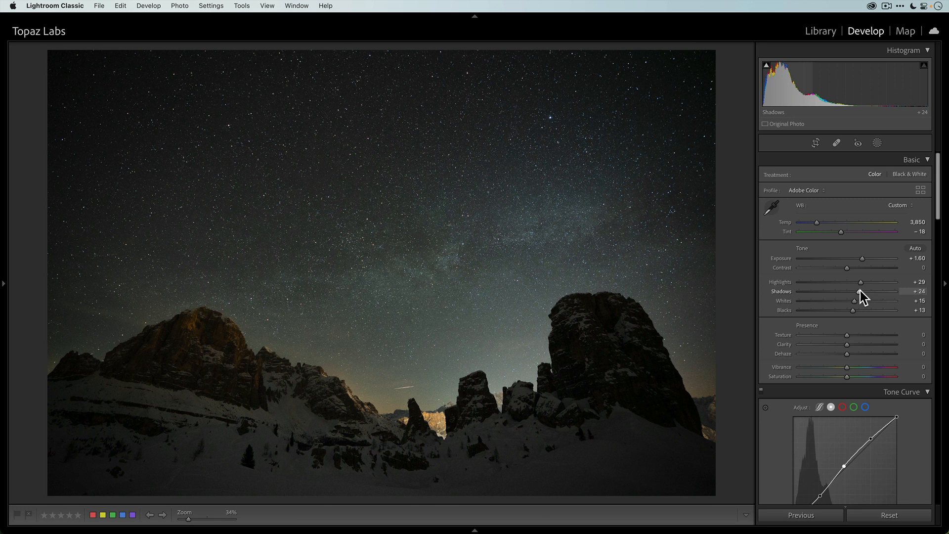
Lift Shadows to +26 and settle Blacks at +29 after overshooting.
drag(852, 309, 866, 310)
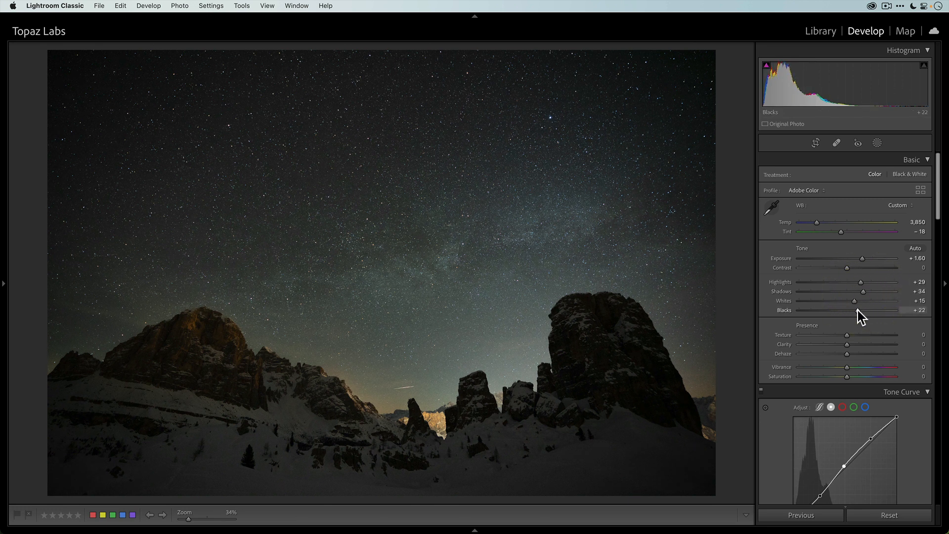
drag(854, 309, 858, 310)
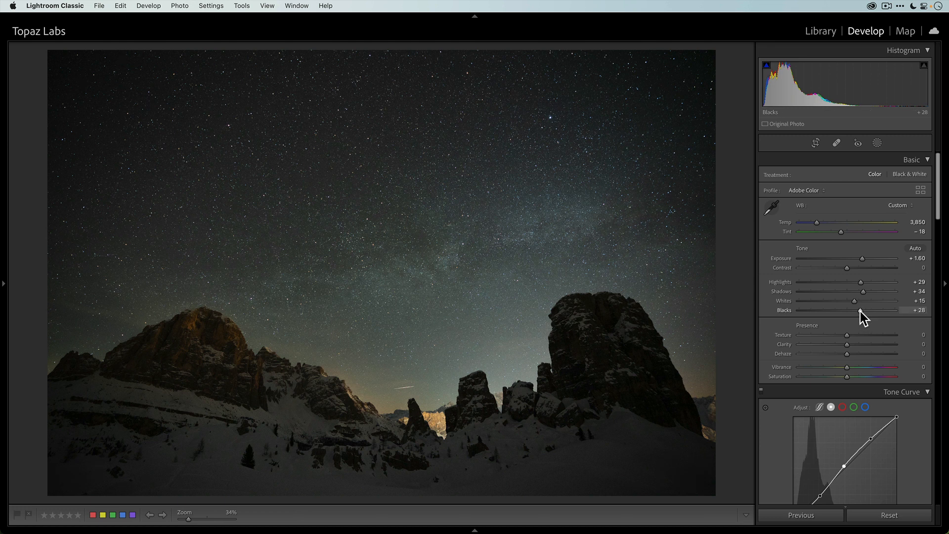
drag(859, 310, 873, 310)
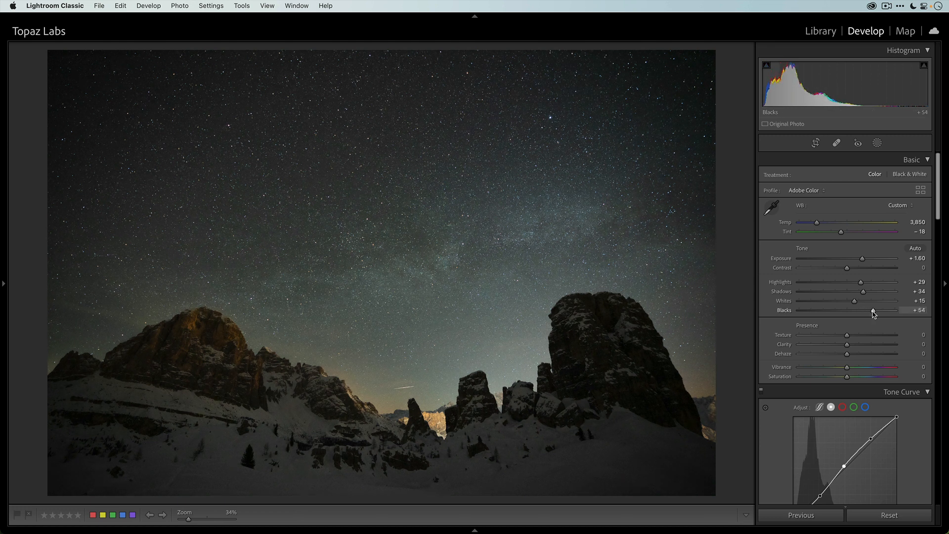
drag(875, 310, 862, 310)
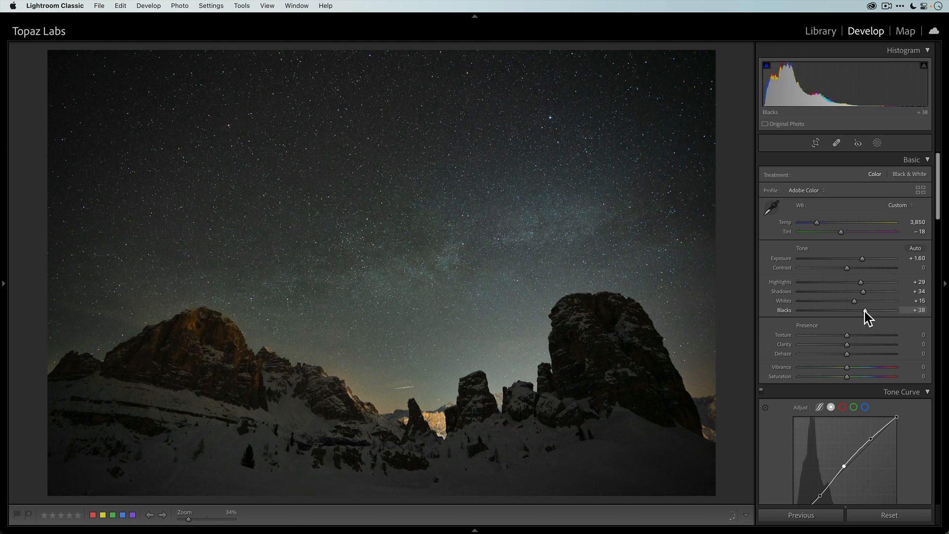
drag(867, 309, 858, 309)
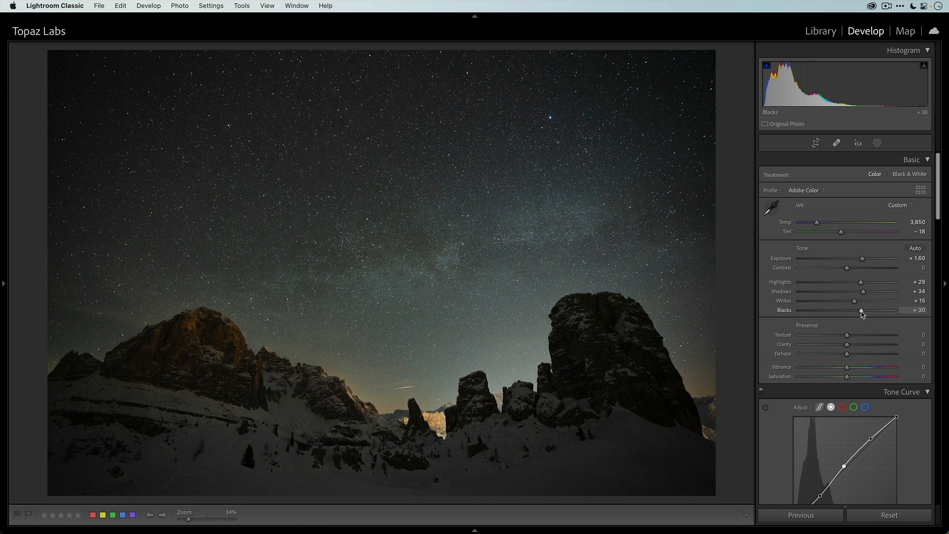
drag(866, 291, 857, 291)
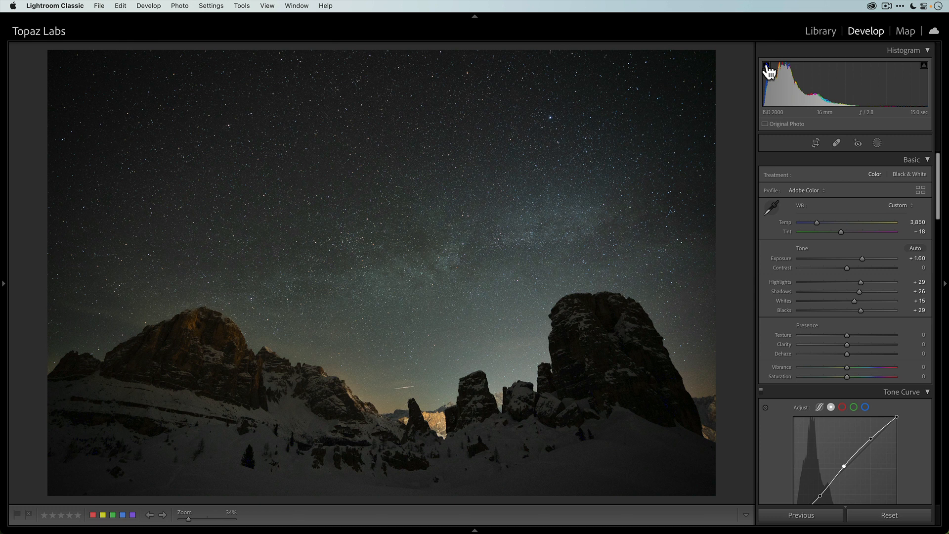
mouse_move(766, 68)
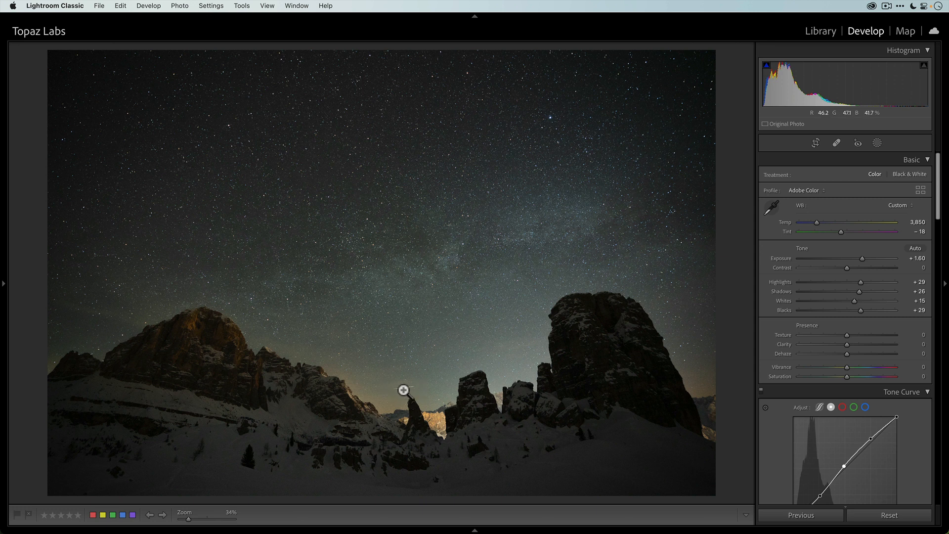
mouse_move(701, 233)
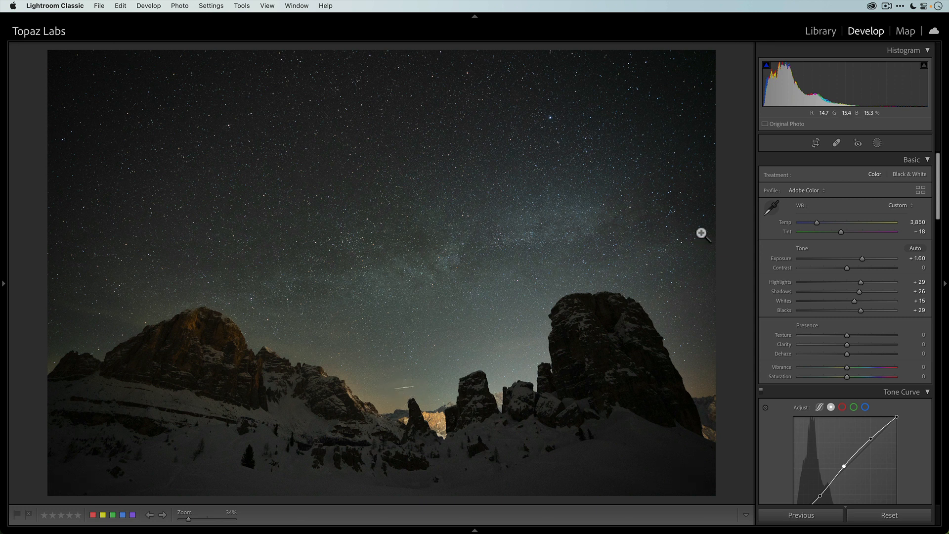
click(836, 143)
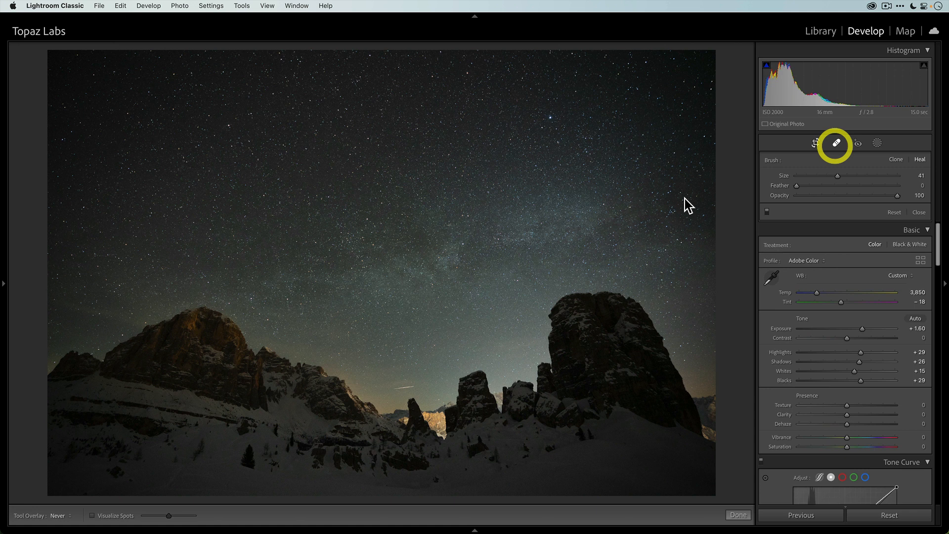
mouse_move(392, 389)
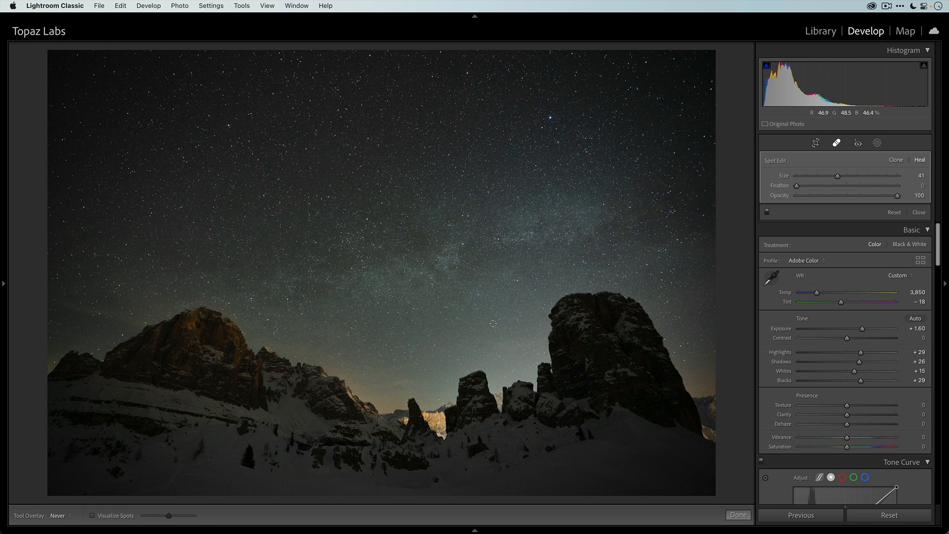
mouse_move(433, 379)
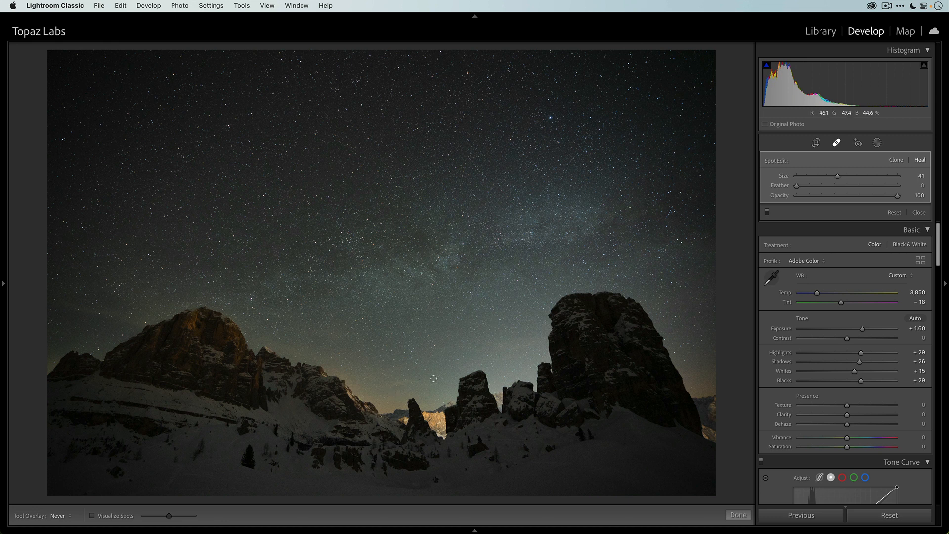
mouse_move(443, 362)
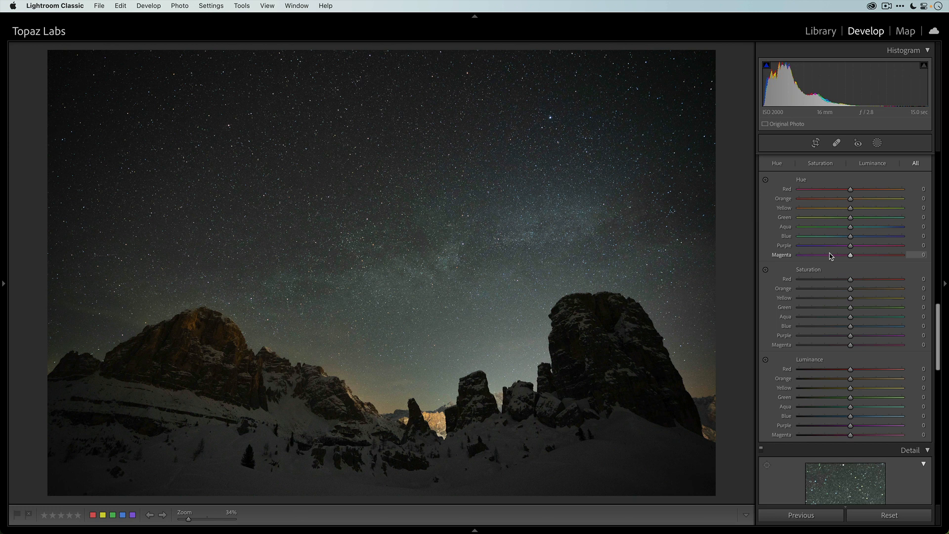
scroll(down, 3)
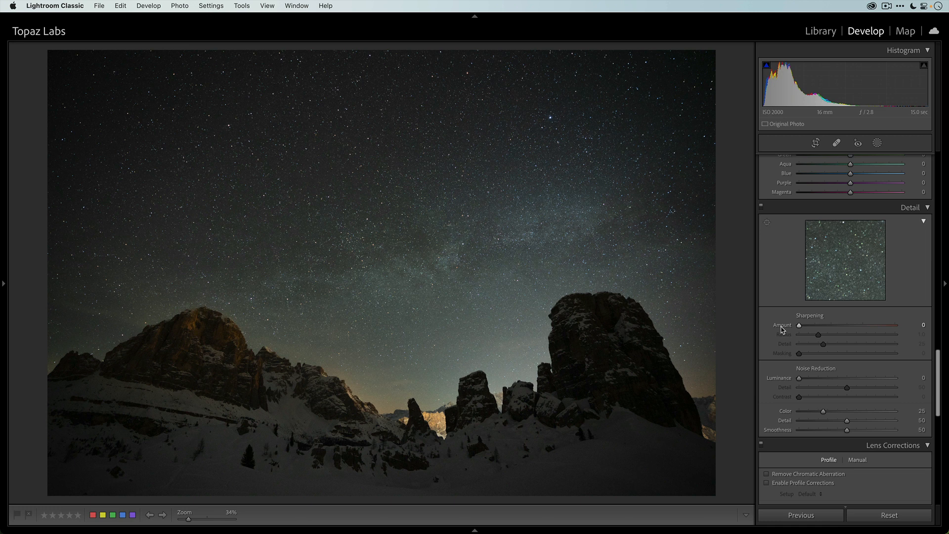
scroll(down, 3)
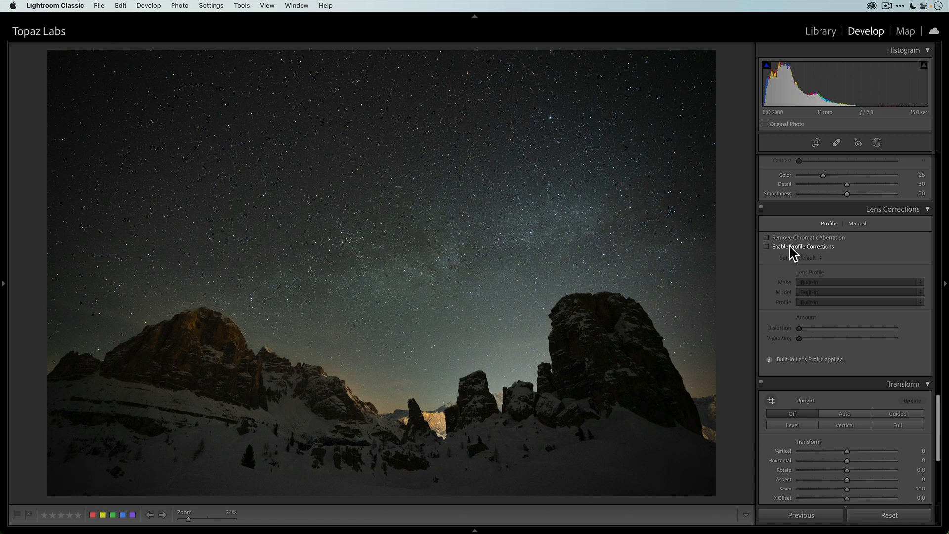
click(767, 246)
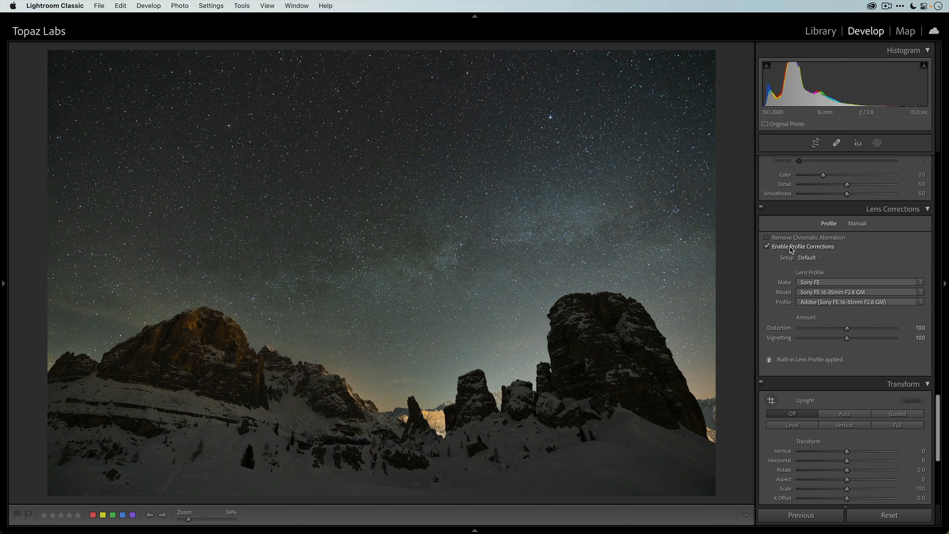
click(766, 246)
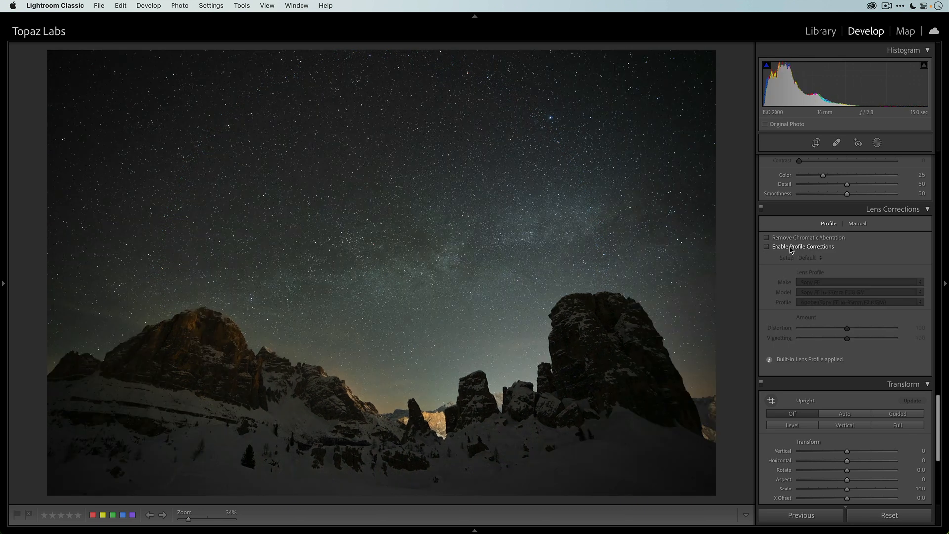
click(767, 247)
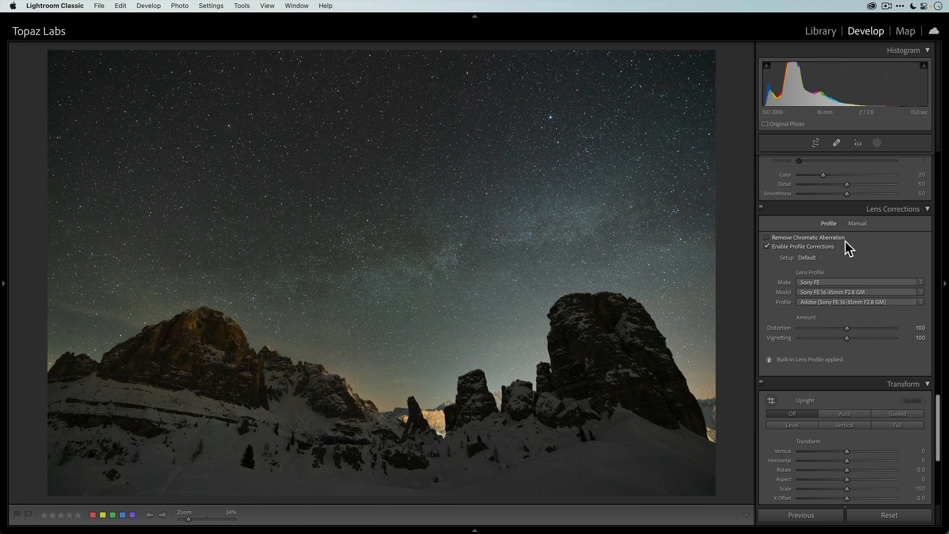
mouse_move(859, 265)
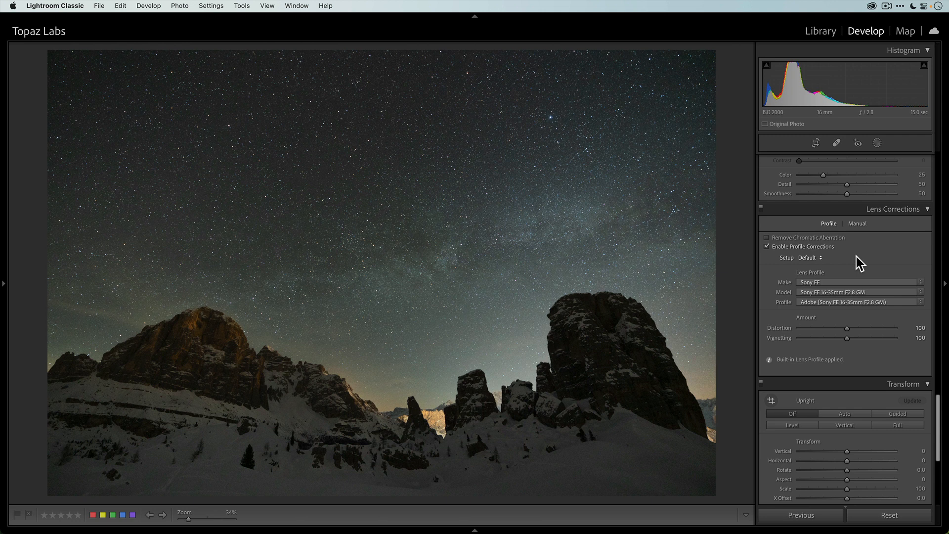
mouse_move(815, 260)
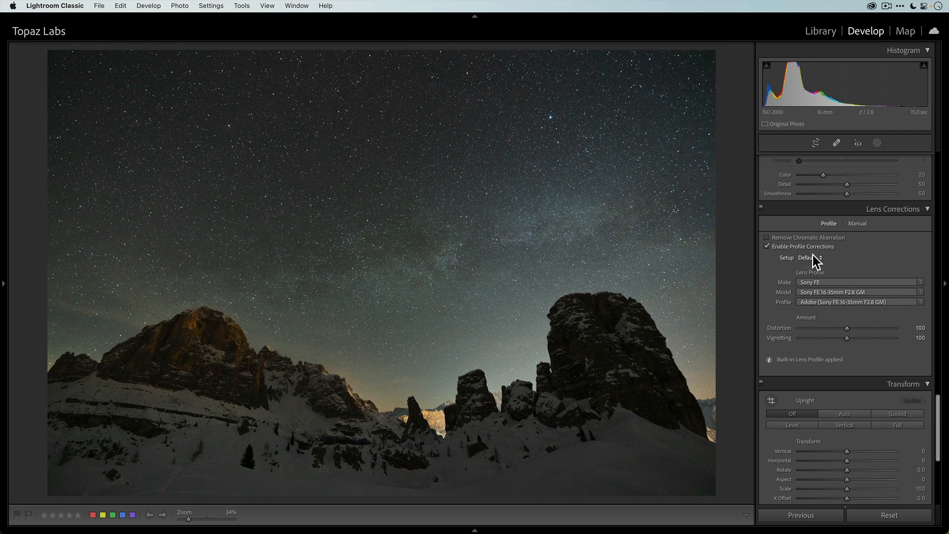
click(767, 246)
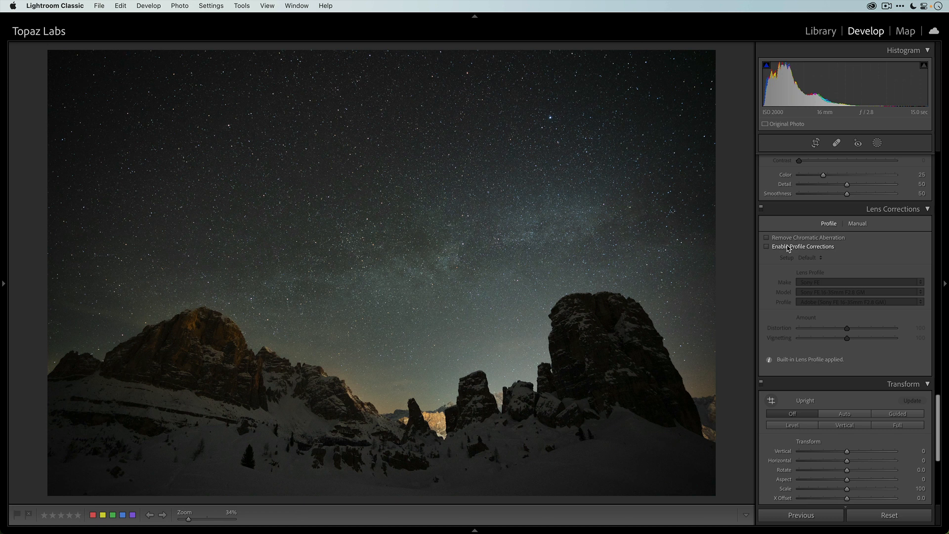
click(765, 246)
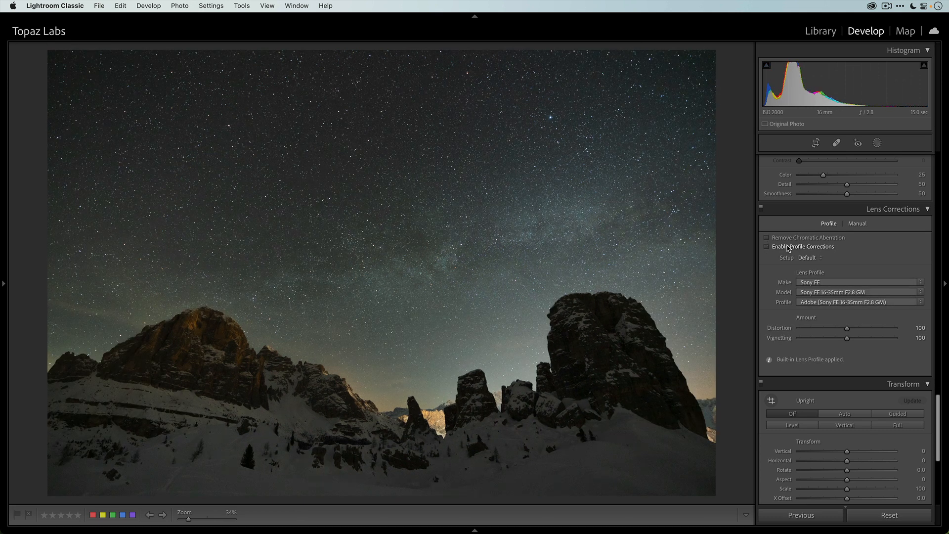
click(767, 246)
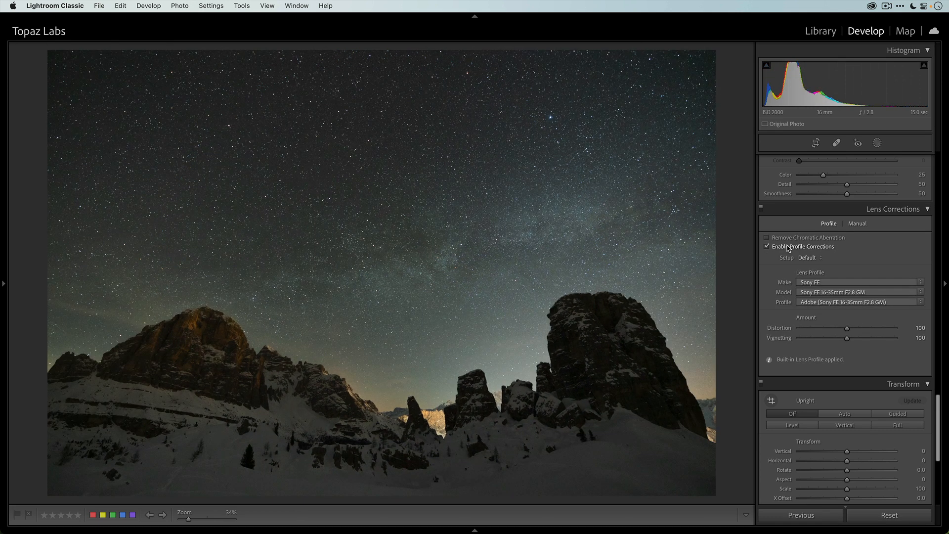
click(767, 246)
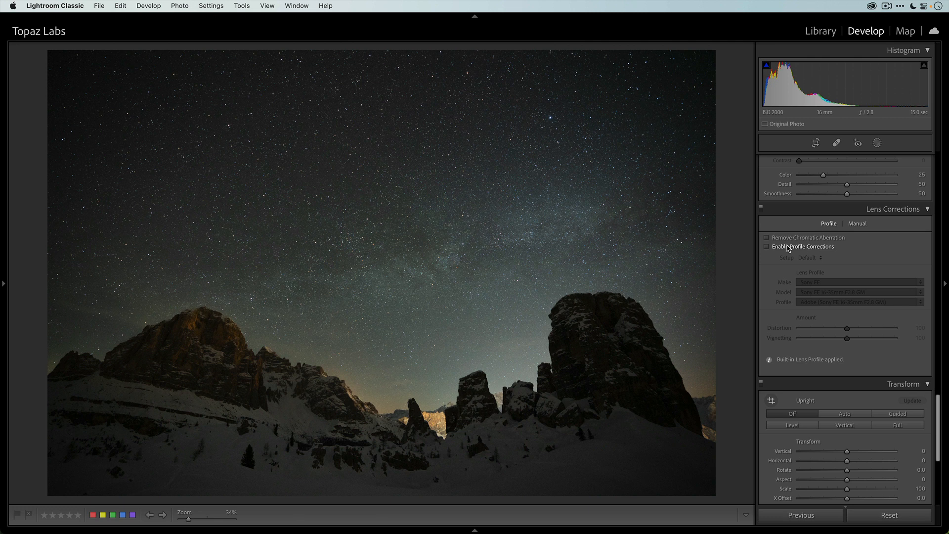
click(766, 246)
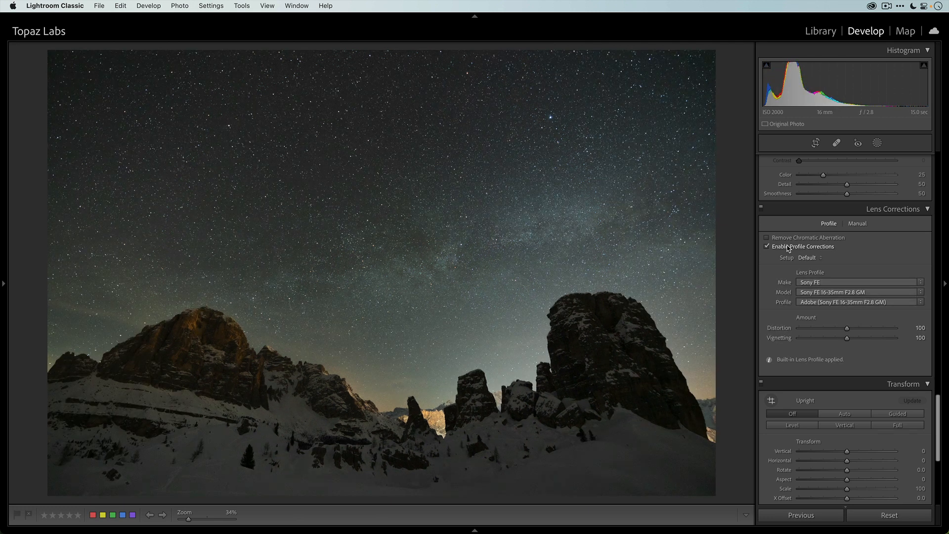
mouse_move(851, 404)
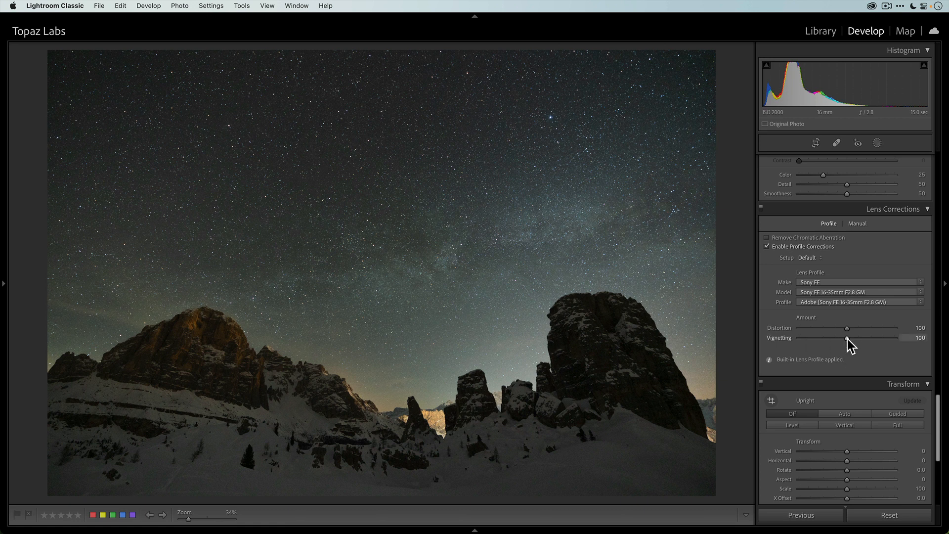
mouse_move(790, 344)
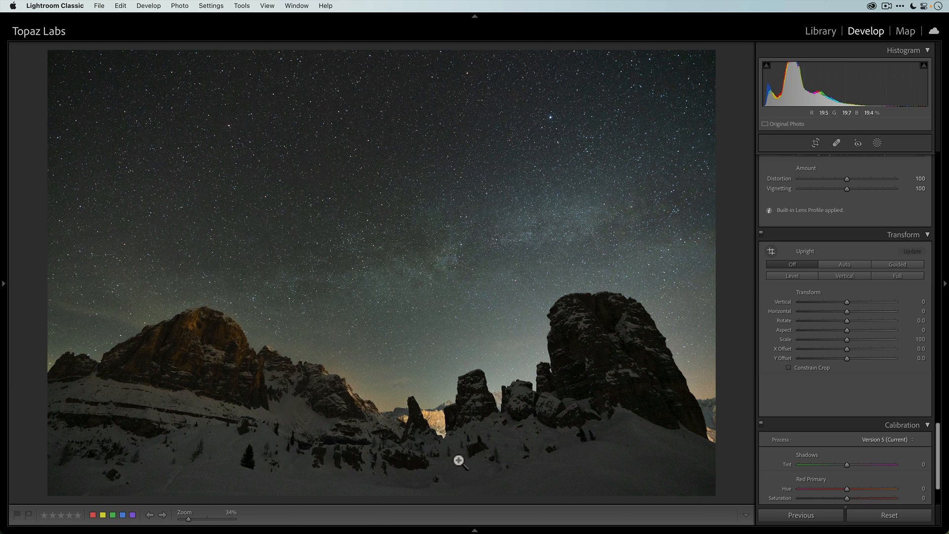
mouse_move(306, 458)
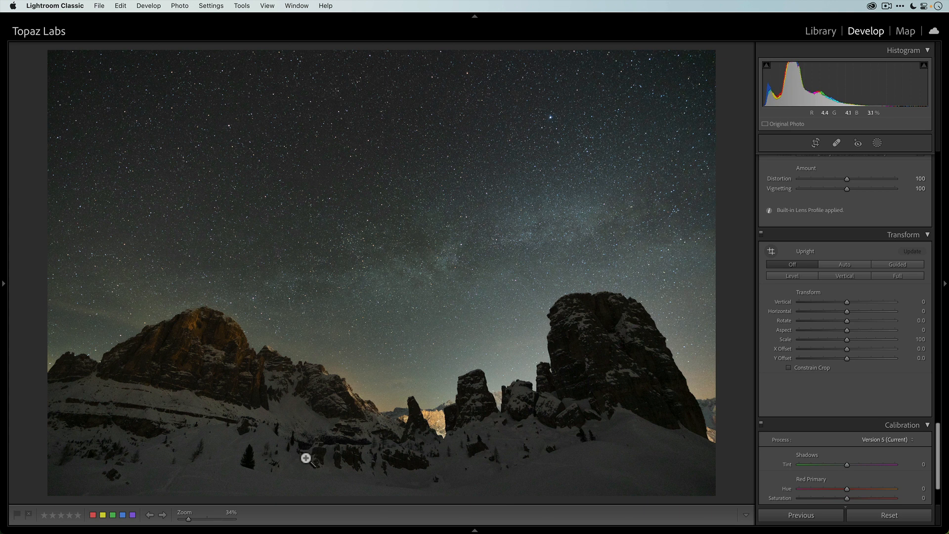
mouse_move(376, 398)
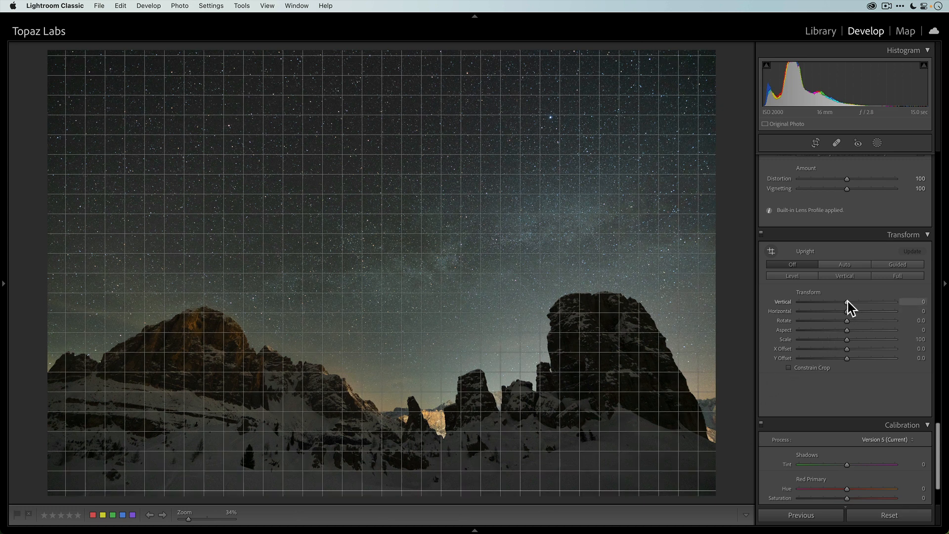
Set Vertical perspective to −23 so the rock towers stand upright.
drag(853, 306, 842, 306)
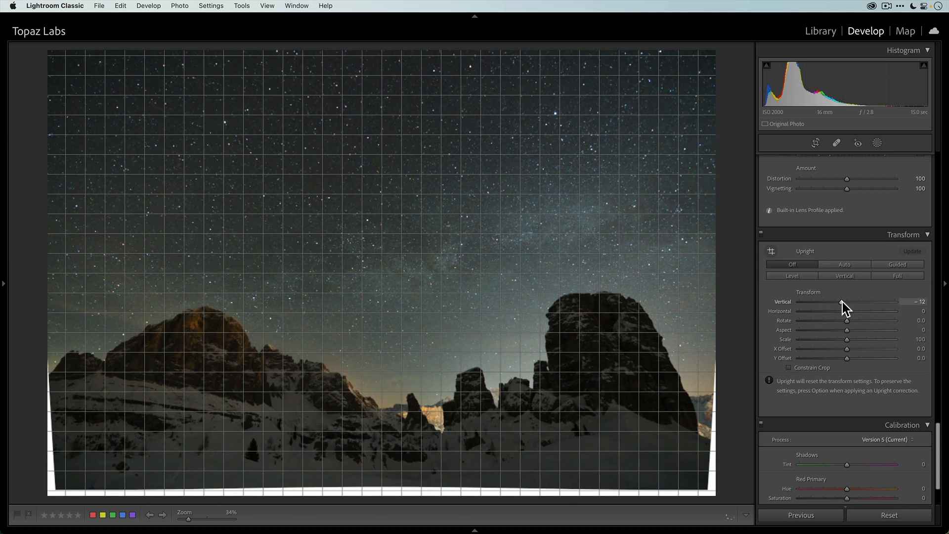
drag(843, 306, 835, 306)
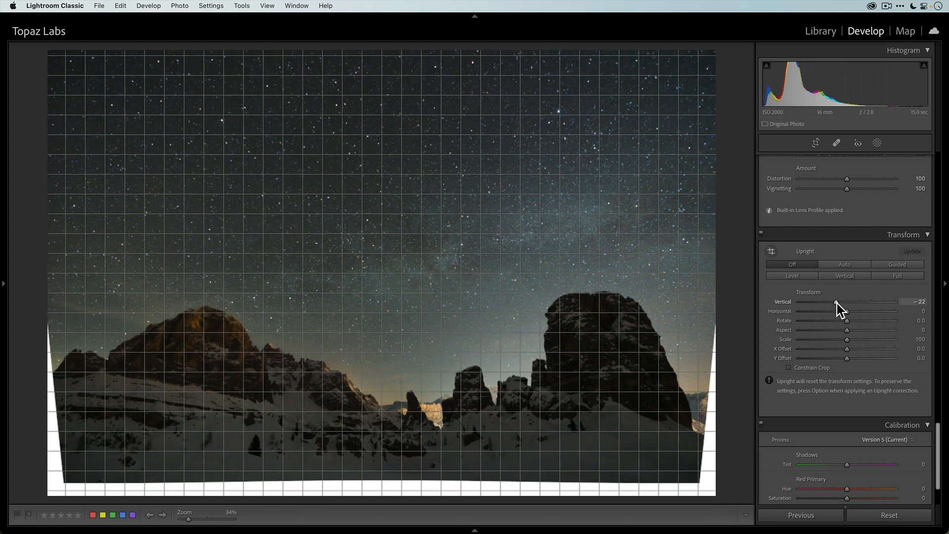
drag(835, 304, 834, 305)
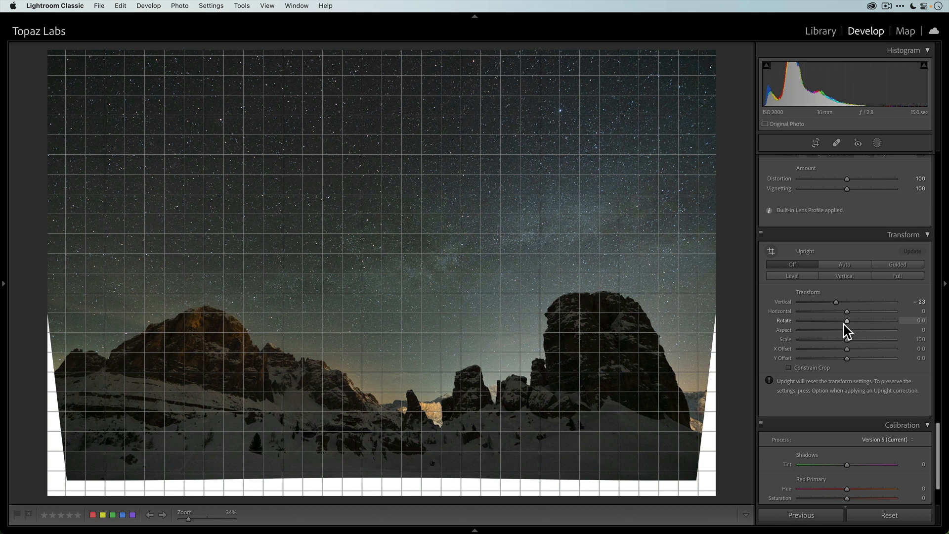
Set Scale to 110 to hide empty edges and Aspect to +60.
drag(847, 339, 850, 339)
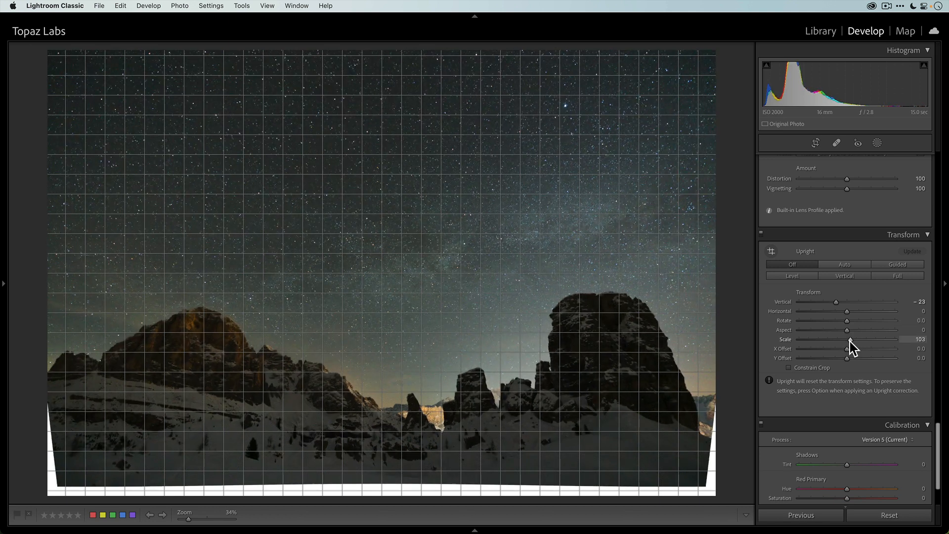
drag(846, 339, 852, 339)
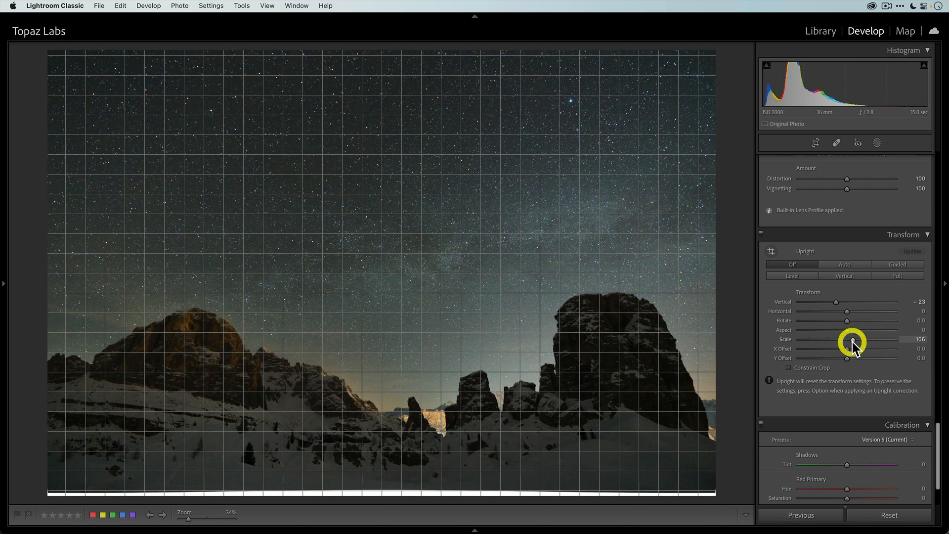
drag(853, 339, 854, 339)
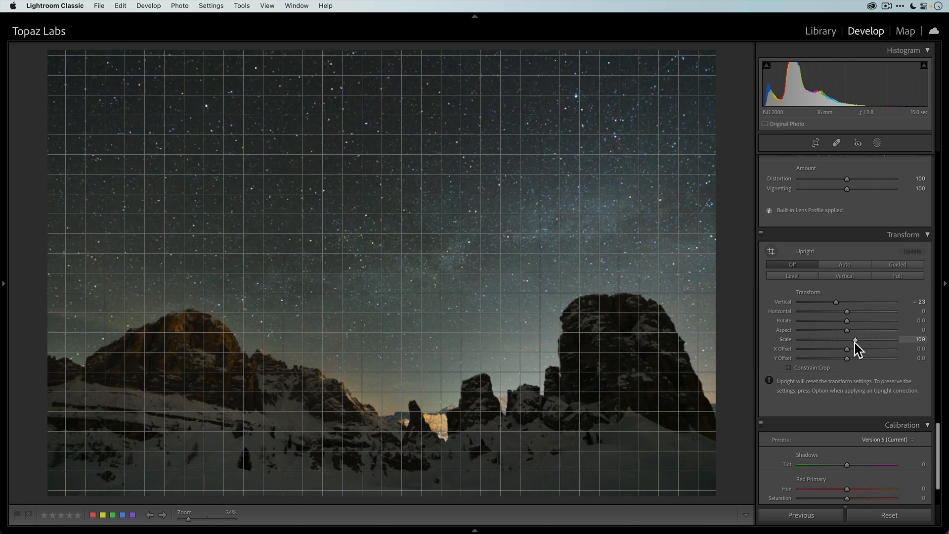
drag(855, 339, 856, 339)
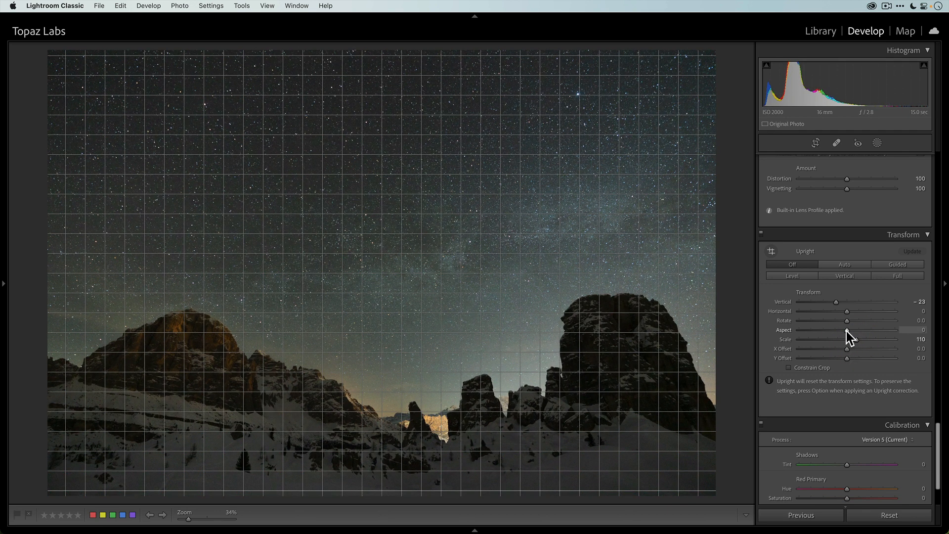
drag(847, 339, 853, 339)
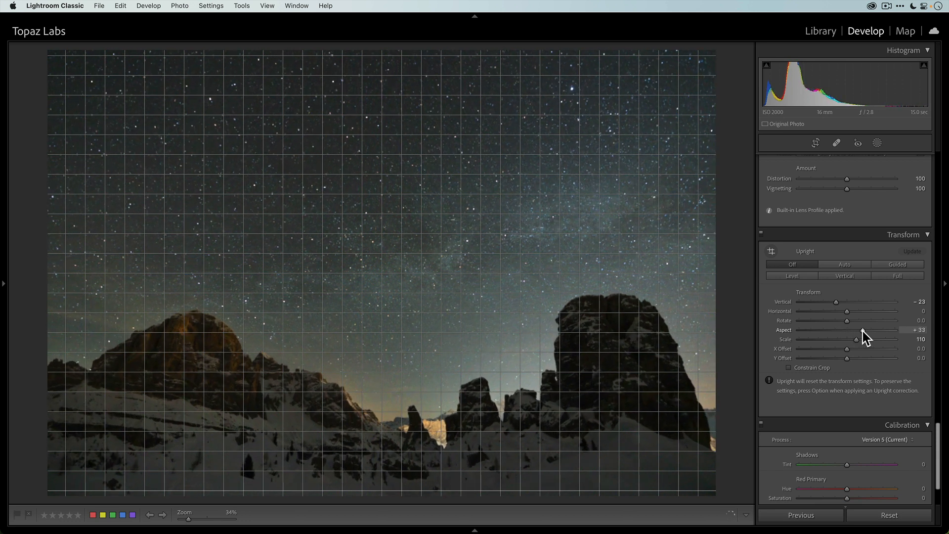
drag(855, 338, 866, 338)
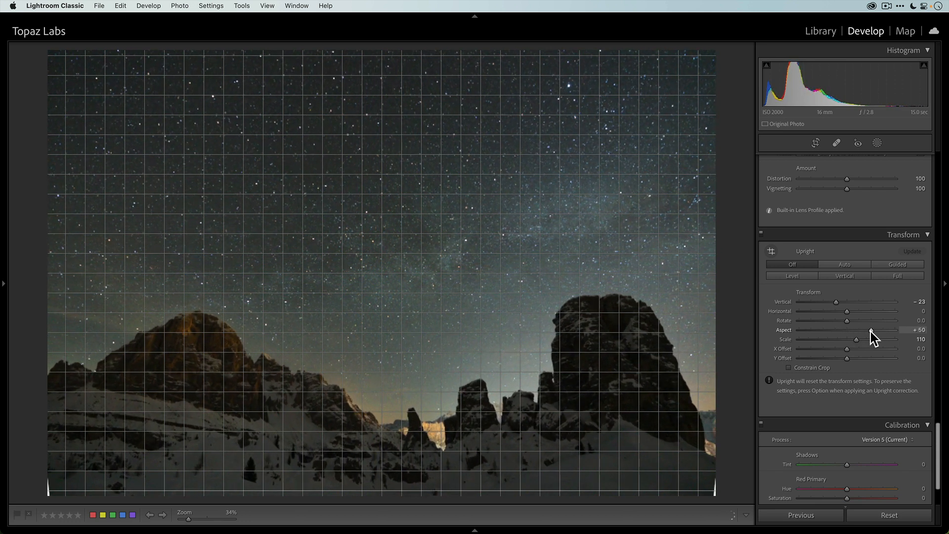
drag(858, 330, 870, 331)
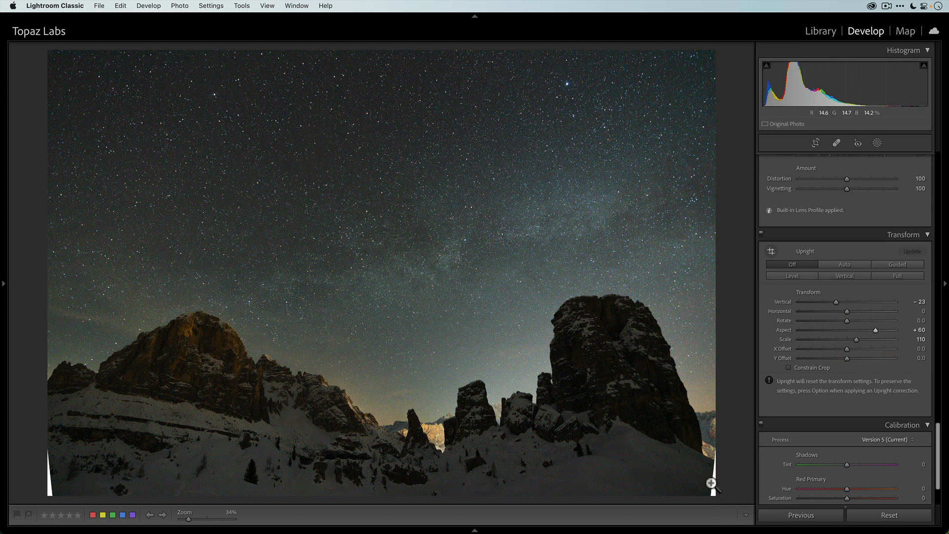
mouse_move(588, 422)
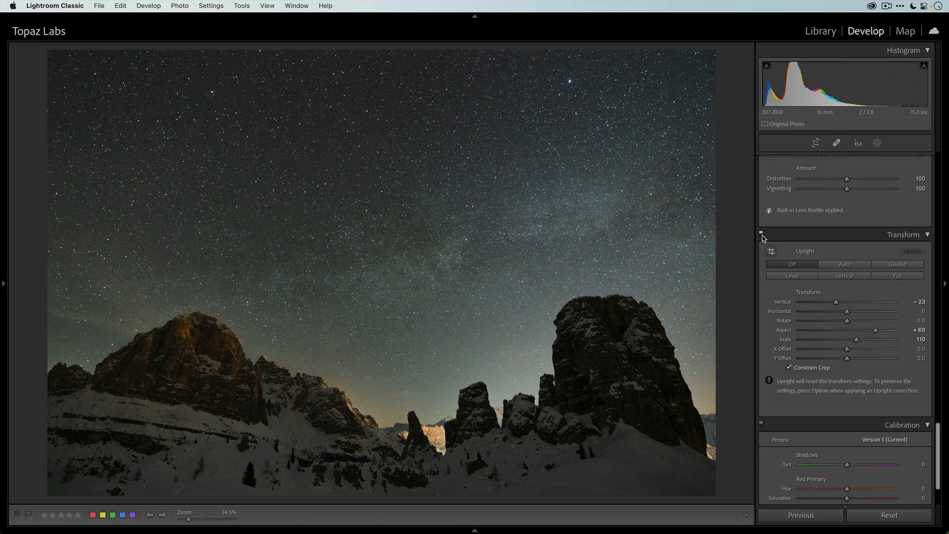
mouse_move(398, 403)
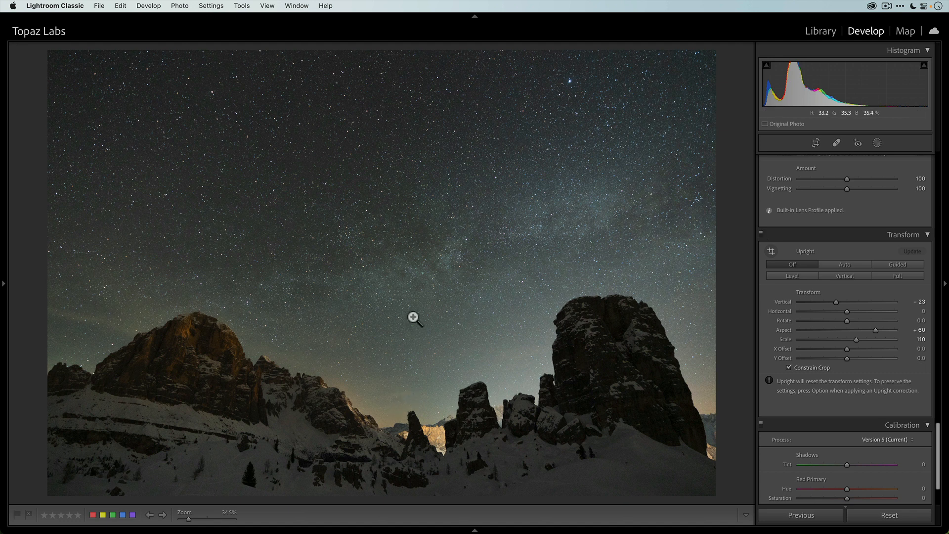
mouse_move(446, 379)
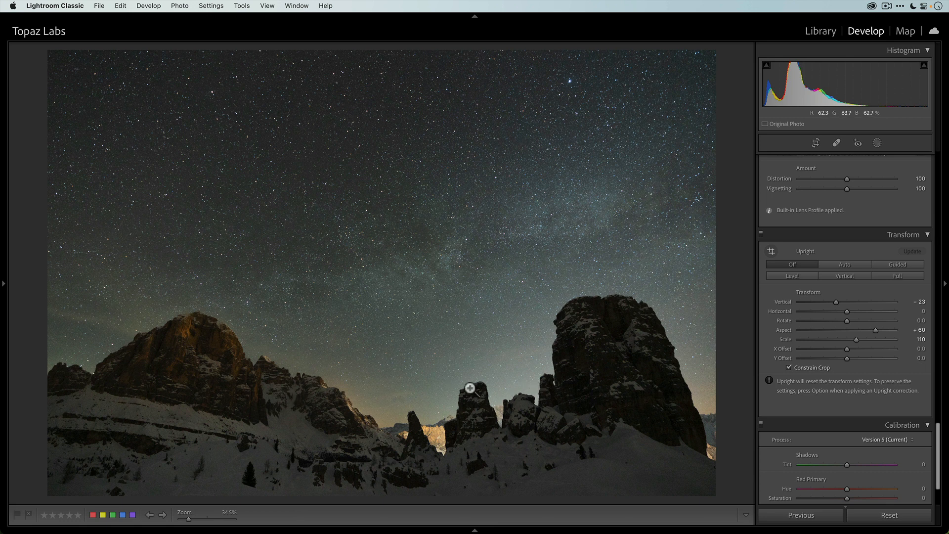
mouse_move(603, 403)
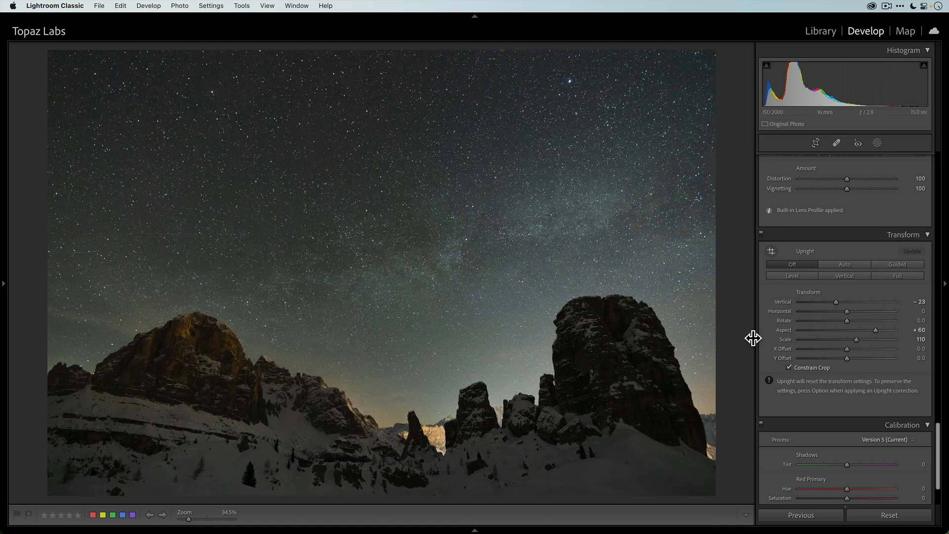
mouse_move(753, 338)
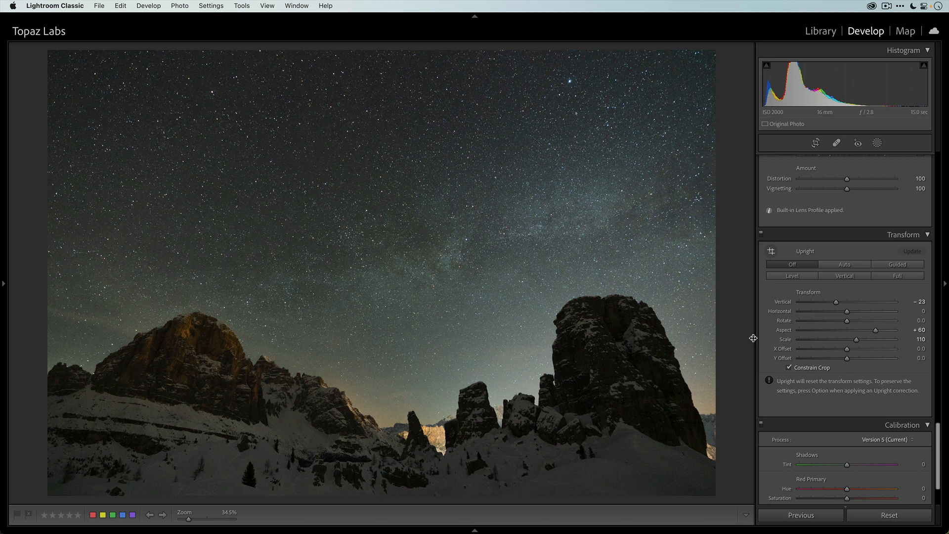
Enable lens Profile Corrections for the transformed photo in Lens Corrections.
click(893, 158)
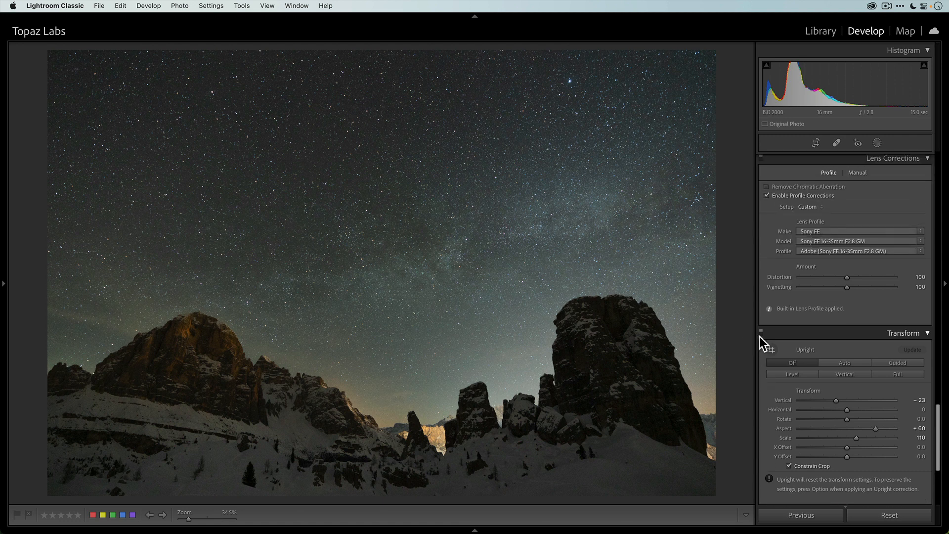
scroll(down, 3)
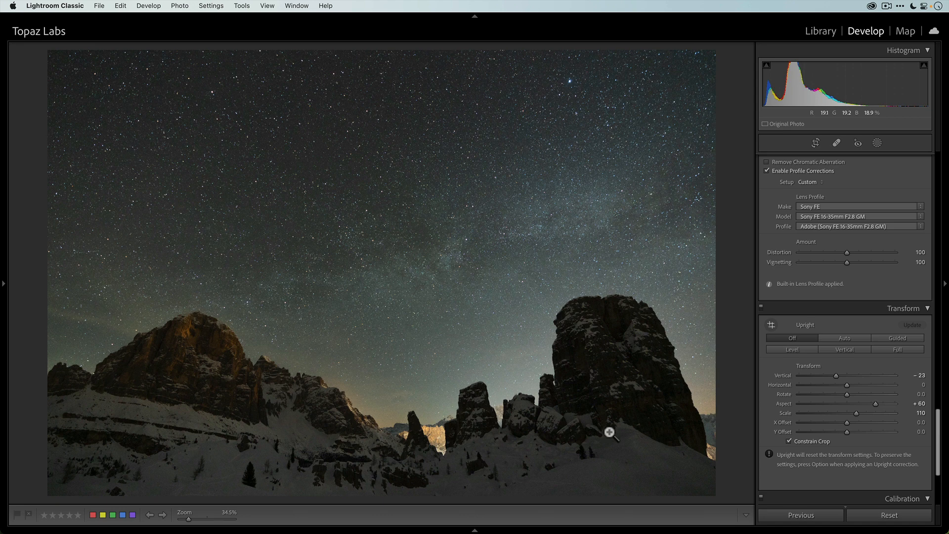
click(610, 432)
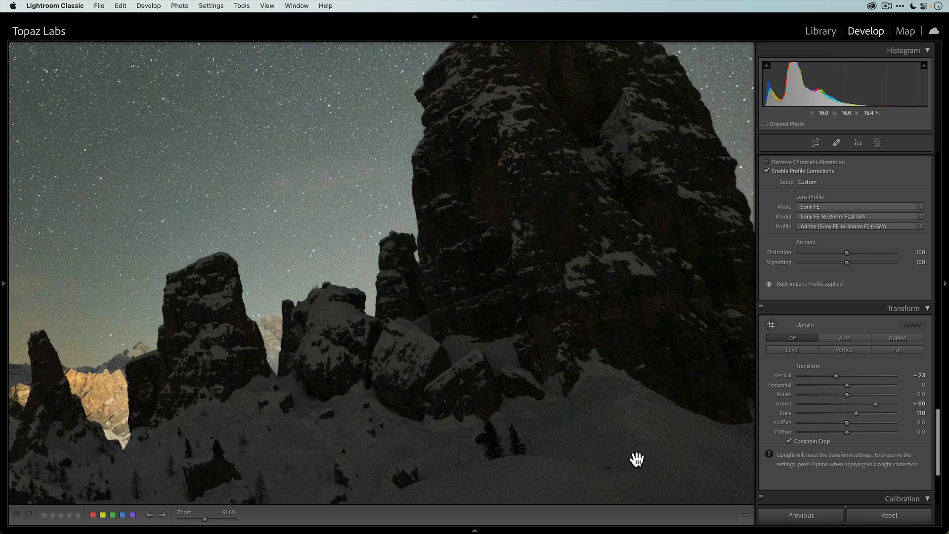
drag(636, 458, 423, 445)
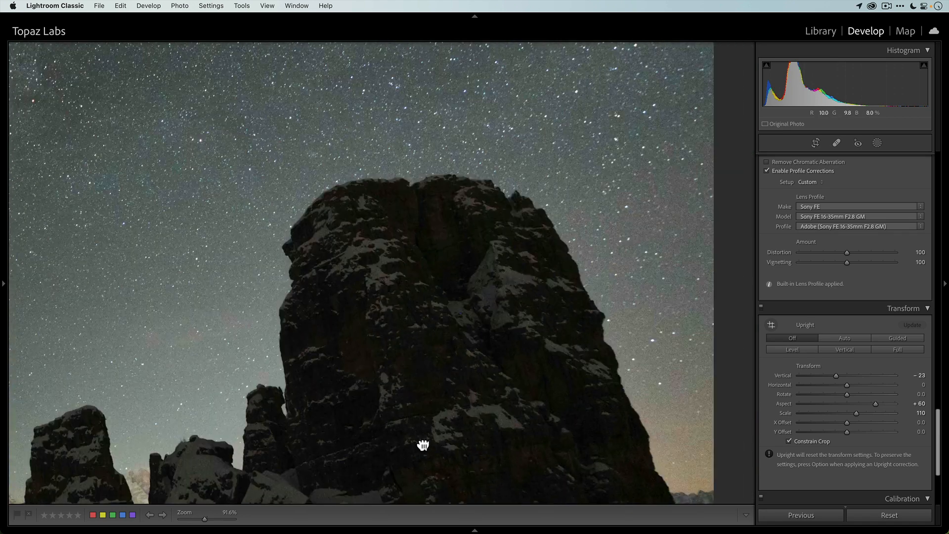
drag(424, 444, 347, 345)
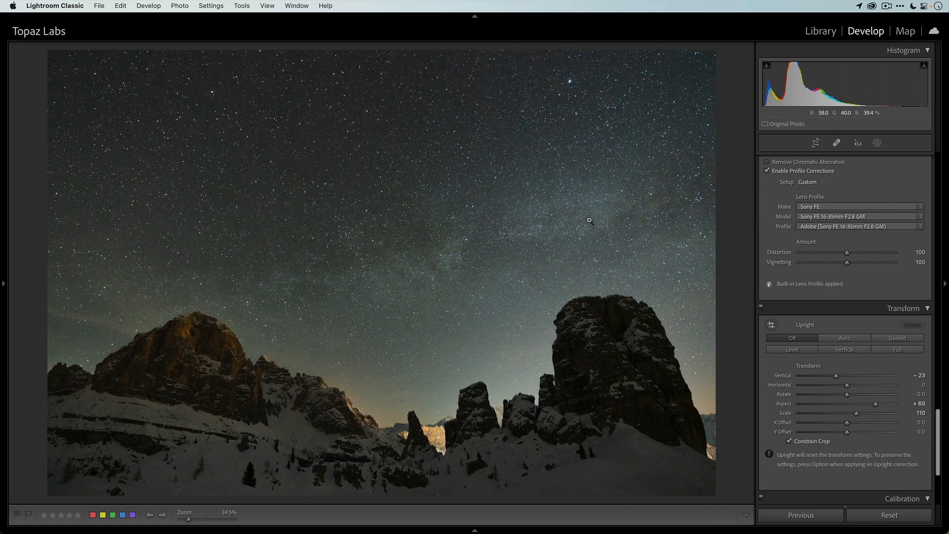
Send a JPEG copy with Lightroom adjustments to Topaz DeNoise AI via Edit In.
right_click(587, 221)
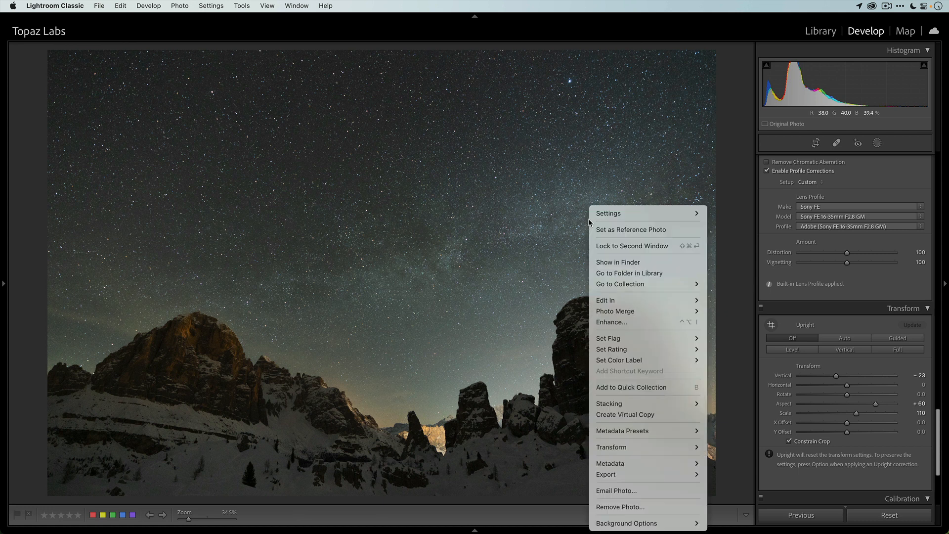
mouse_move(605, 301)
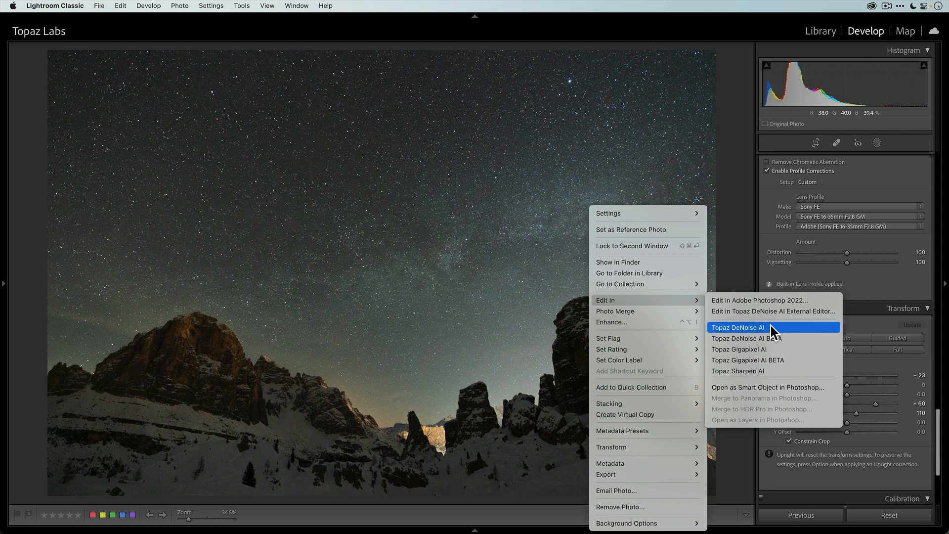
click(737, 327)
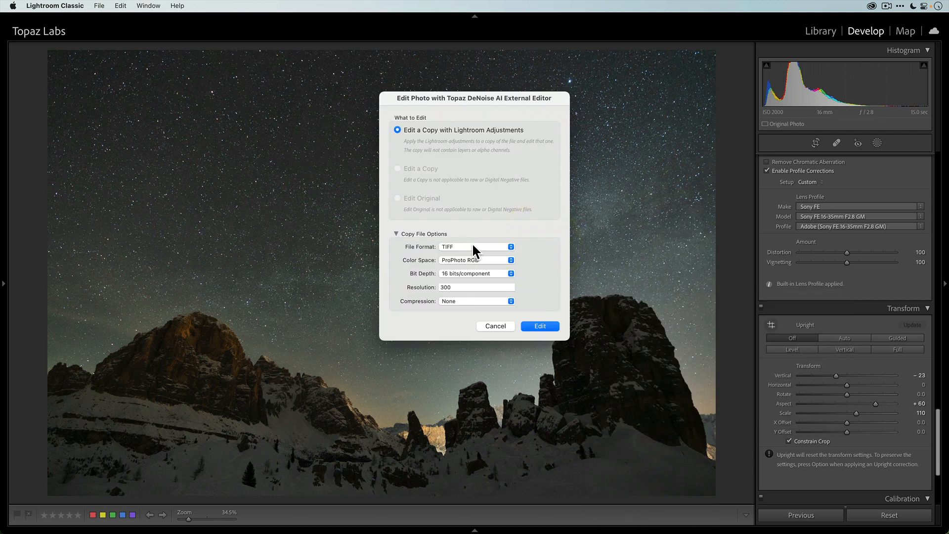
click(476, 246)
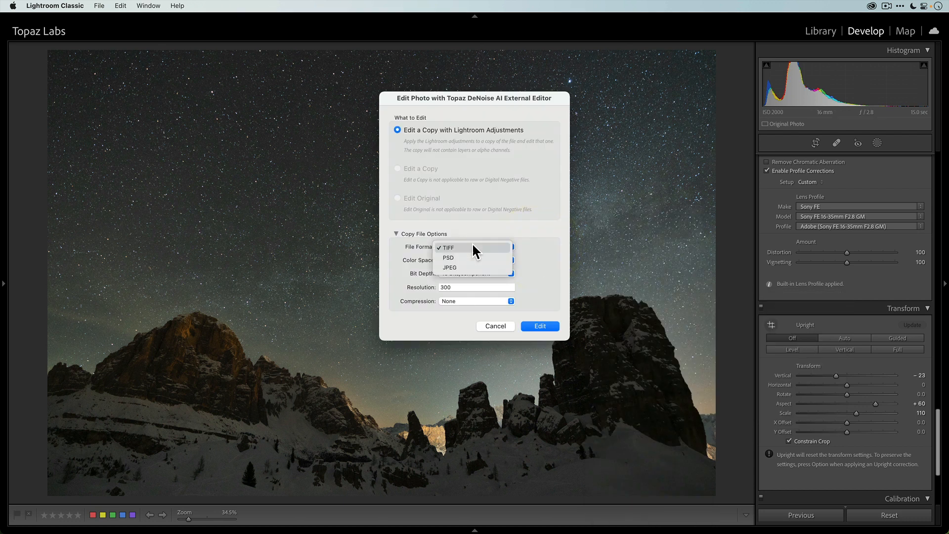
mouse_move(481, 258)
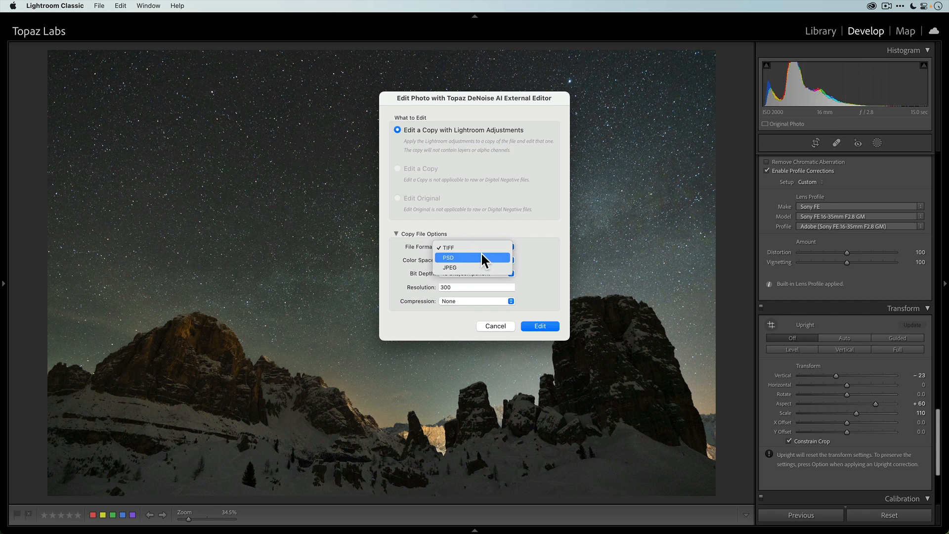
mouse_move(451, 268)
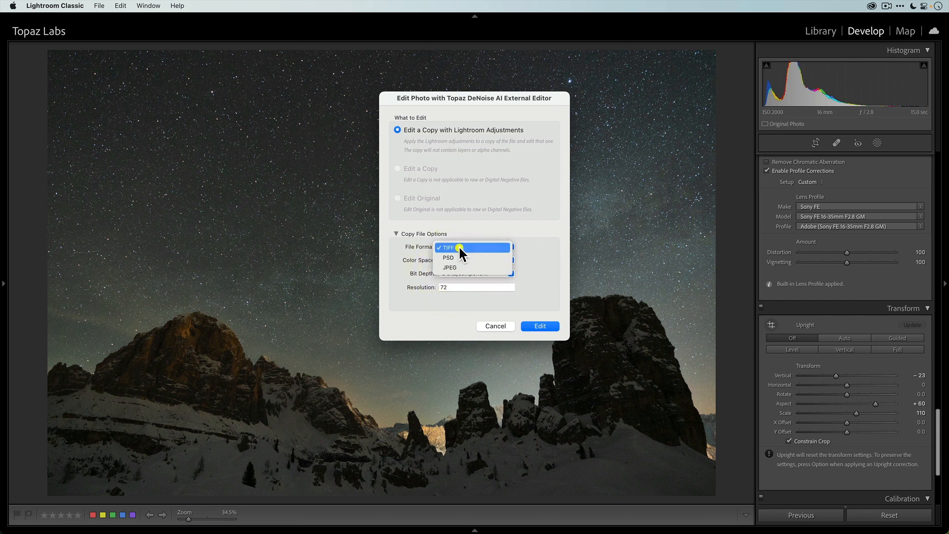
click(448, 267)
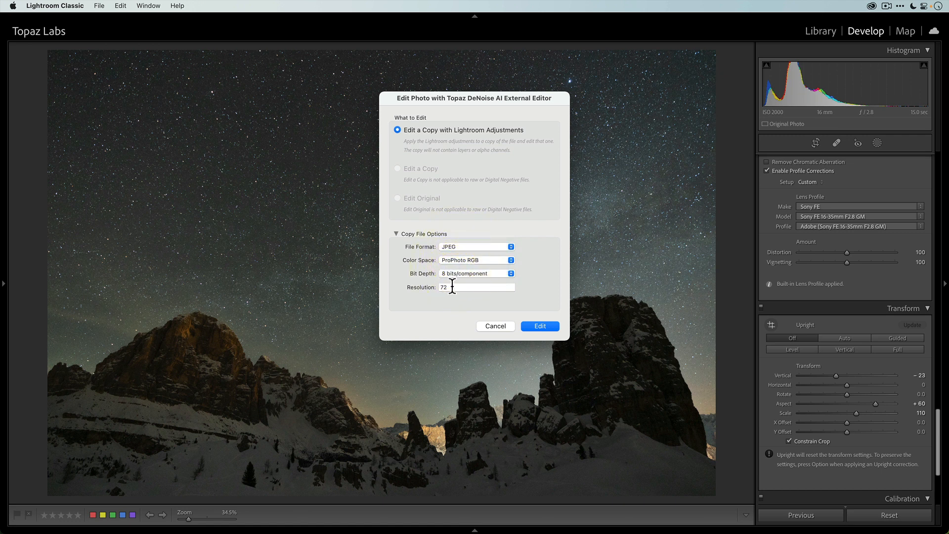
mouse_move(452, 284)
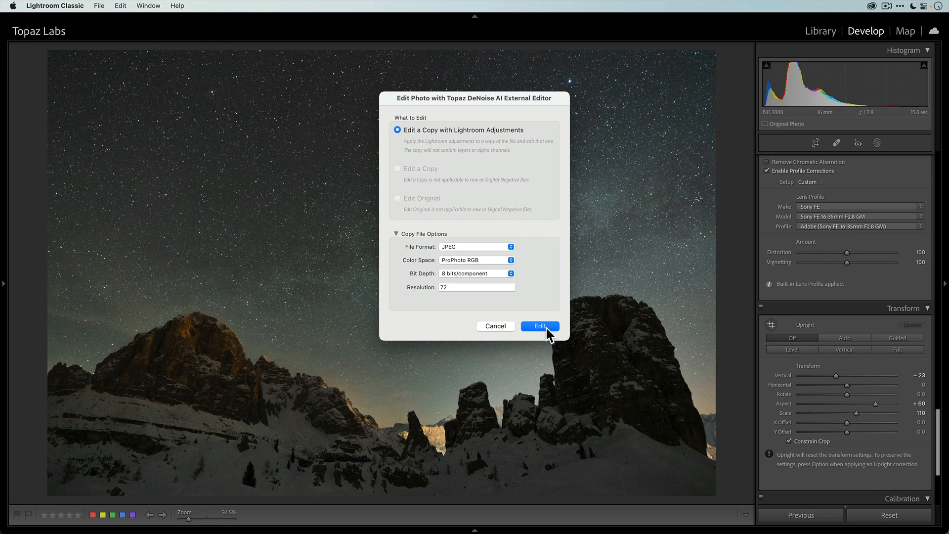
click(540, 326)
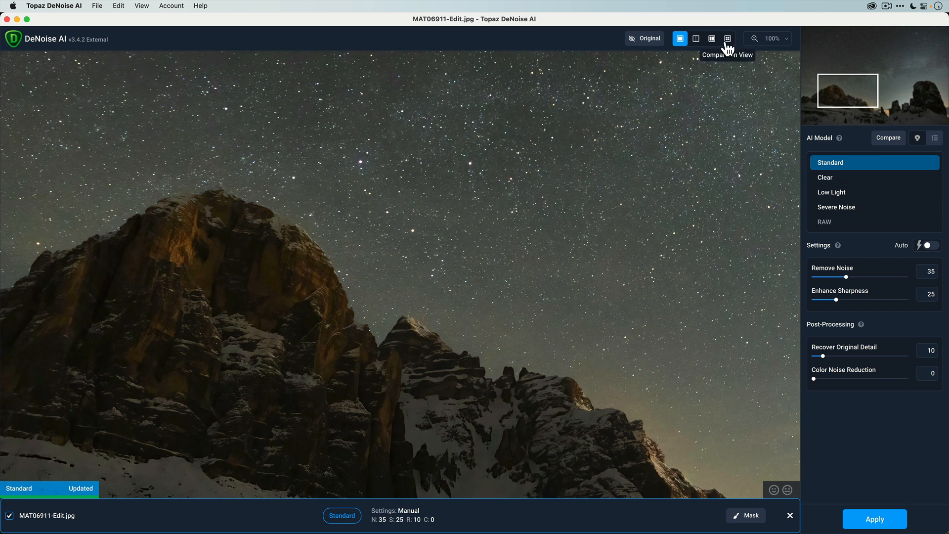
Compare the four AI models side by side, pick the Clear model, and return to single view.
click(728, 39)
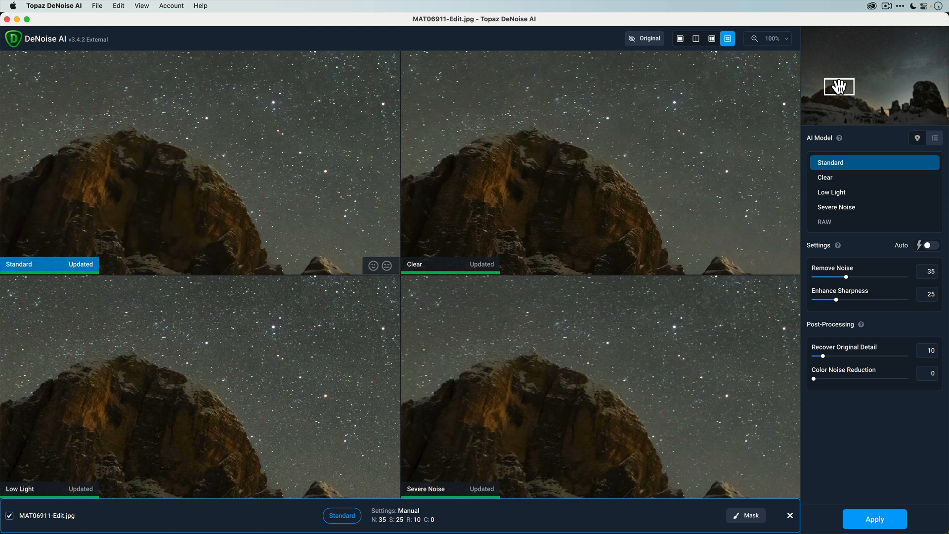
click(872, 177)
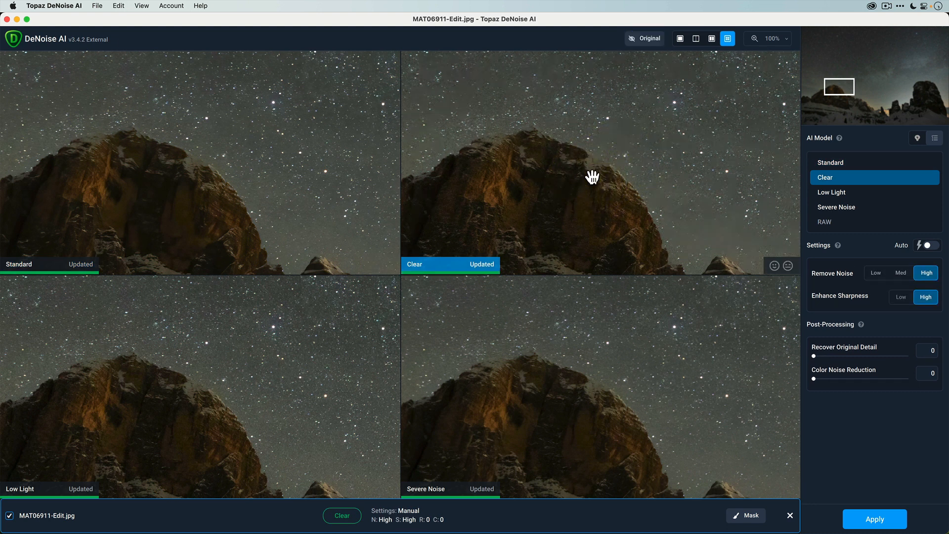
click(643, 38)
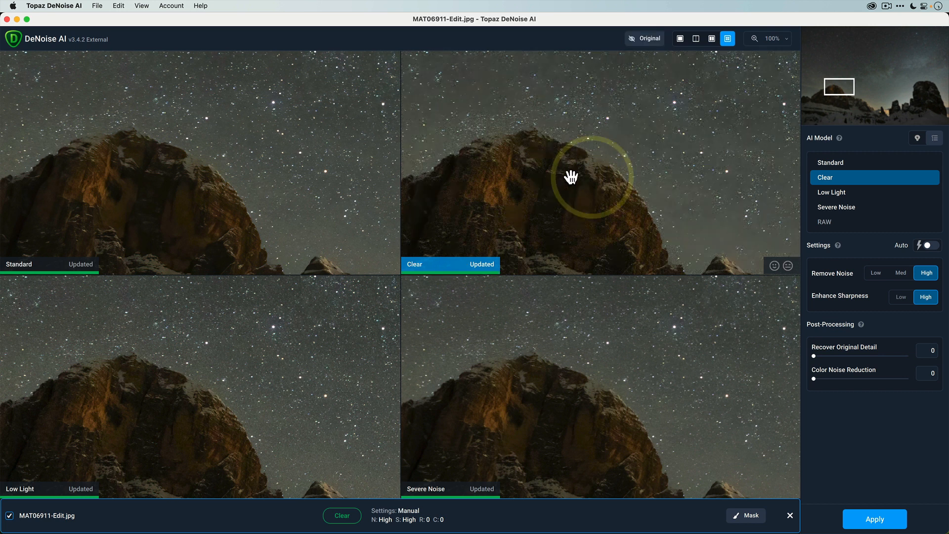
click(830, 162)
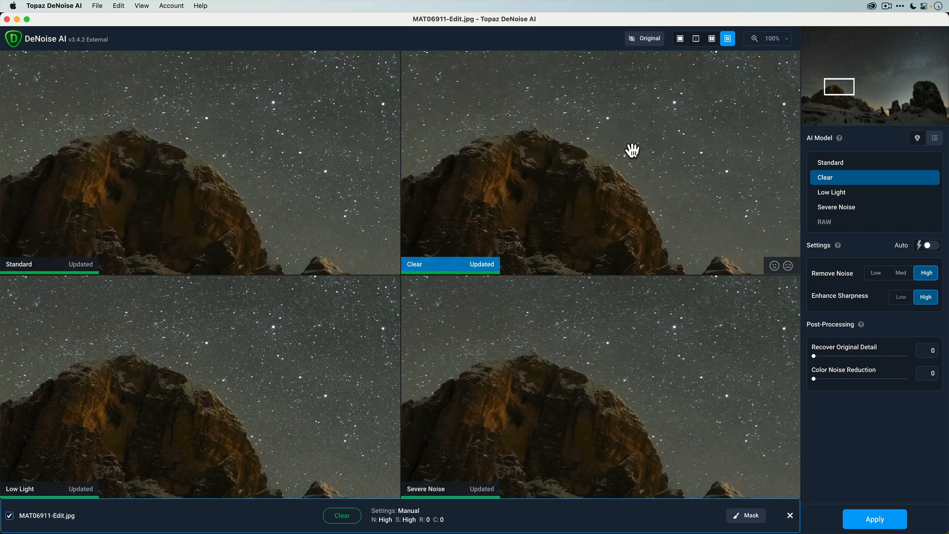
mouse_move(452, 240)
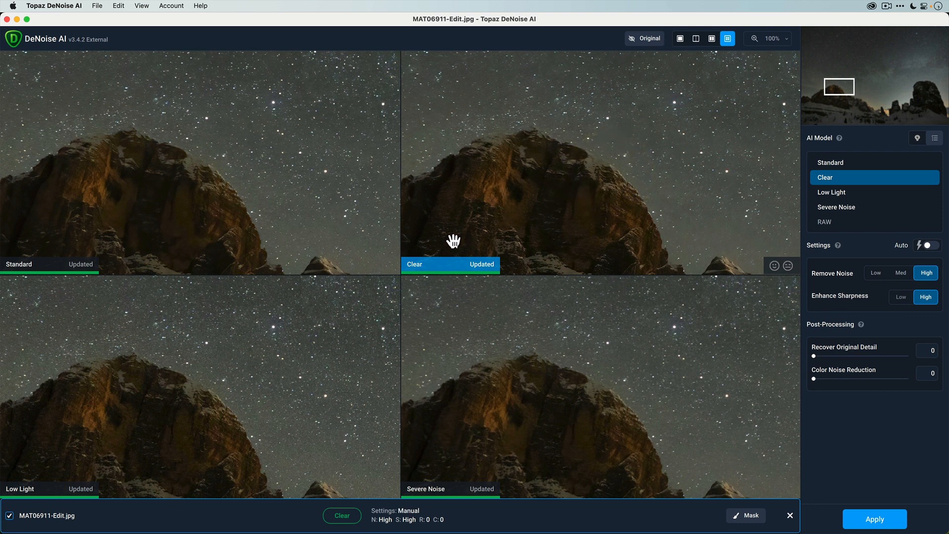
mouse_move(503, 263)
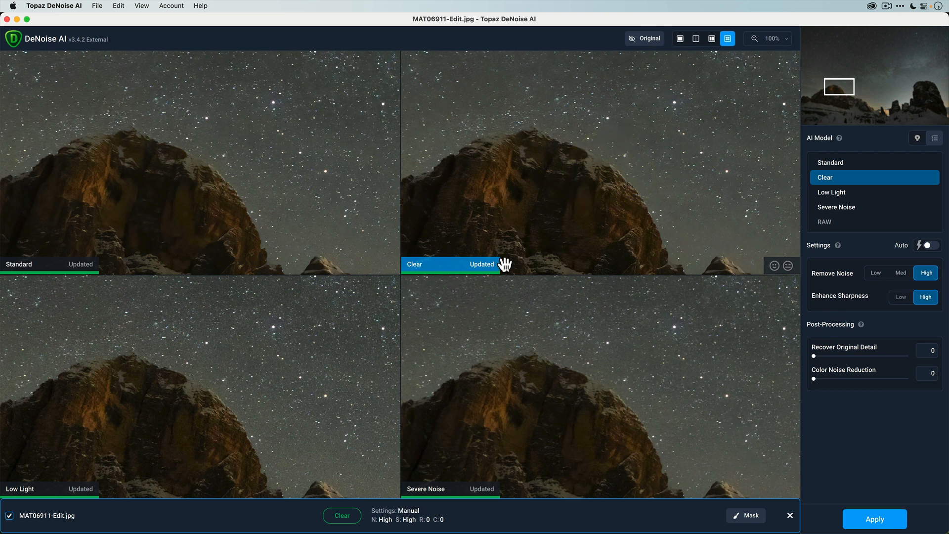
click(680, 39)
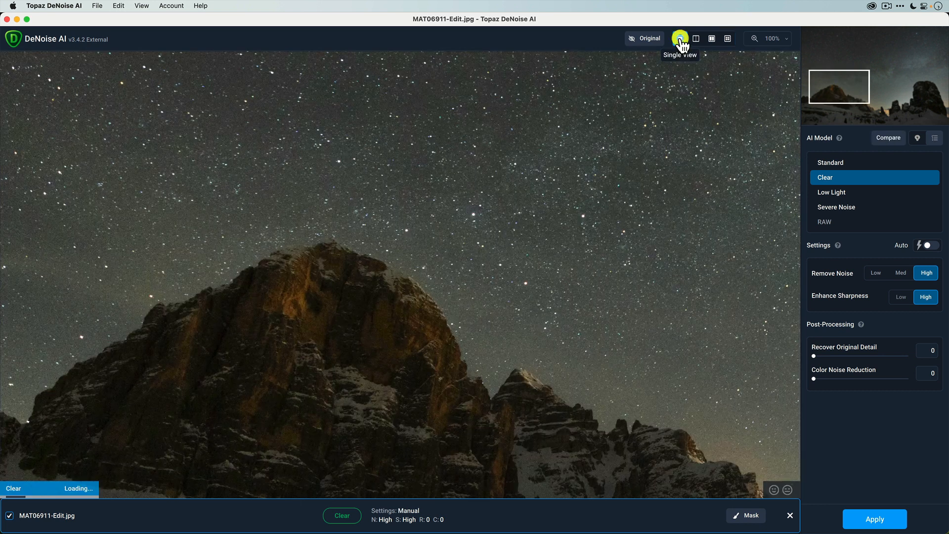
Zoom to fit the whole photo and lower Enhance Sharpness to Low.
click(680, 39)
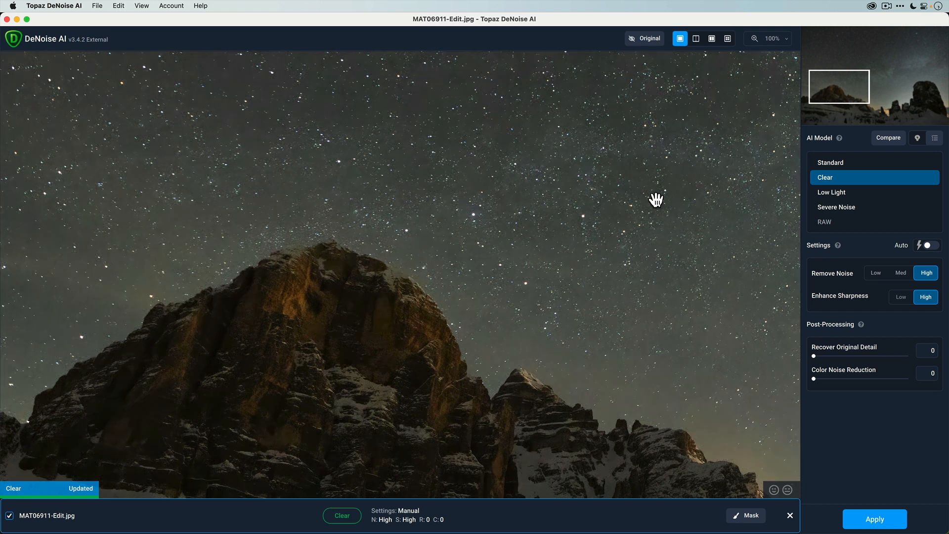
click(785, 39)
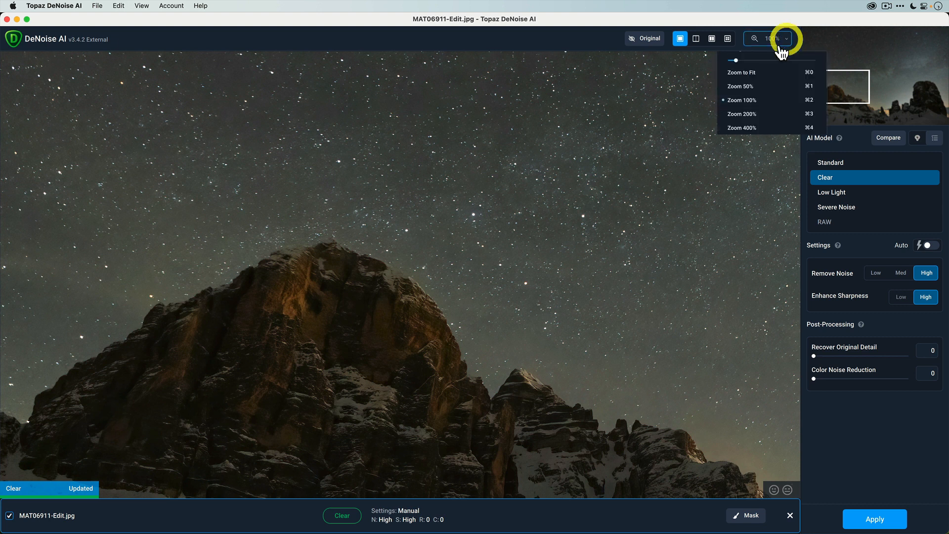
click(741, 72)
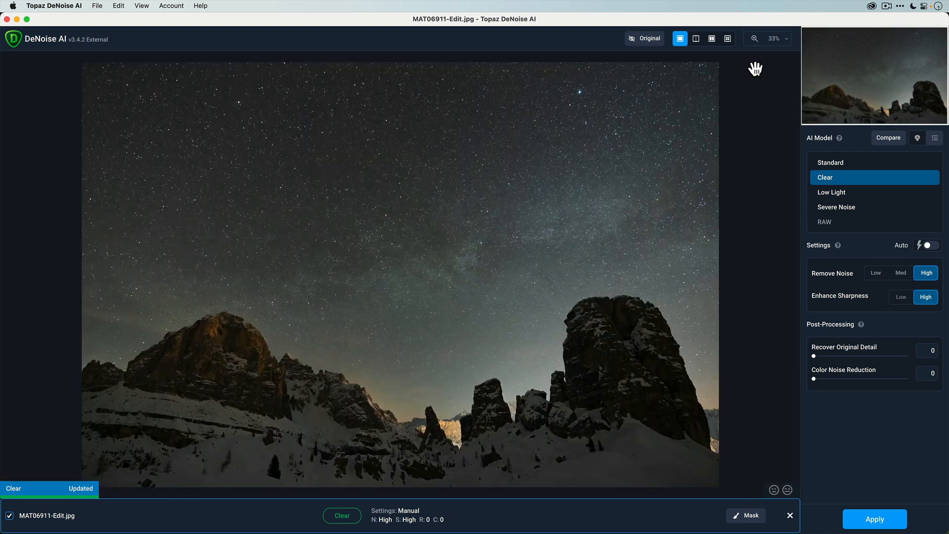
mouse_move(865, 307)
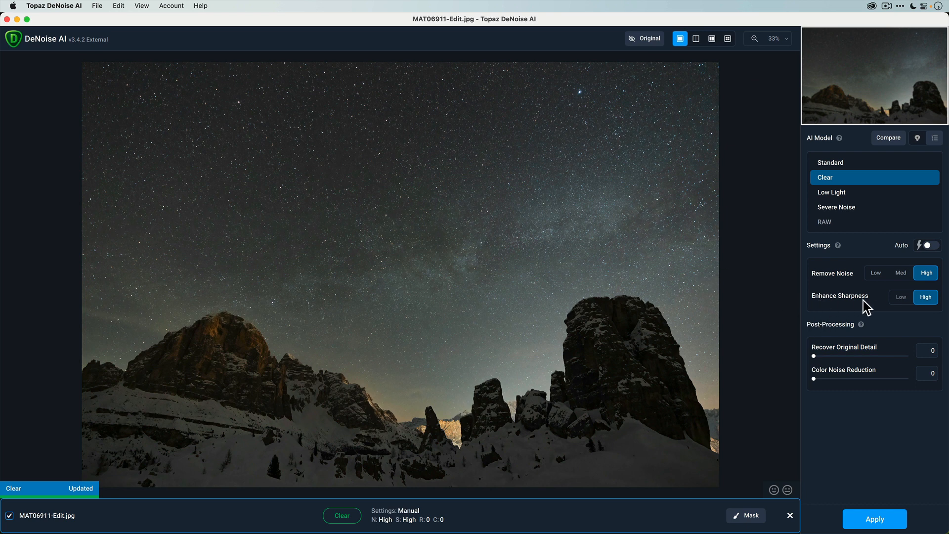
mouse_move(902, 308)
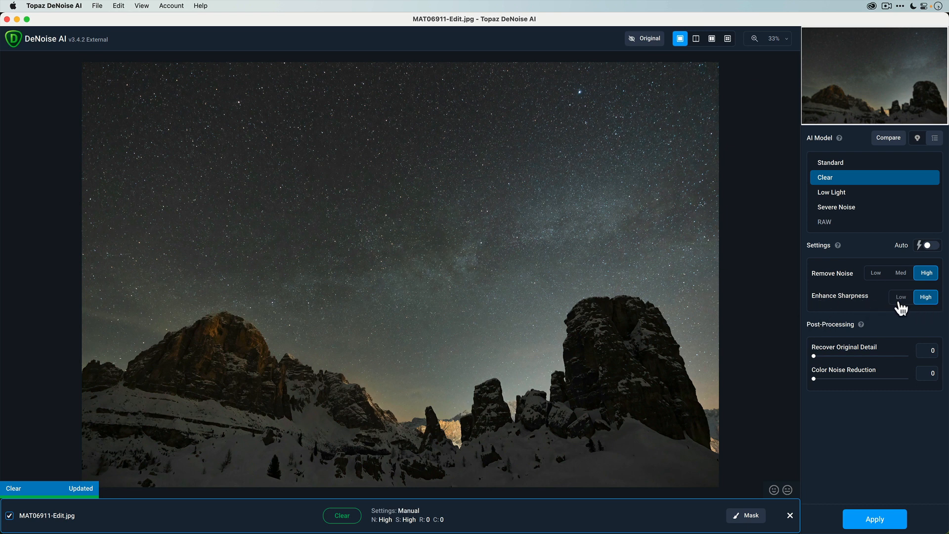
click(899, 298)
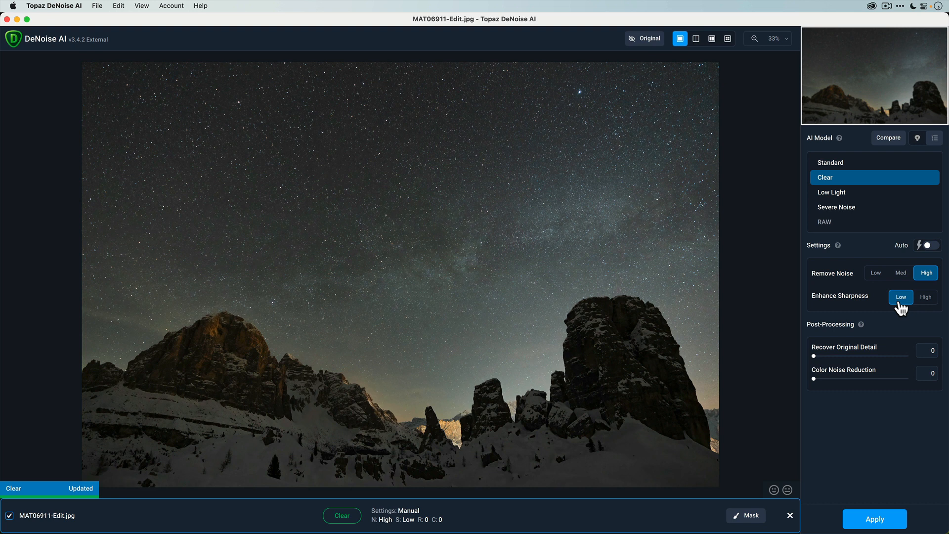
Check the result against the original, then apply the denoise back to Lightroom.
click(643, 38)
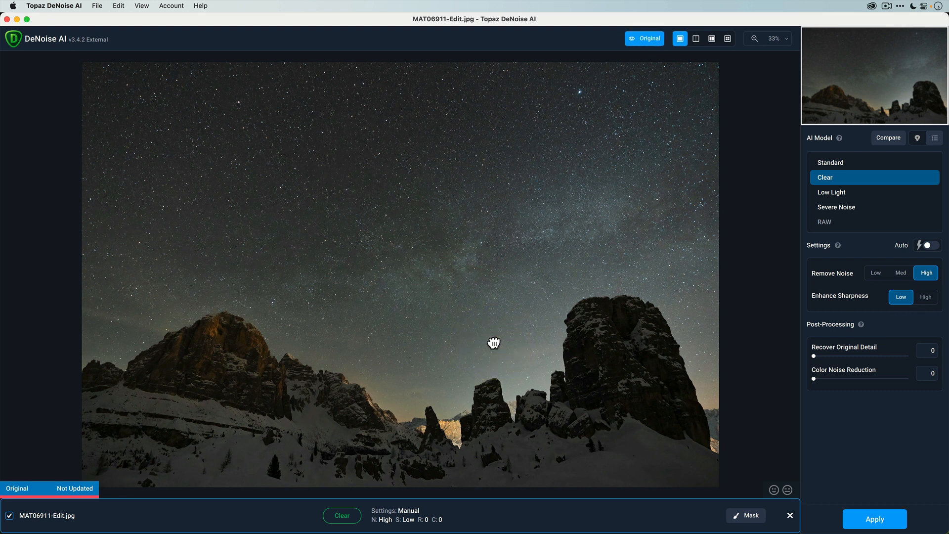
click(644, 39)
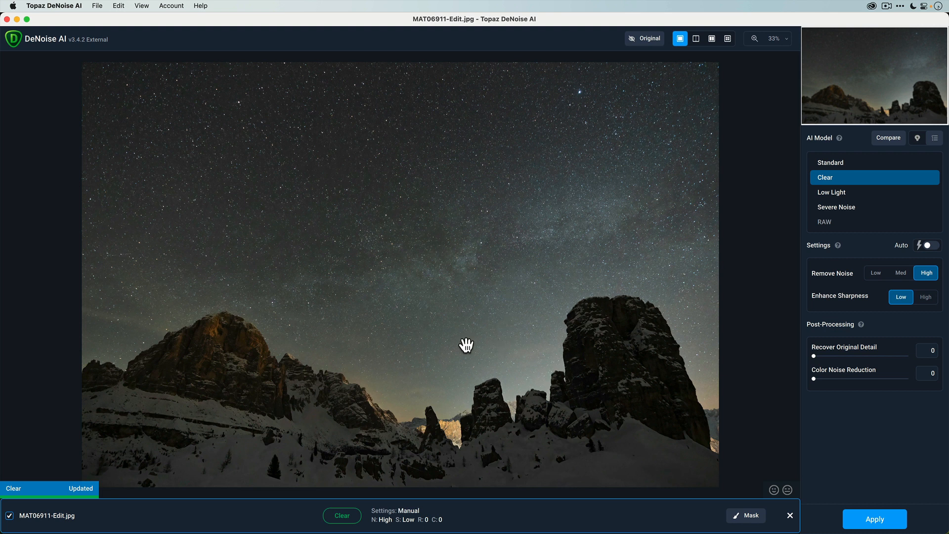
mouse_move(496, 323)
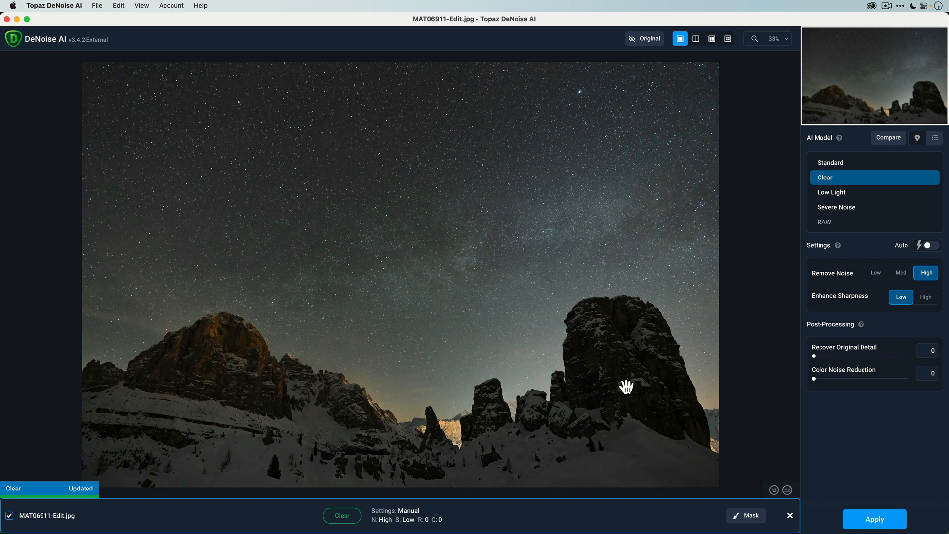
mouse_move(885, 511)
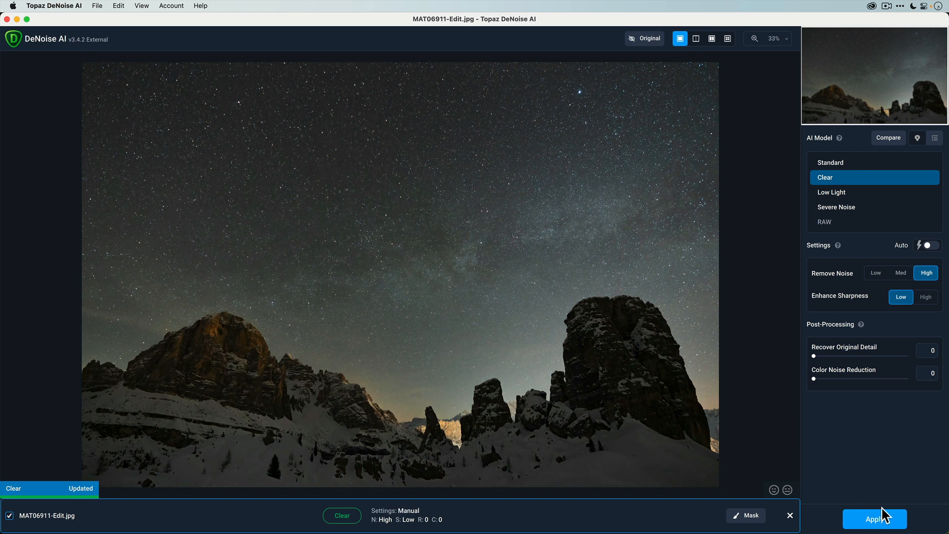
click(872, 519)
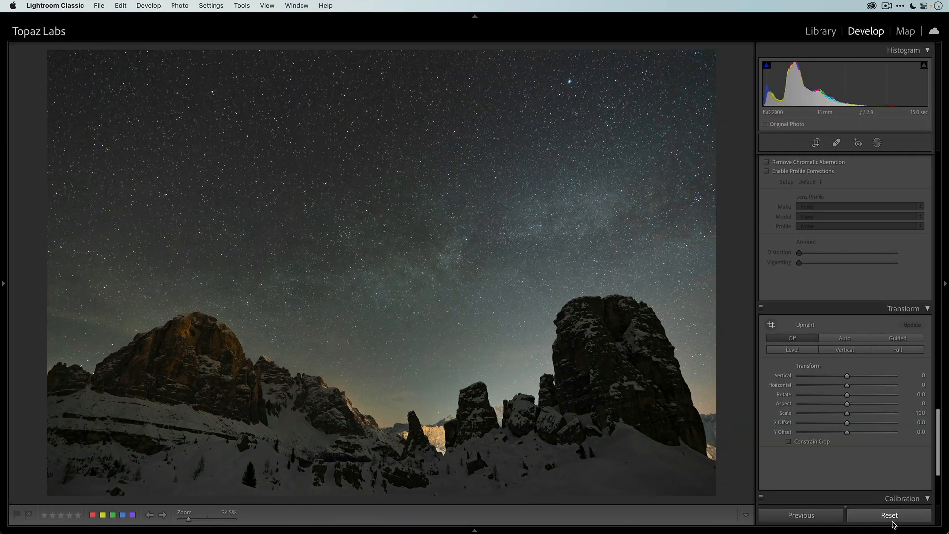
Compare the denoised copy with the original raw in Library Compare view, then return to Grid with the copy selected.
click(821, 30)
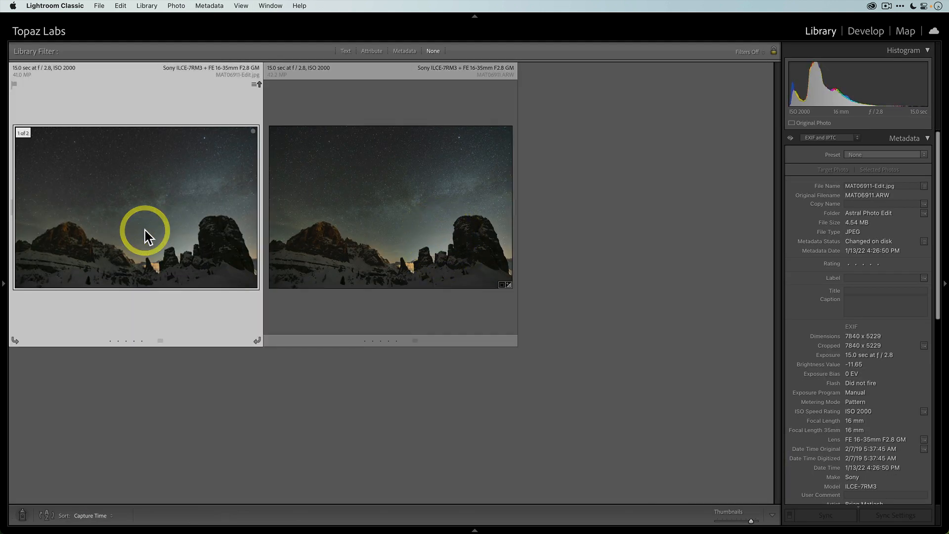
click(390, 207)
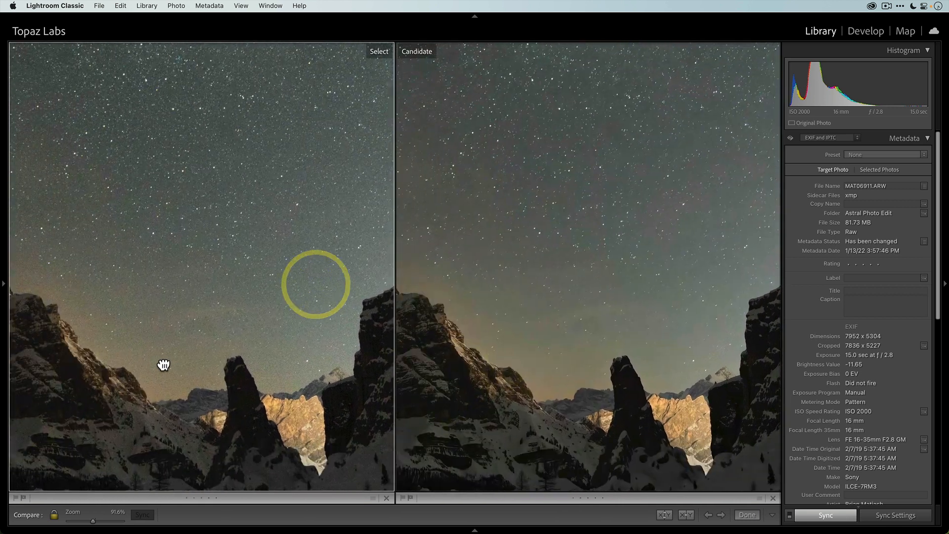
drag(163, 365, 273, 267)
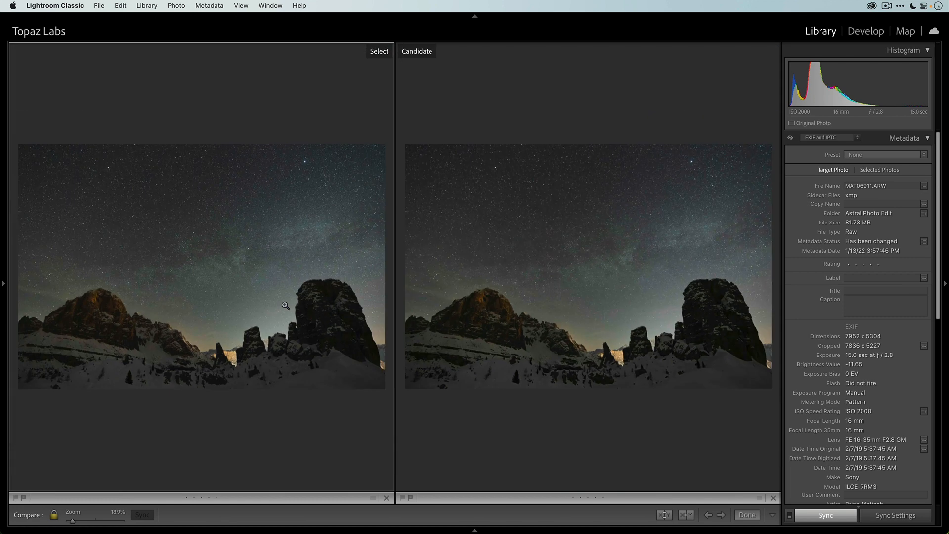
click(745, 514)
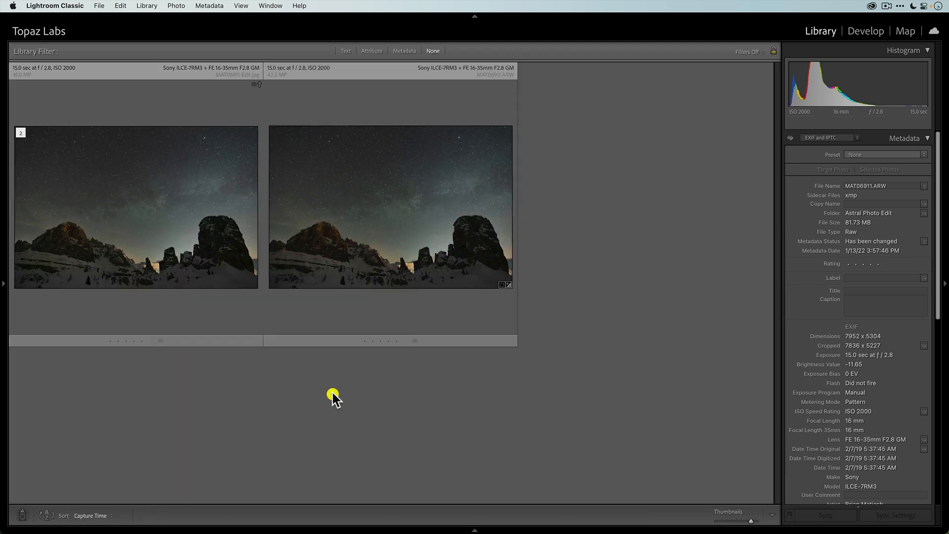
click(136, 206)
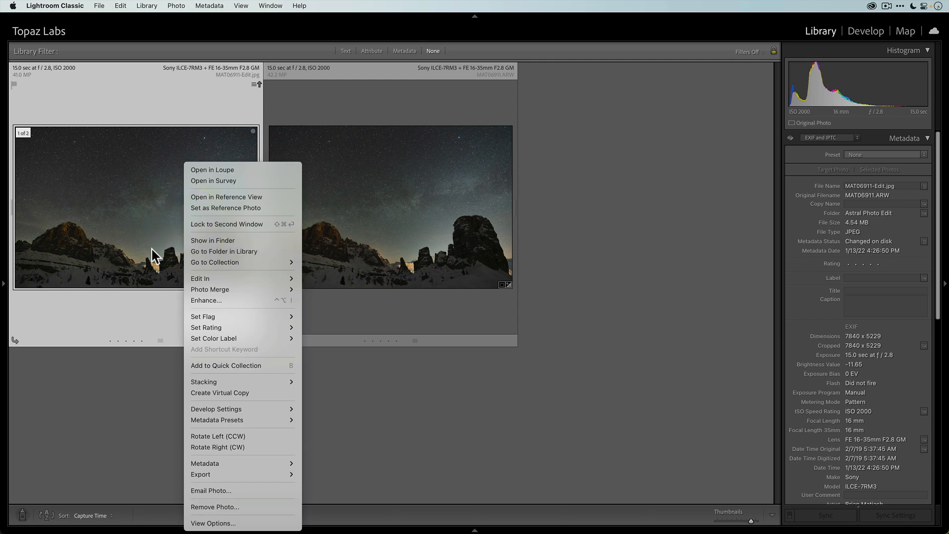
mouse_move(200, 279)
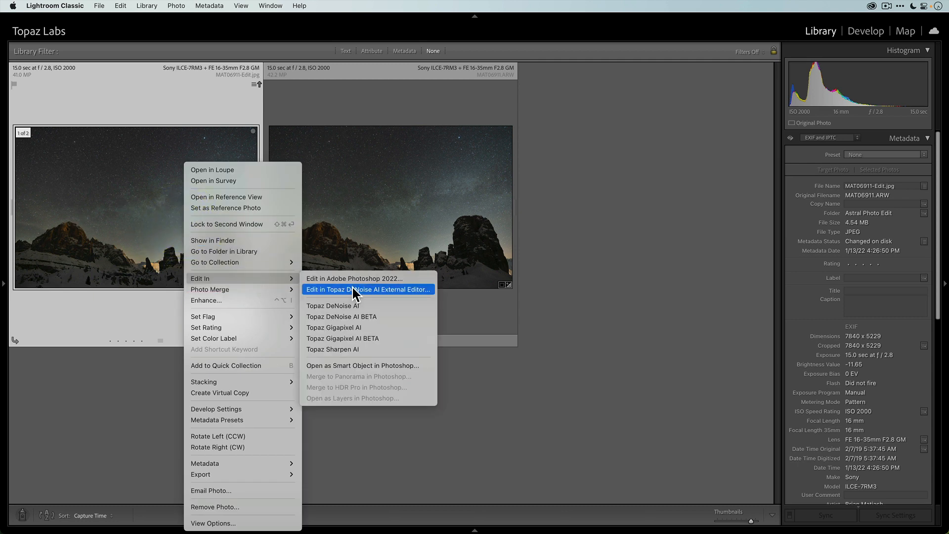
mouse_move(402, 353)
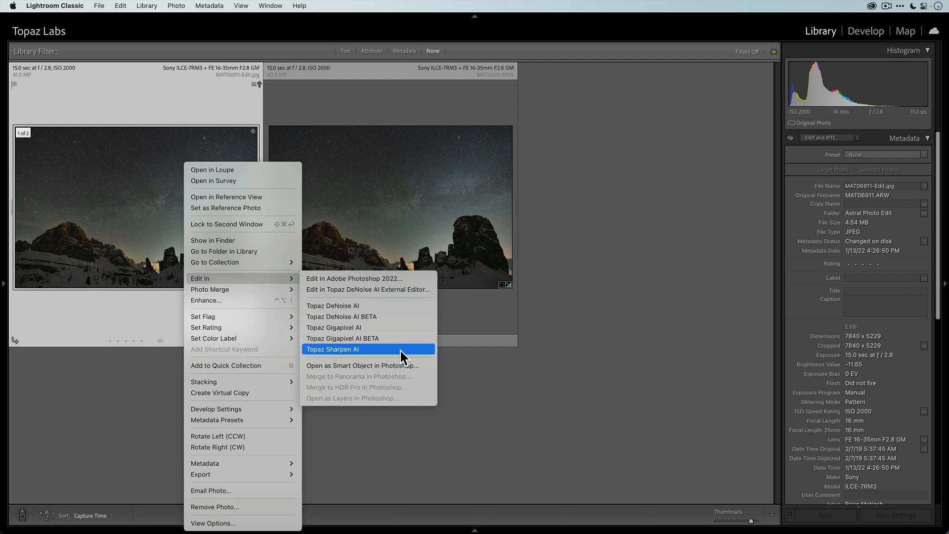
Send a JPEG copy of the denoised image with Lightroom adjustments to Topaz Sharpen AI.
click(333, 350)
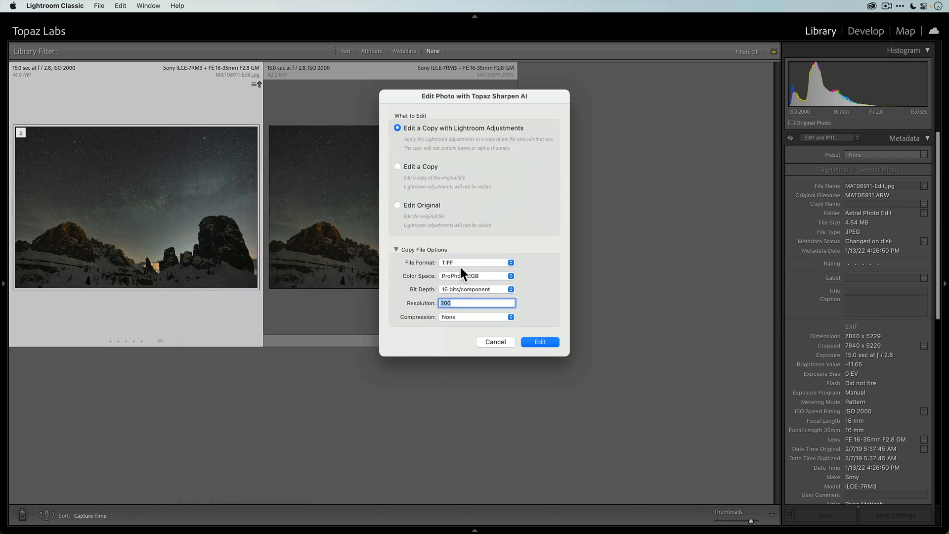
click(476, 262)
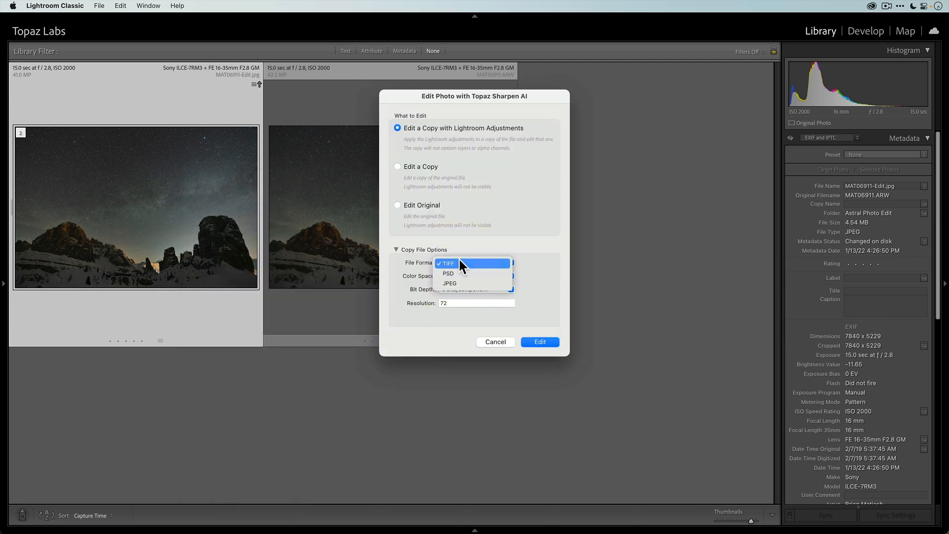
click(449, 283)
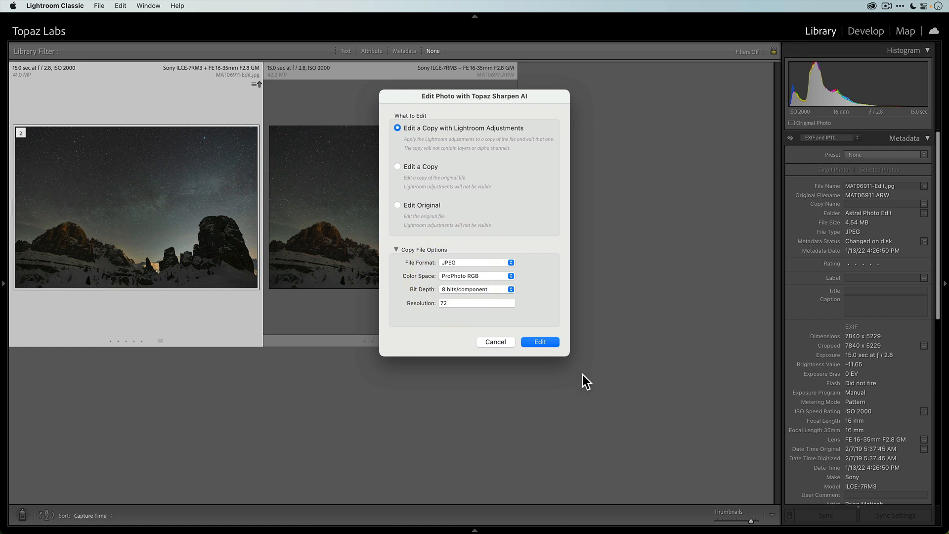
click(537, 342)
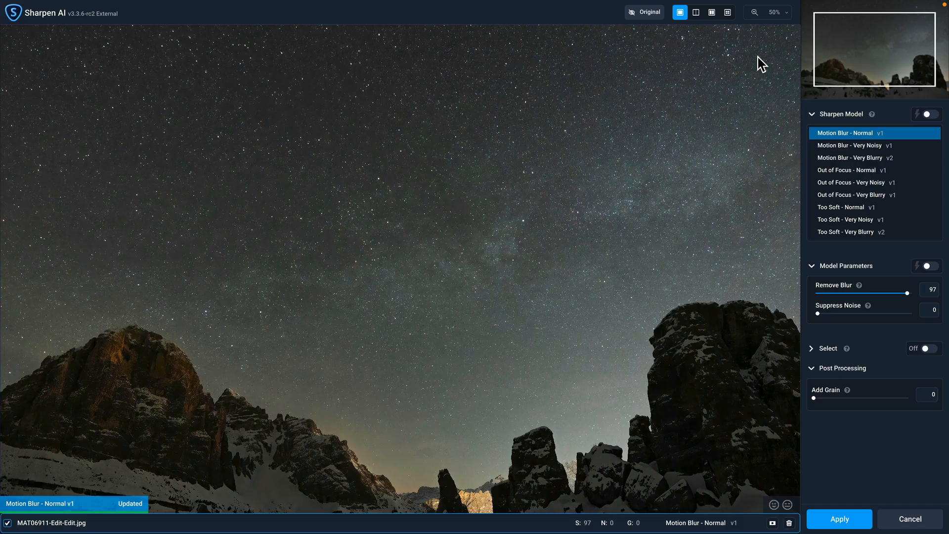
mouse_move(728, 12)
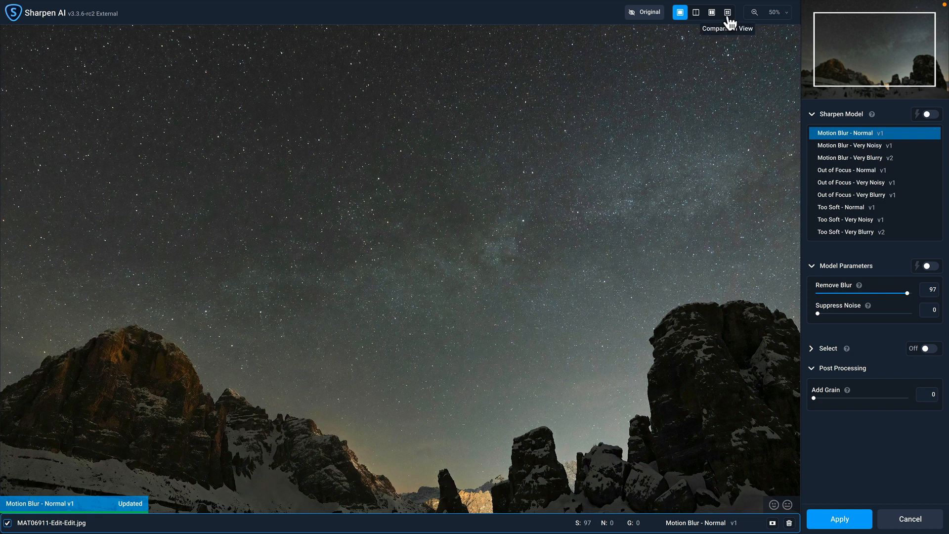
Fill the four comparison panes with Motion Blur, Out of Focus Very Noisy/Very Blurry and Too Soft Very Blurry models.
click(727, 11)
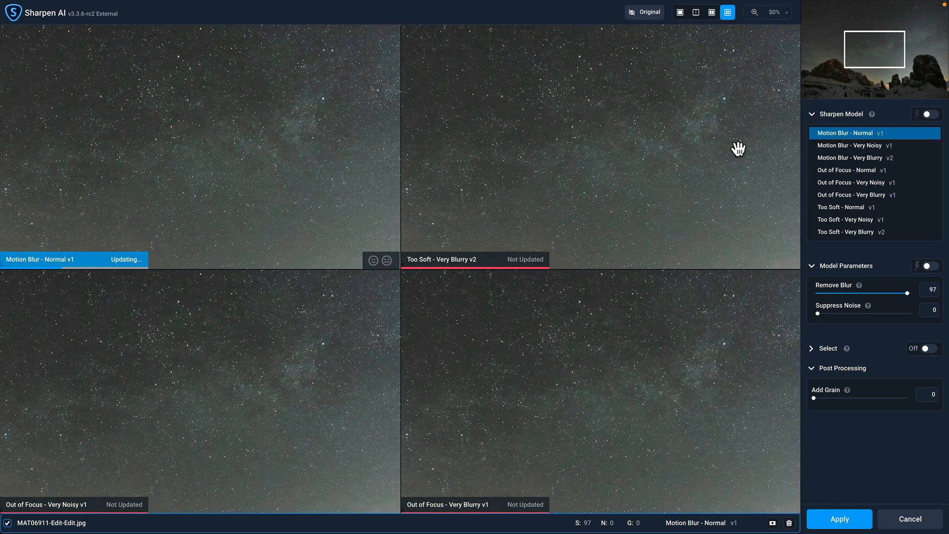
mouse_move(849, 145)
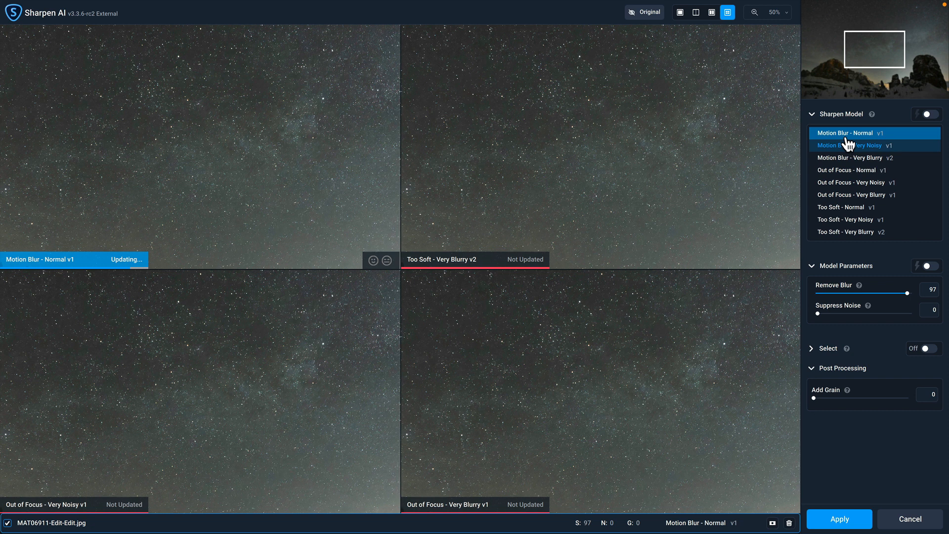
click(853, 182)
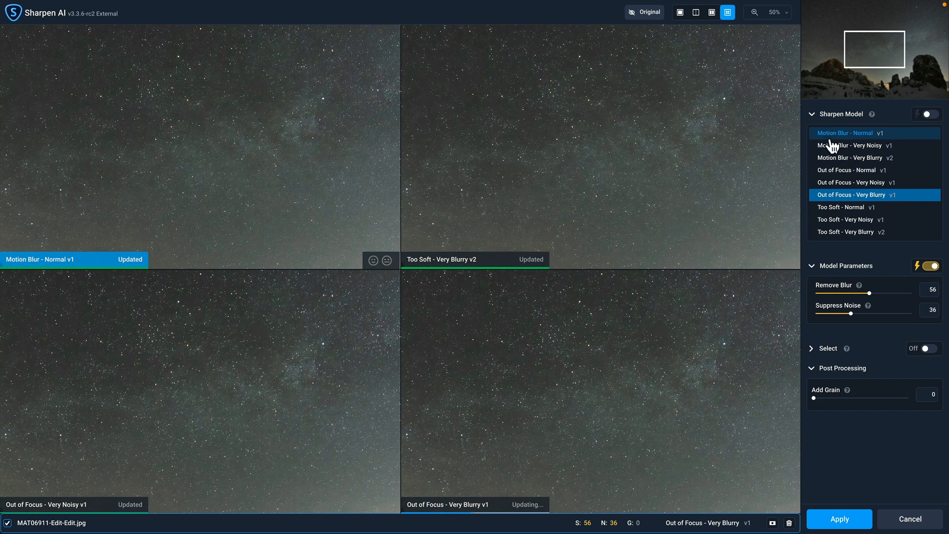
click(874, 132)
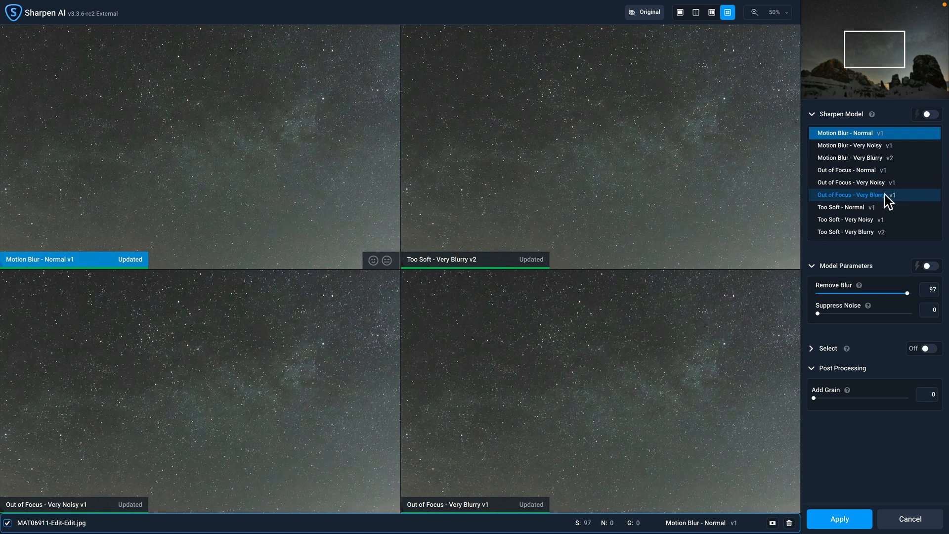
mouse_move(873, 231)
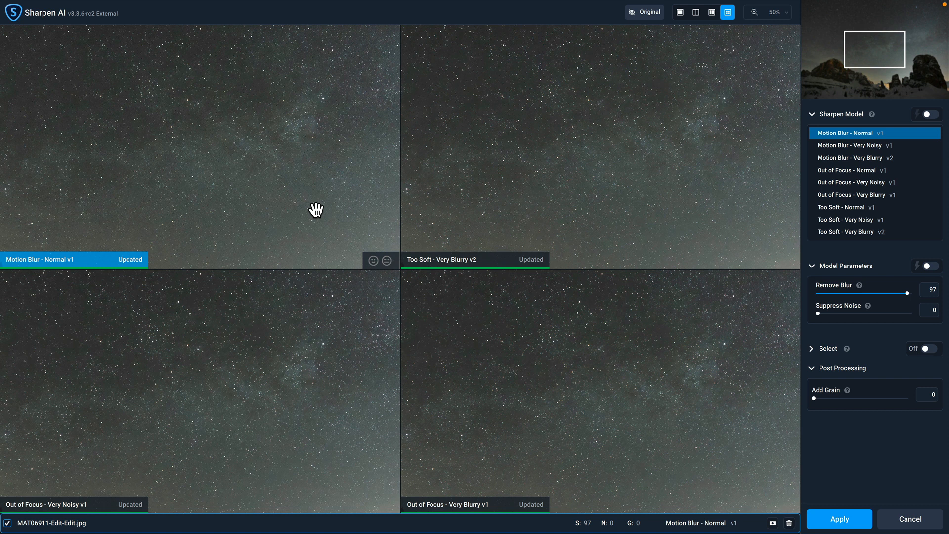
mouse_move(280, 184)
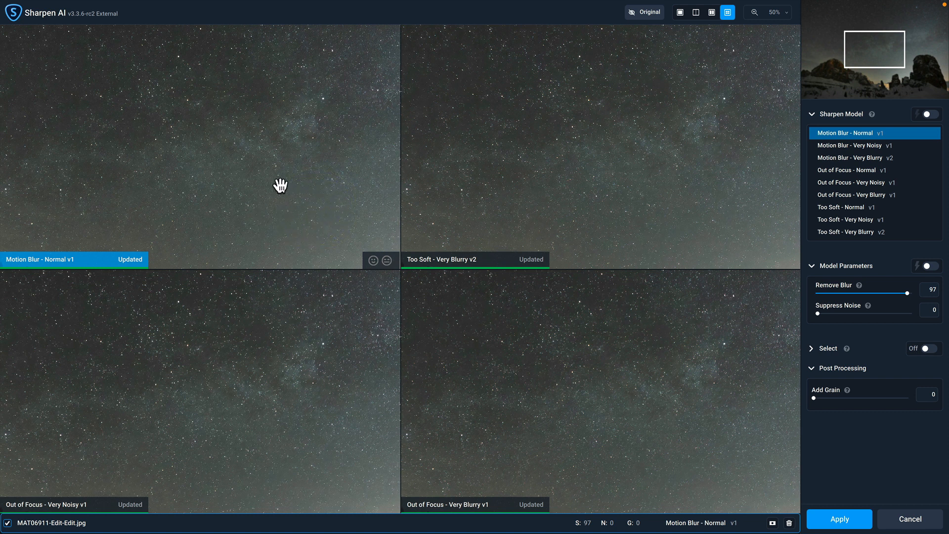
click(851, 182)
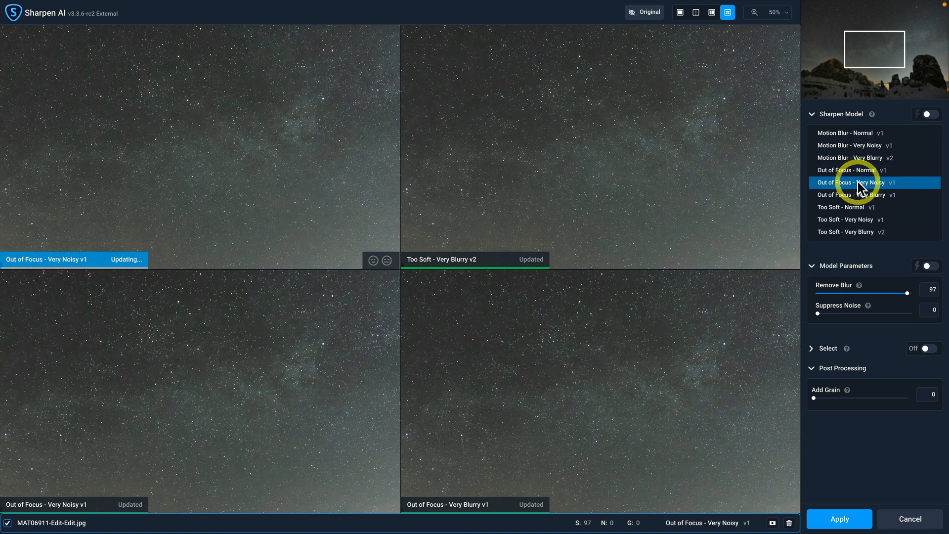
click(873, 231)
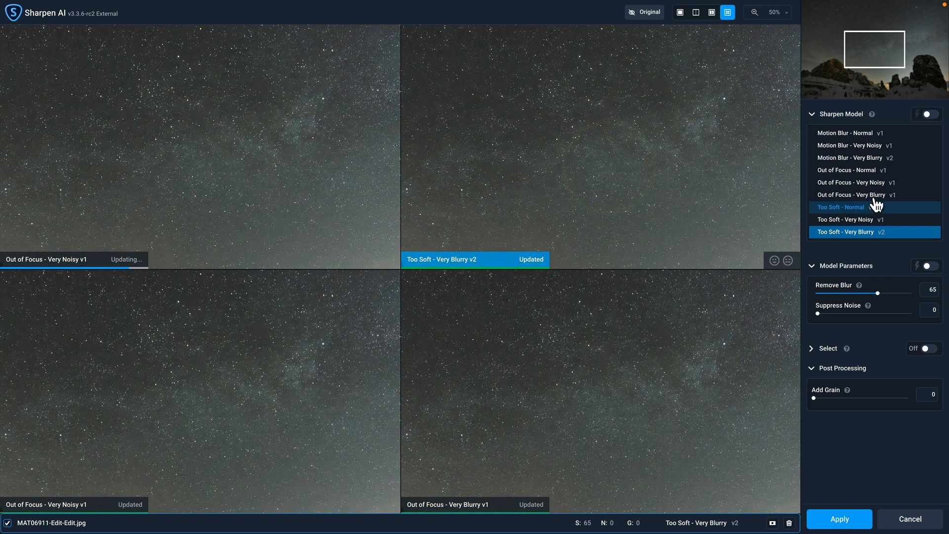
click(873, 182)
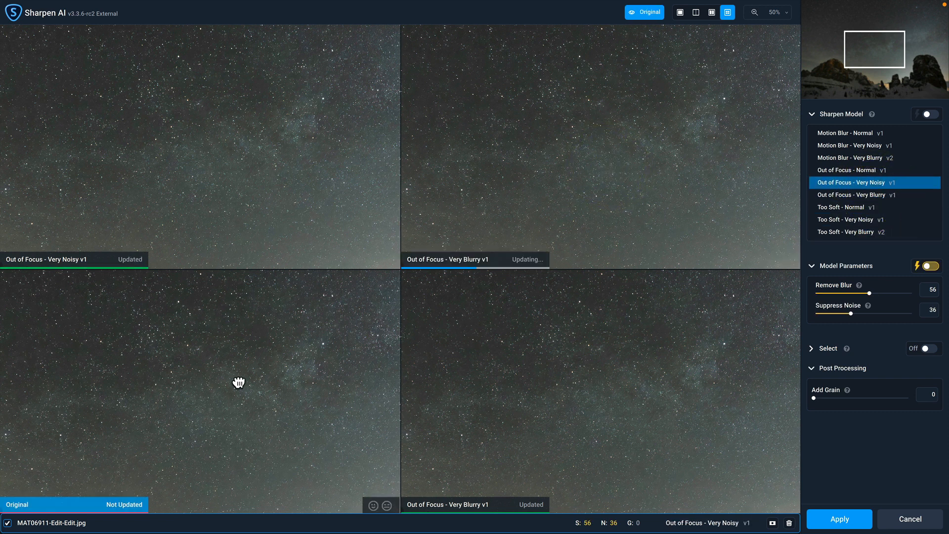
click(873, 220)
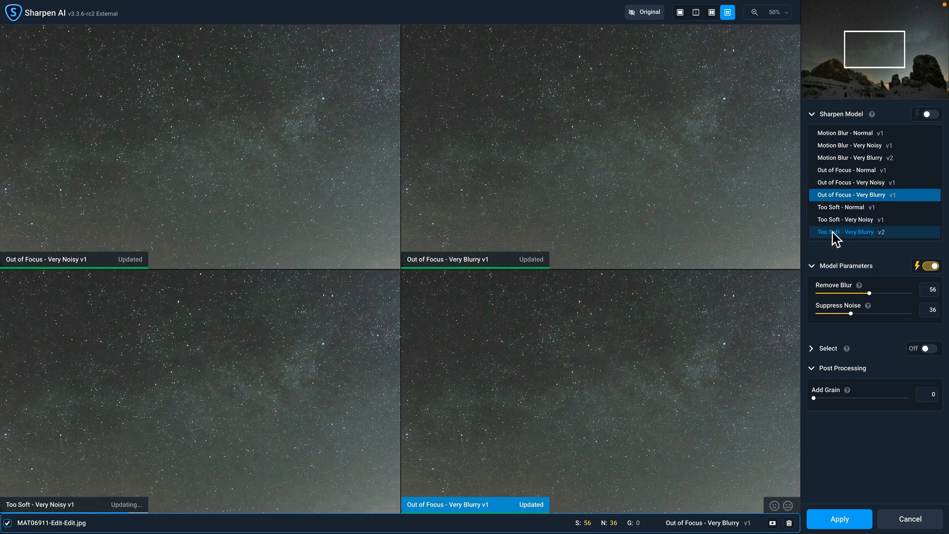
click(846, 232)
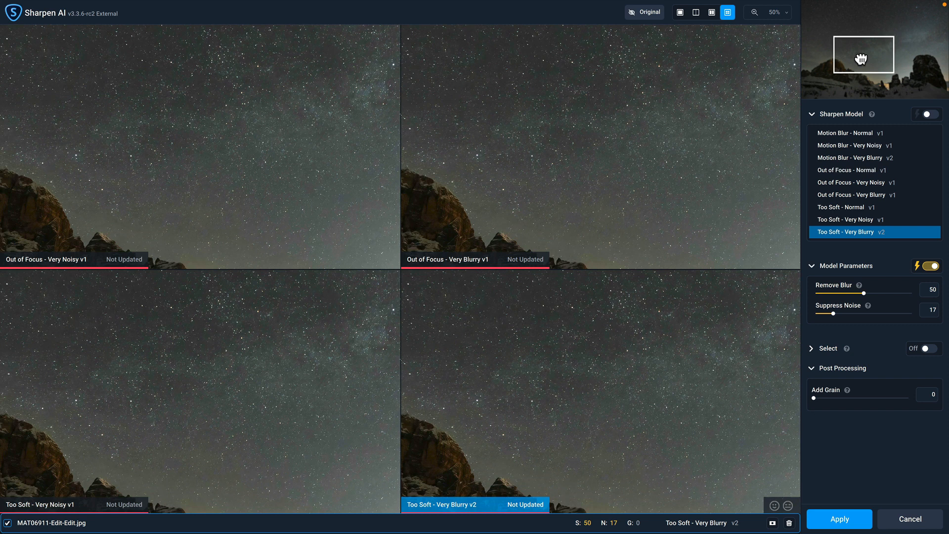
Centre the previews on the lit mountain peak and choose Out of Focus - Very Blurry at Remove Blur 65.
drag(863, 55, 849, 66)
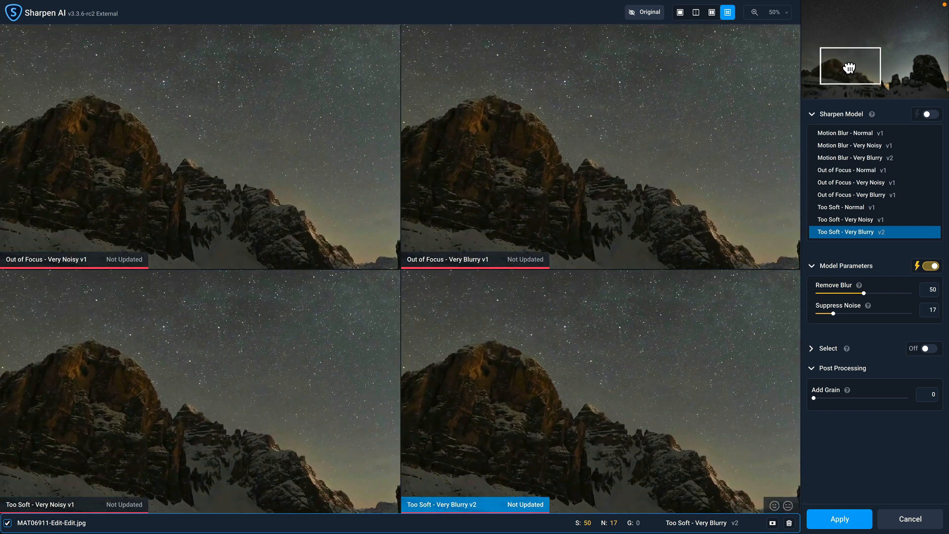
click(851, 182)
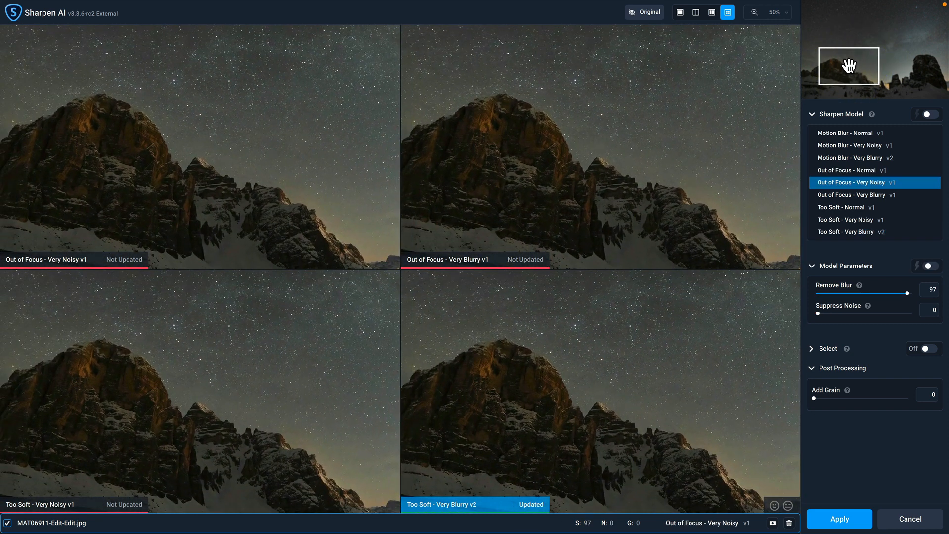
click(850, 231)
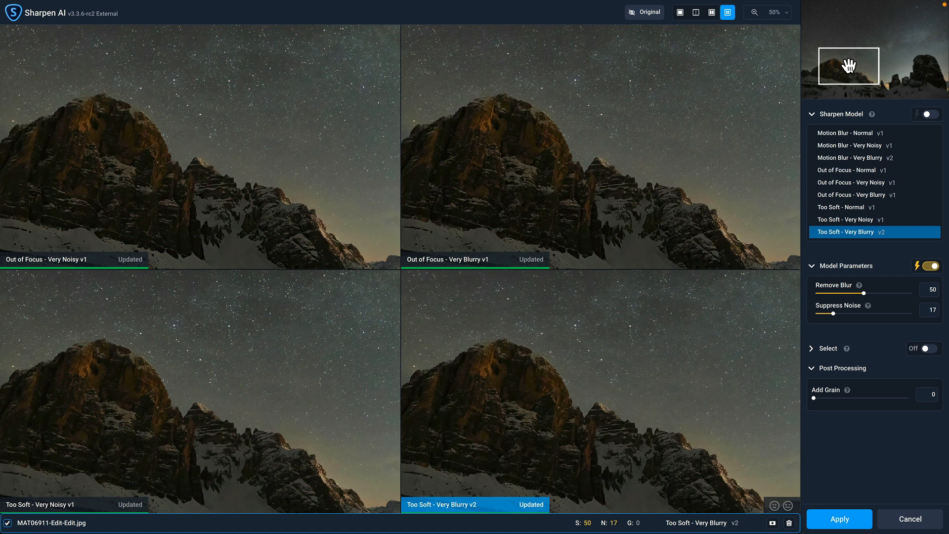
click(873, 194)
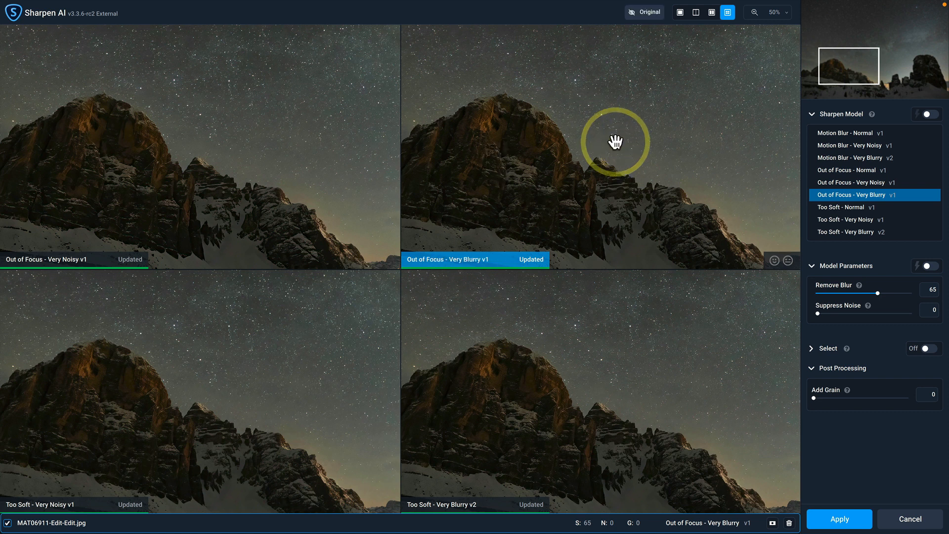
mouse_move(540, 148)
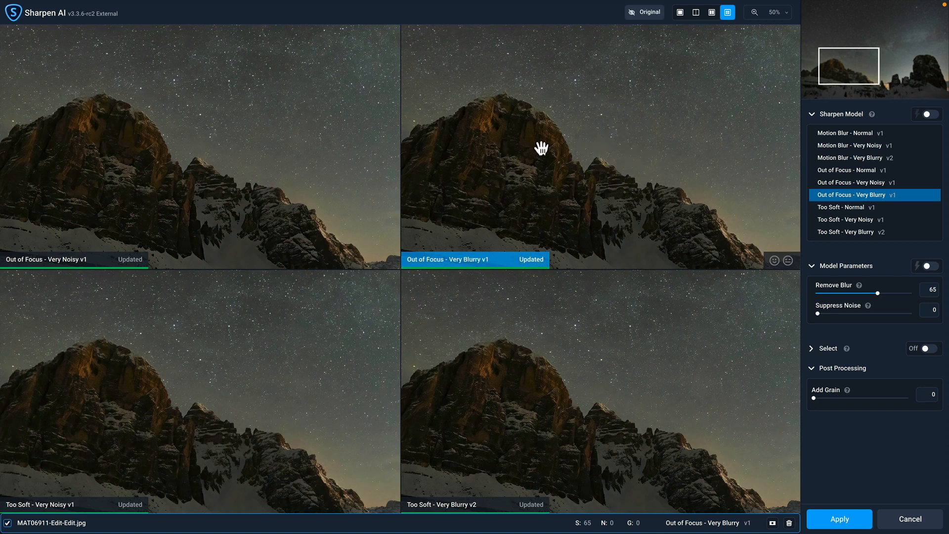
mouse_move(680, 12)
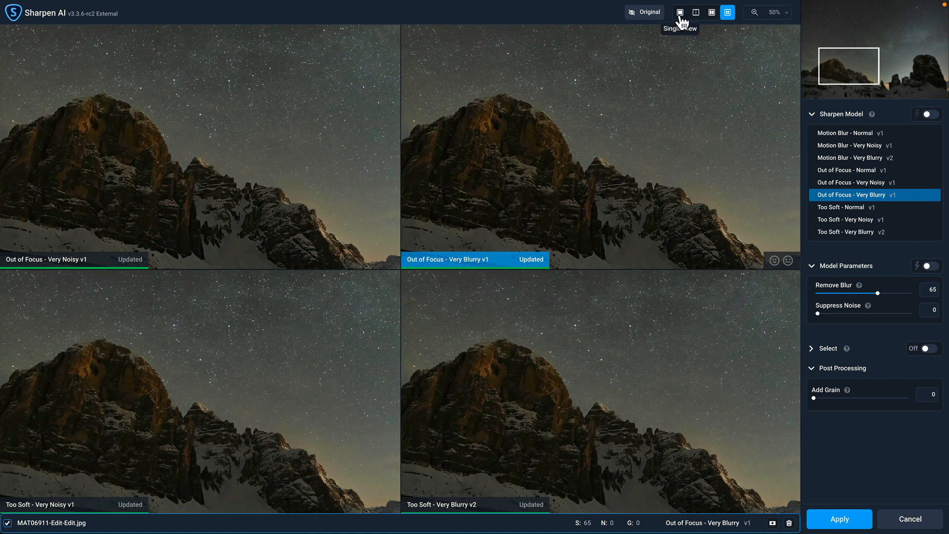
Return to a single preview and zoom to fit the whole photo with Out of Focus - Very Noisy selected.
click(679, 11)
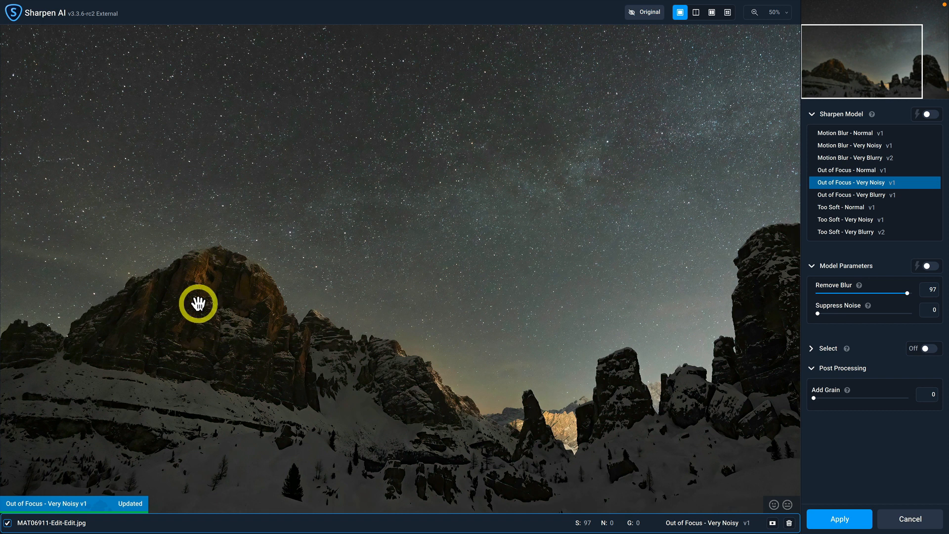
mouse_move(649, 77)
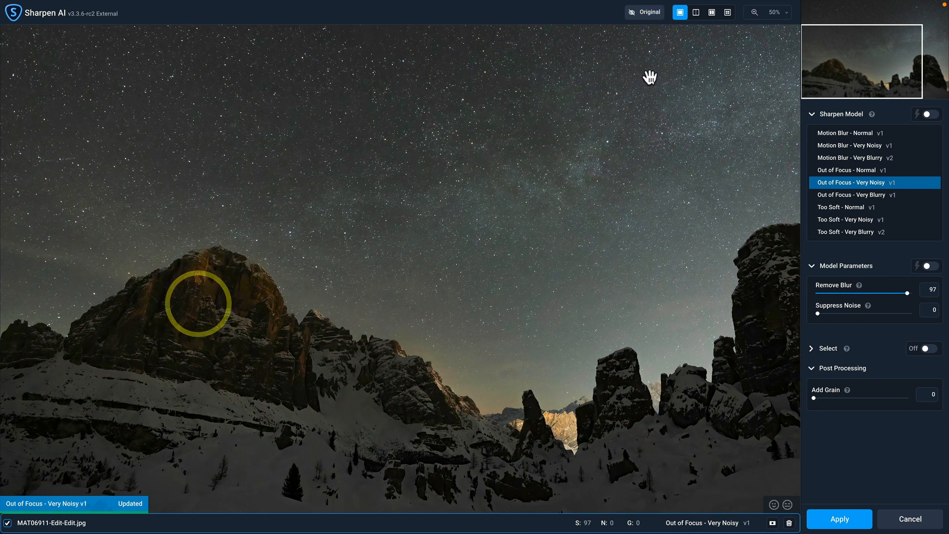
click(784, 12)
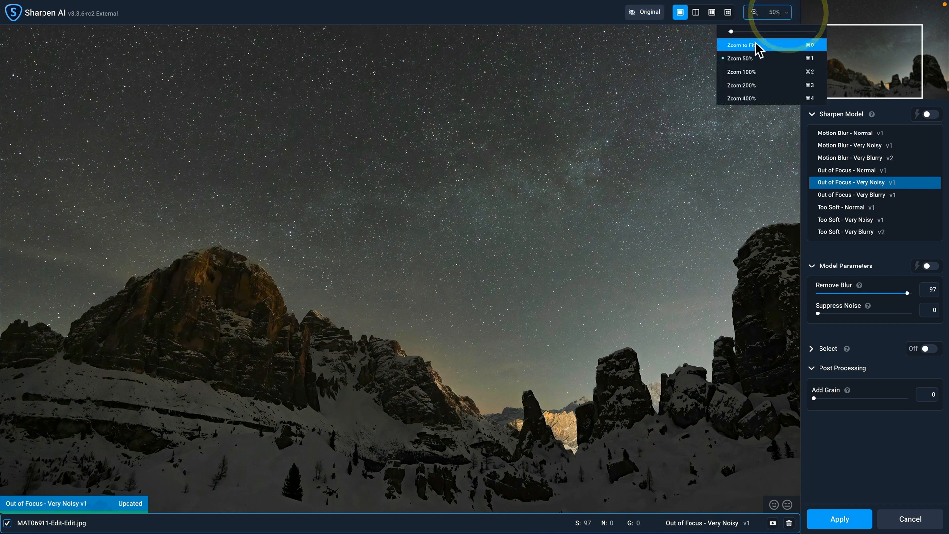
click(739, 44)
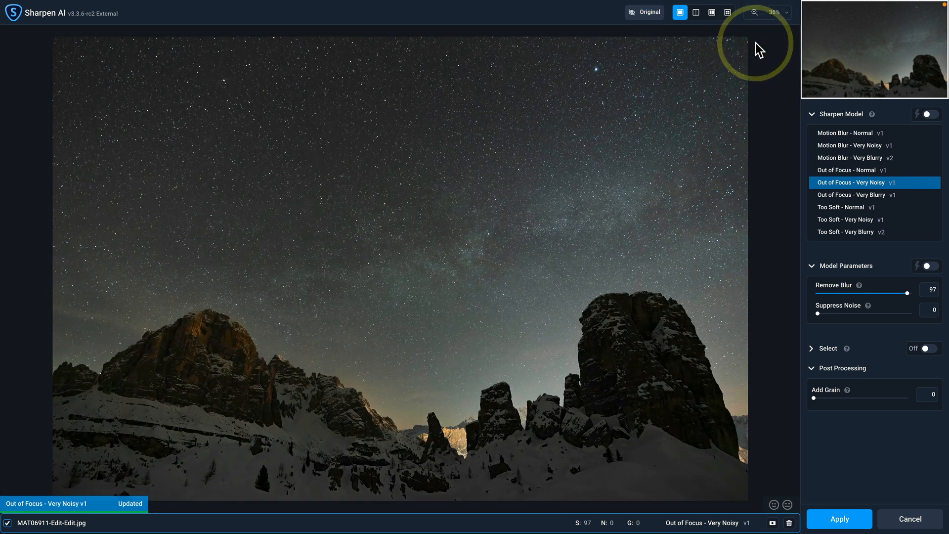
mouse_move(449, 320)
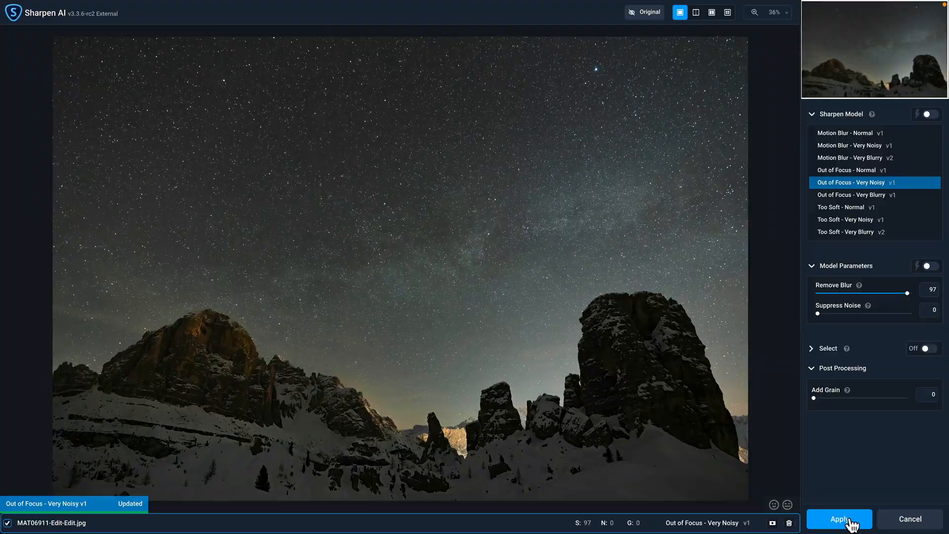
Apply the sharpening, then compare the sharpened copy against the earlier version at whole-photo zoom.
click(838, 519)
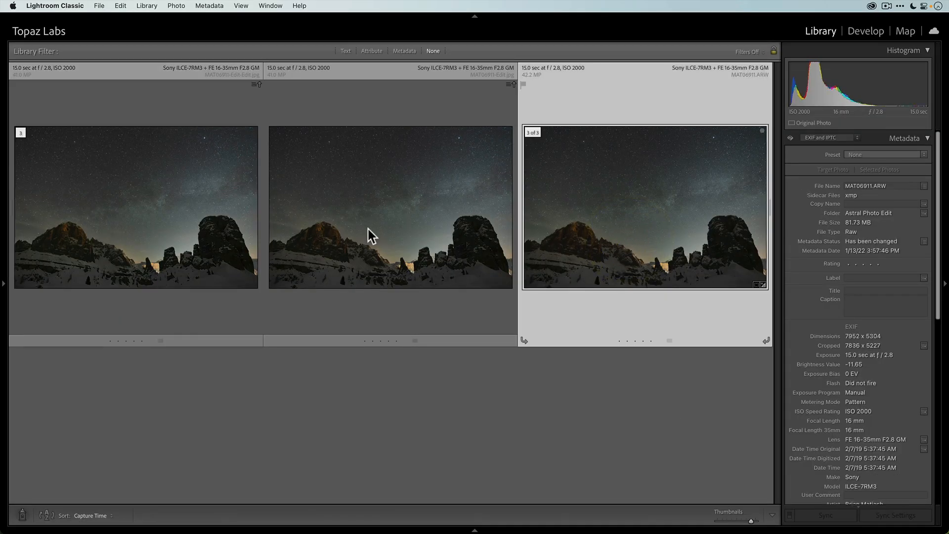
click(136, 208)
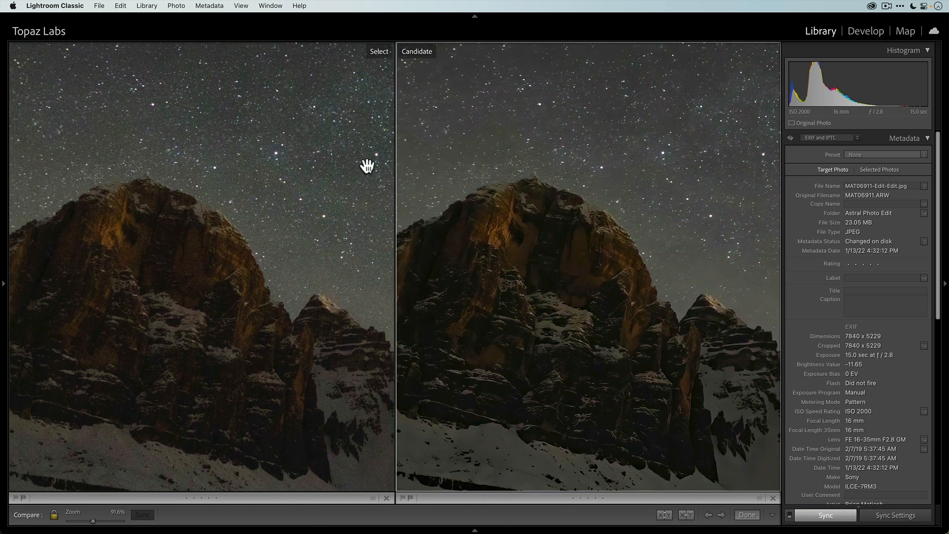
mouse_move(495, 312)
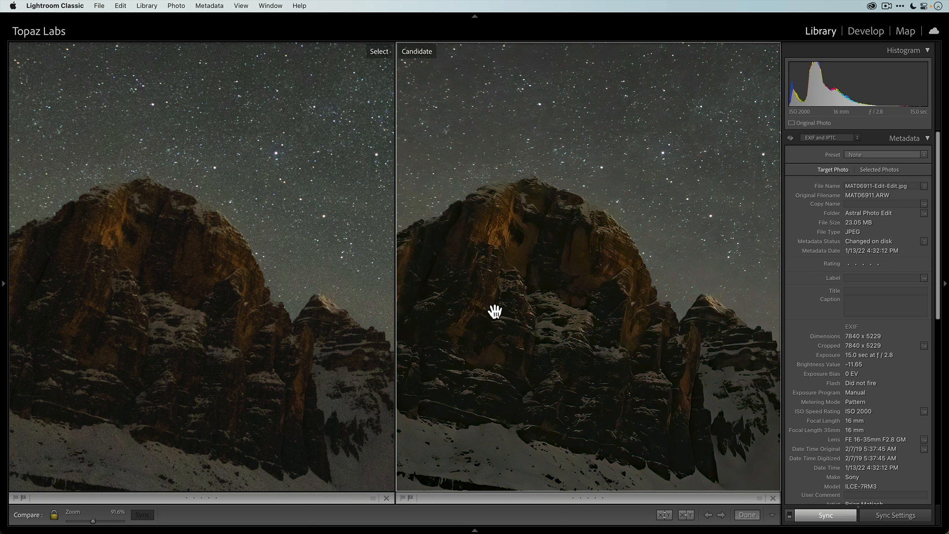
mouse_move(594, 253)
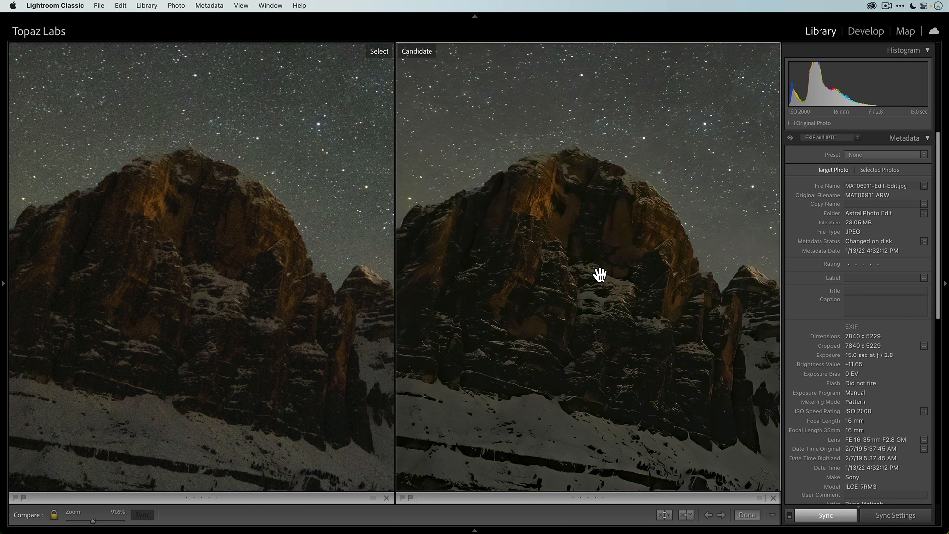
drag(121, 520, 71, 521)
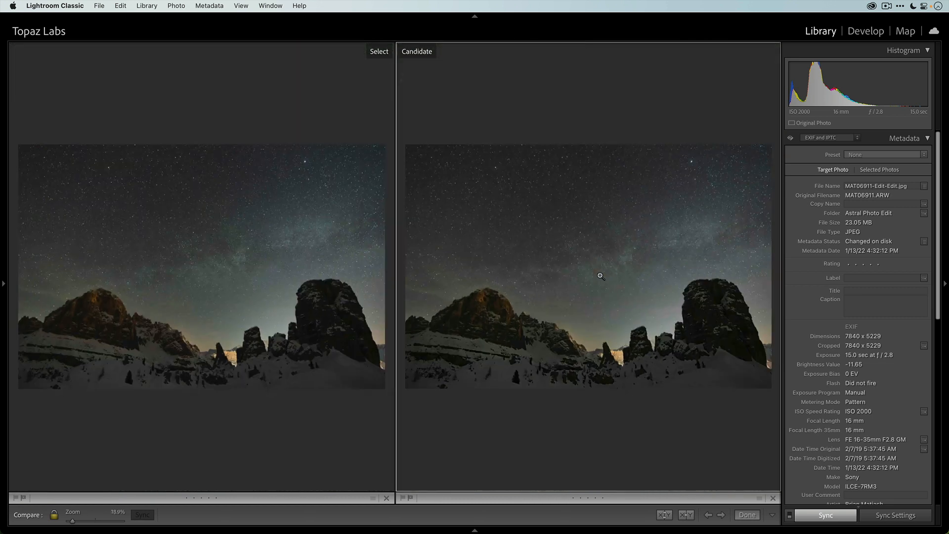
Switch to Loupe, enter Develop and create a Select Sky mask over the starry sky.
click(745, 514)
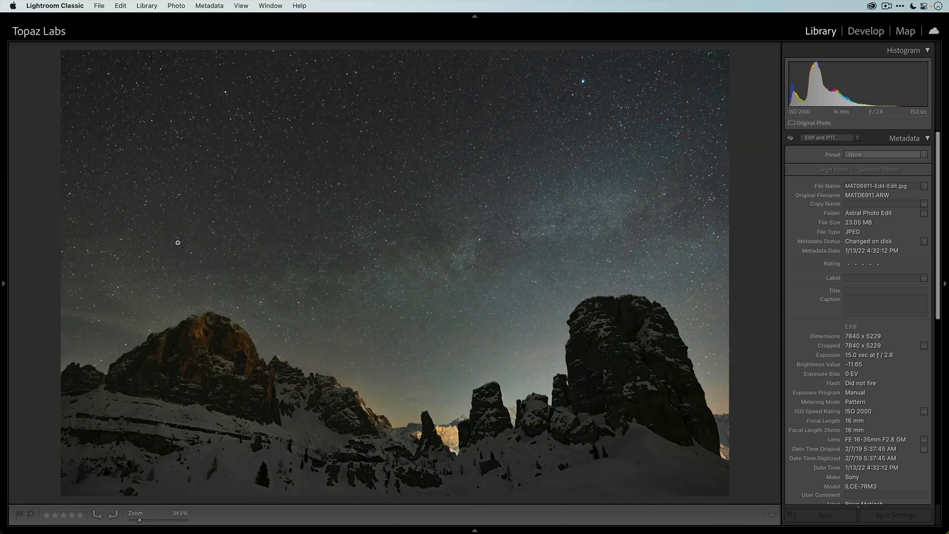
click(864, 31)
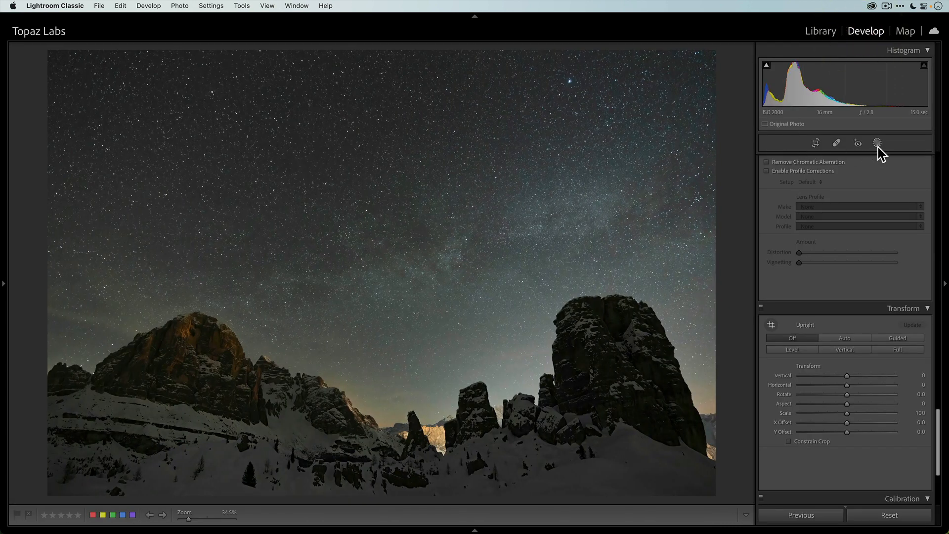
click(877, 142)
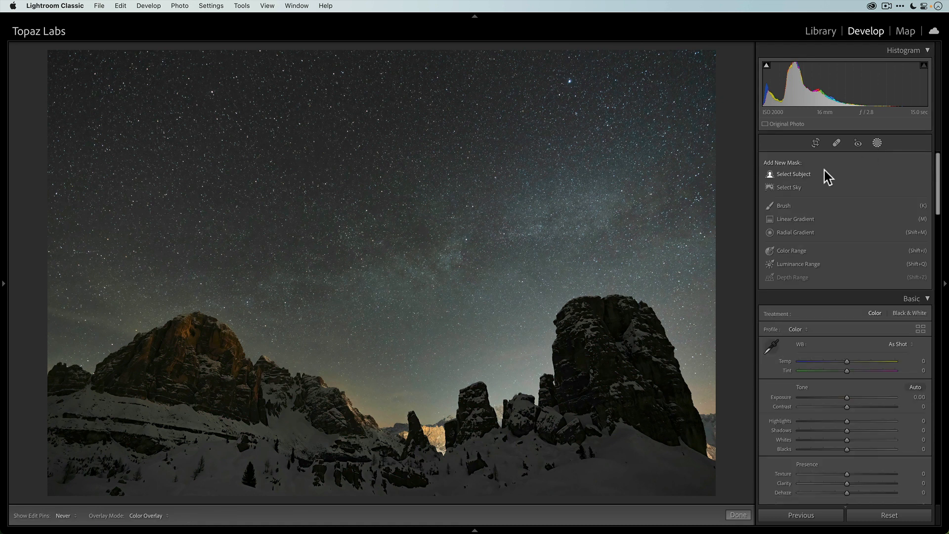
click(788, 187)
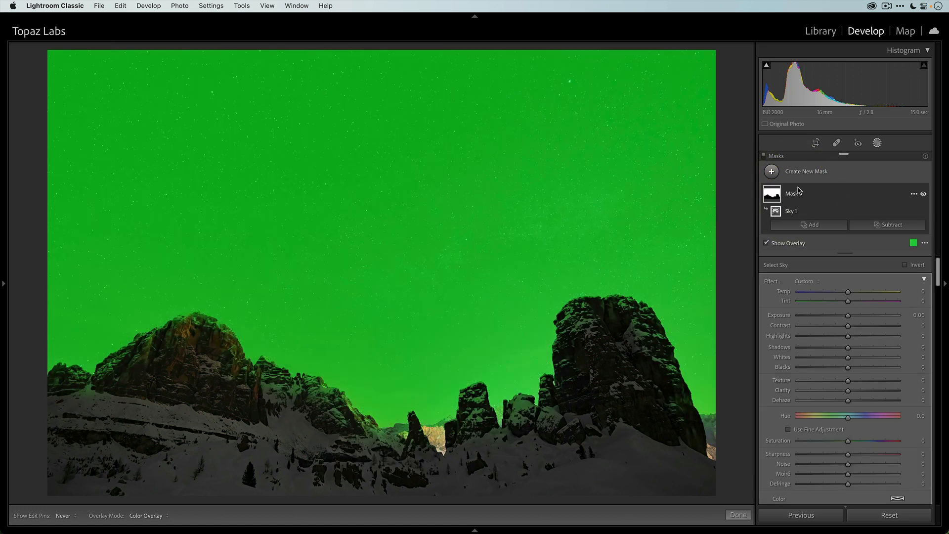
Hide the mask overlay and set the sky mask's Dehaze to 46 after peaking near 53.
click(767, 243)
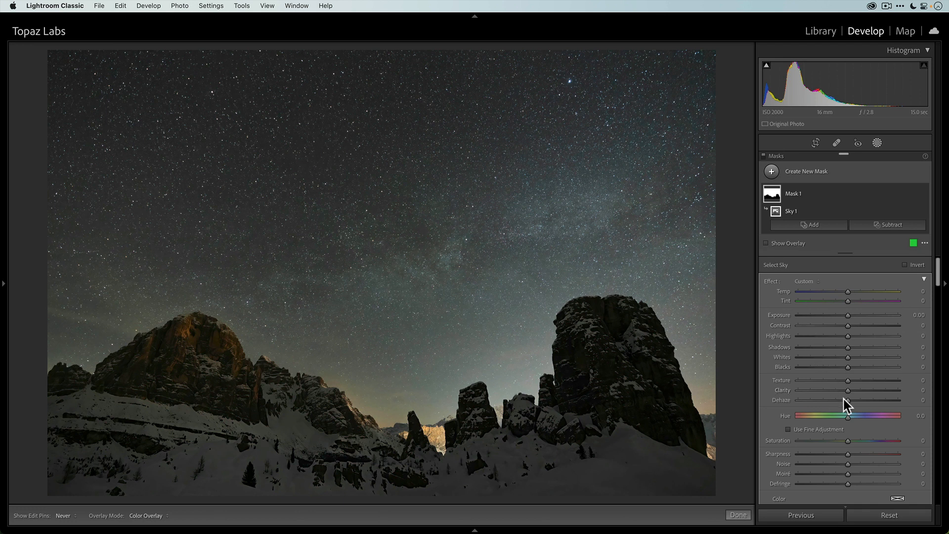
drag(848, 399, 853, 399)
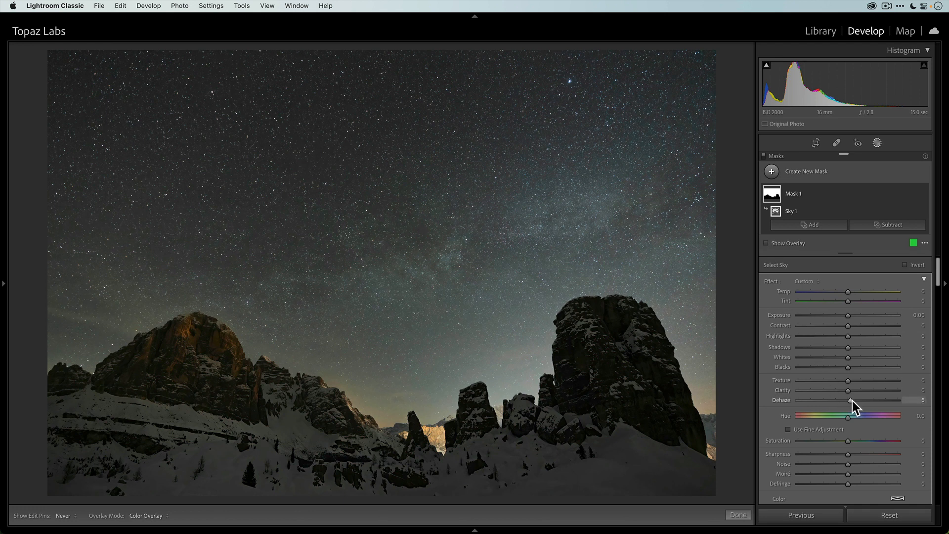
drag(853, 406, 863, 406)
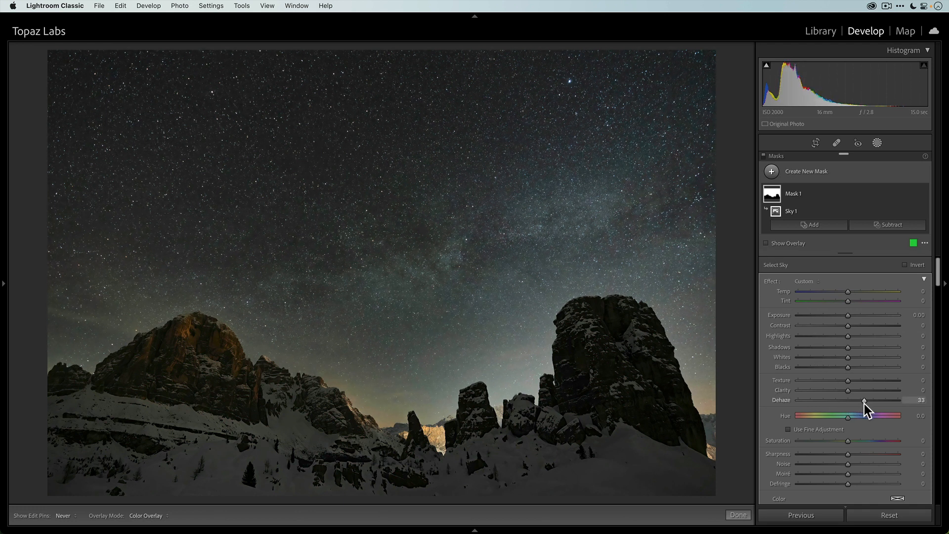
drag(864, 404, 871, 405)
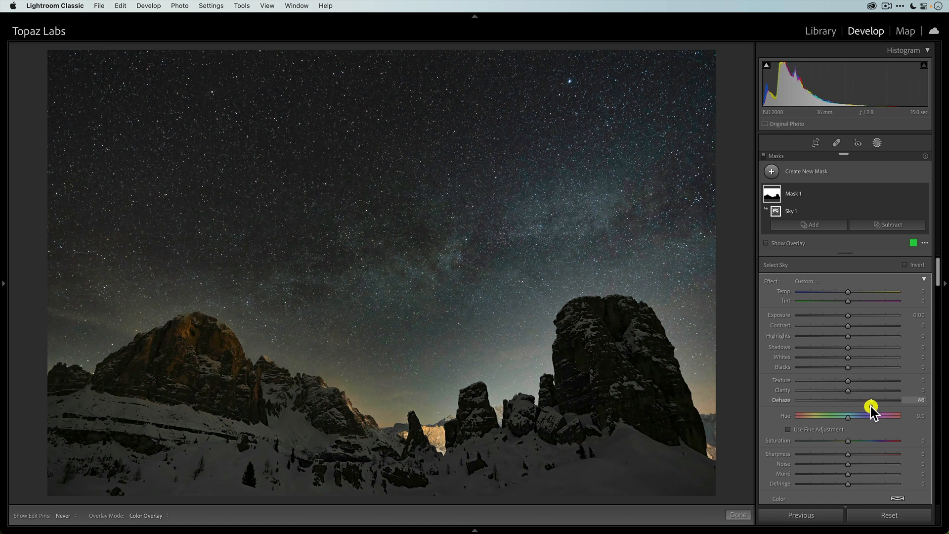
drag(869, 400, 875, 400)
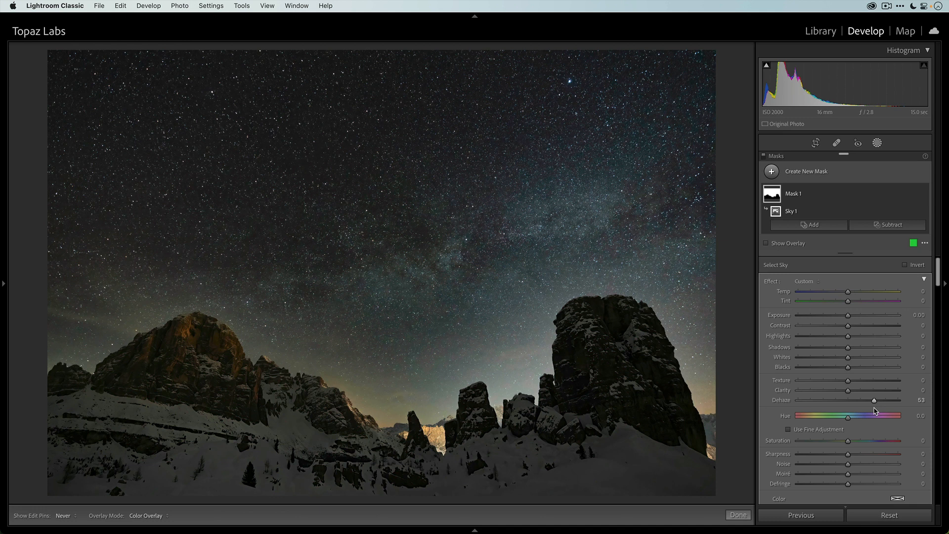
drag(874, 399, 858, 399)
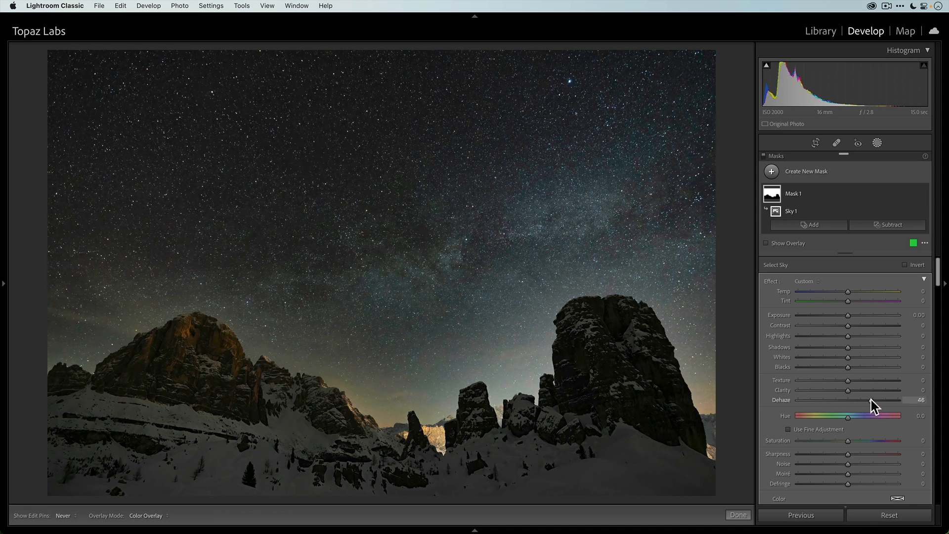
mouse_move(871, 403)
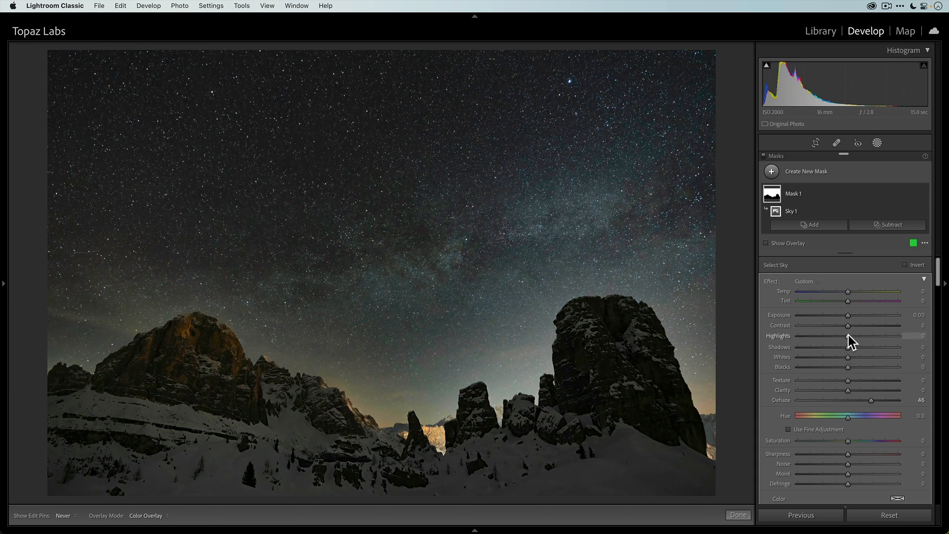
drag(848, 336, 851, 336)
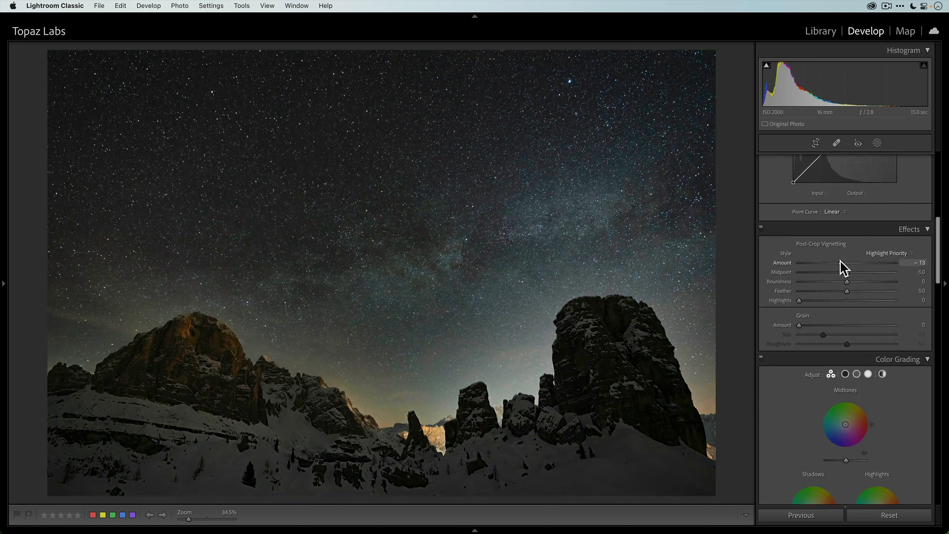
Refine the post-crop vignette to Midpoint 19 and Feather 77 with Amount -13.
drag(865, 281, 847, 281)
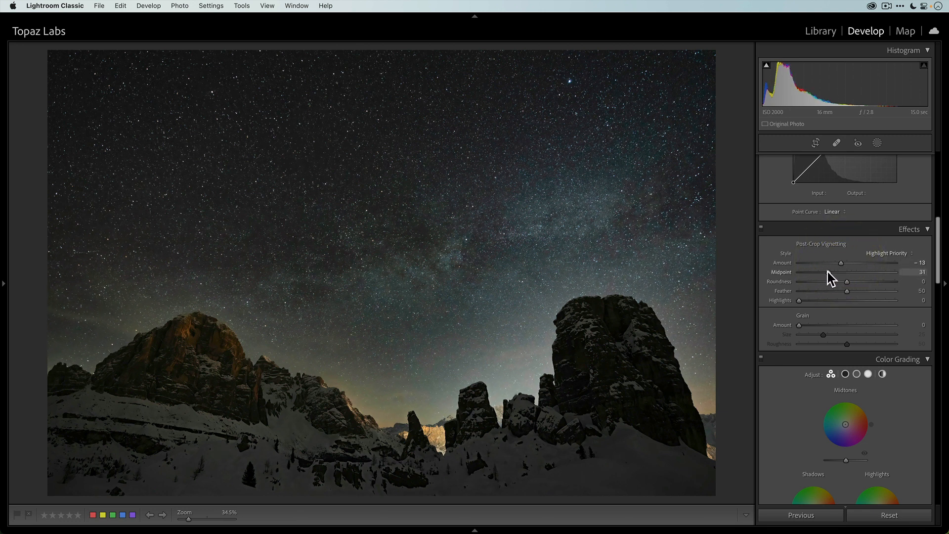
drag(839, 272, 815, 272)
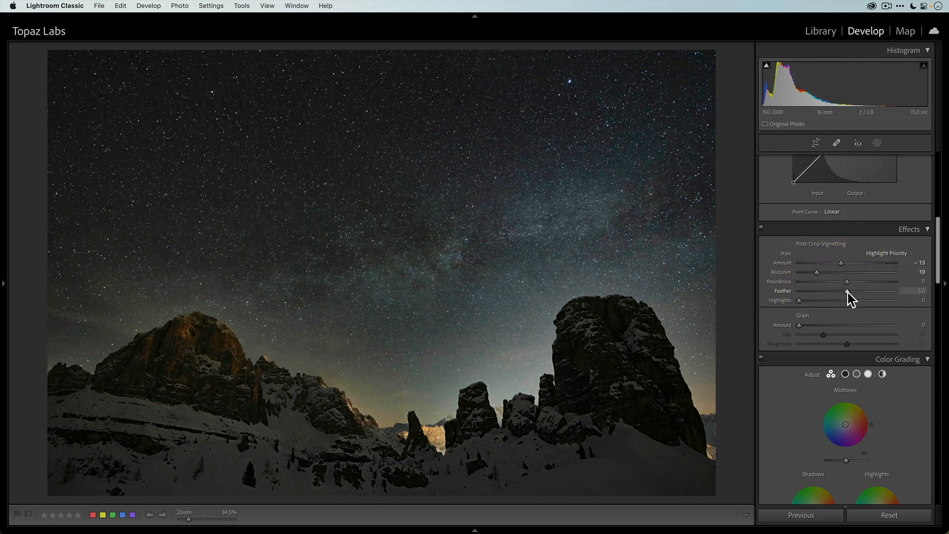
drag(829, 290, 873, 291)
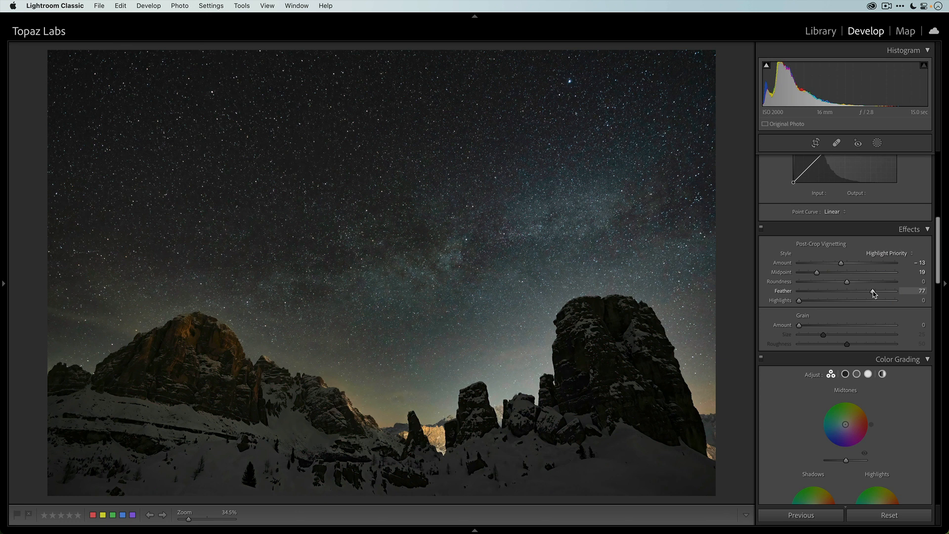